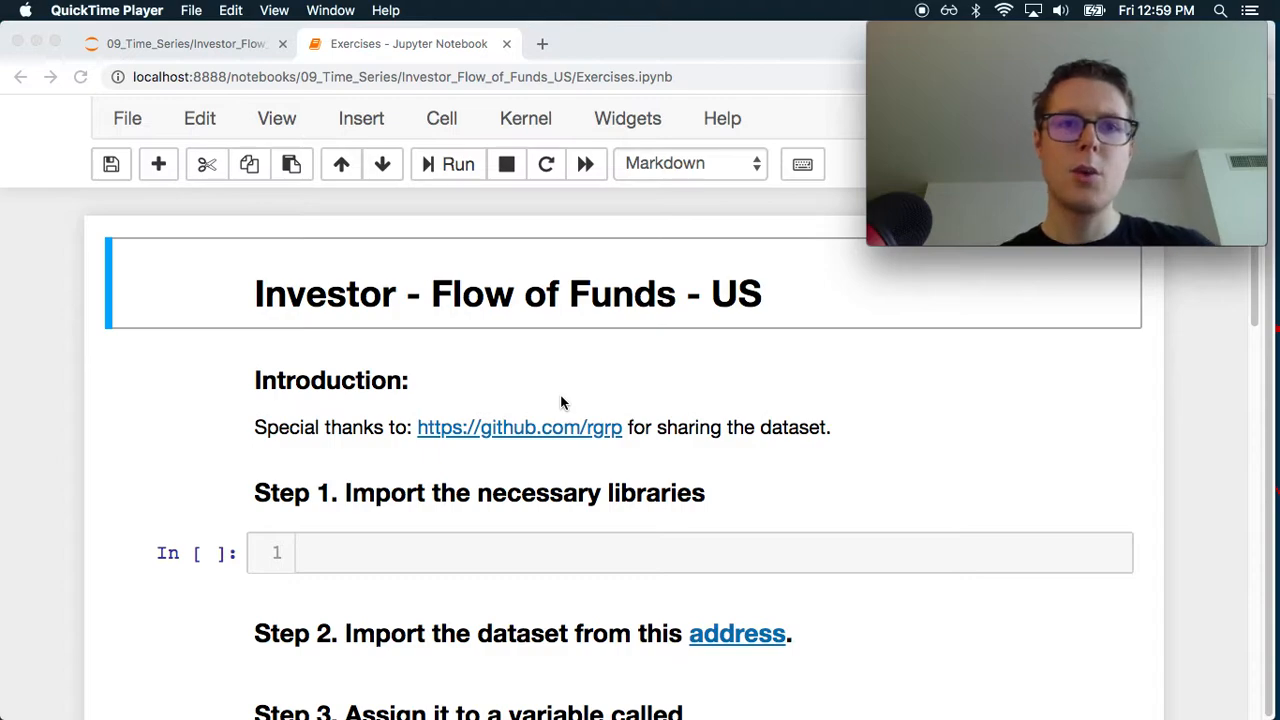
mouse_move(520, 414)
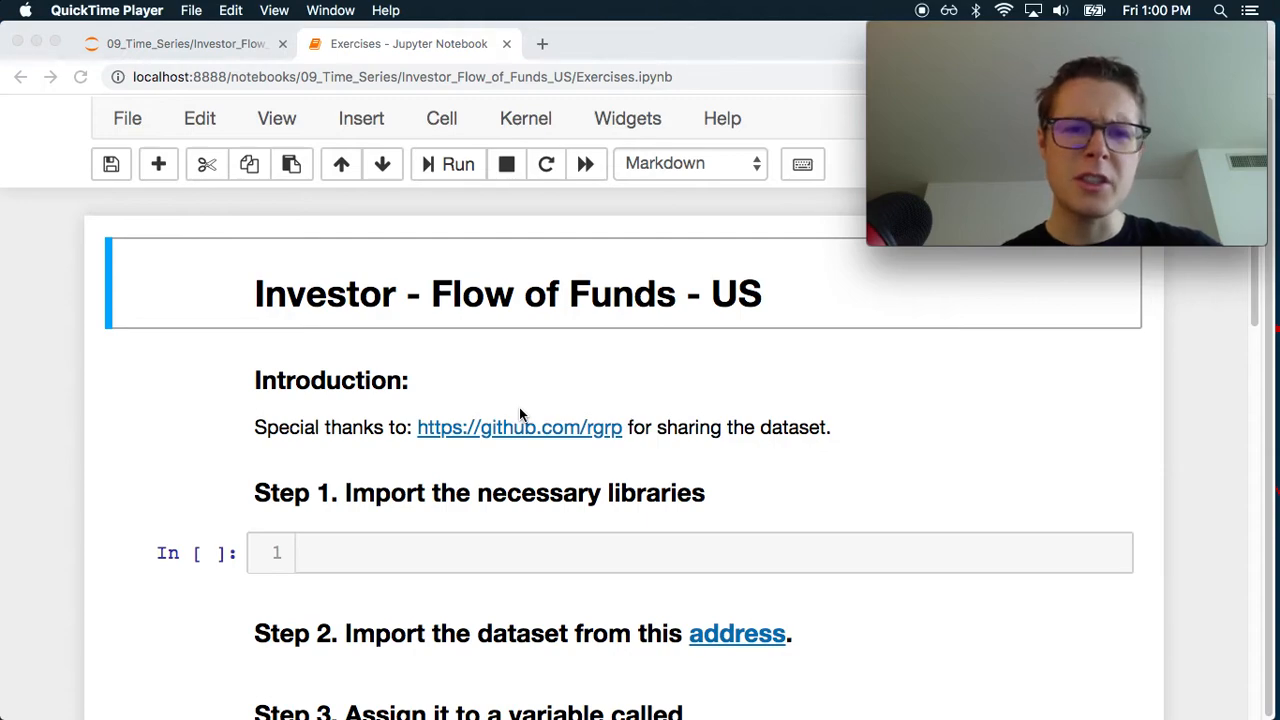
- Write import pandas as pd in the Step 1 cell and run it
click(430, 552)
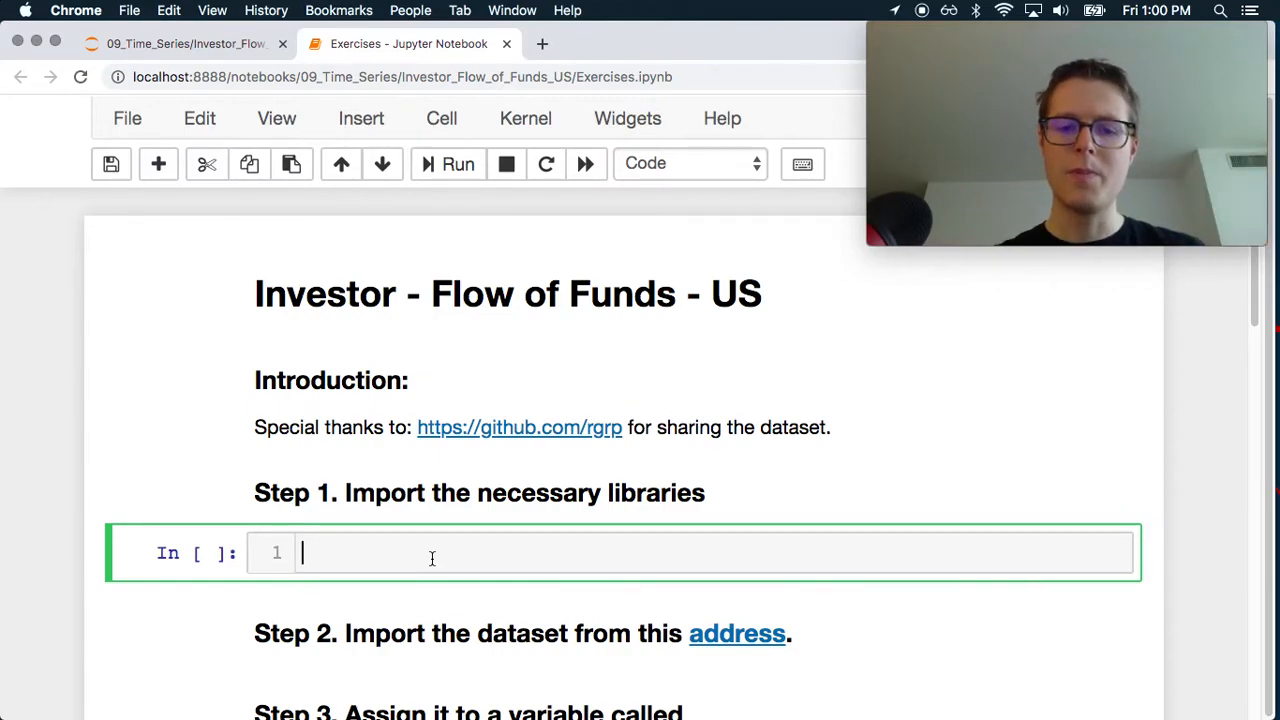
text(import pa)
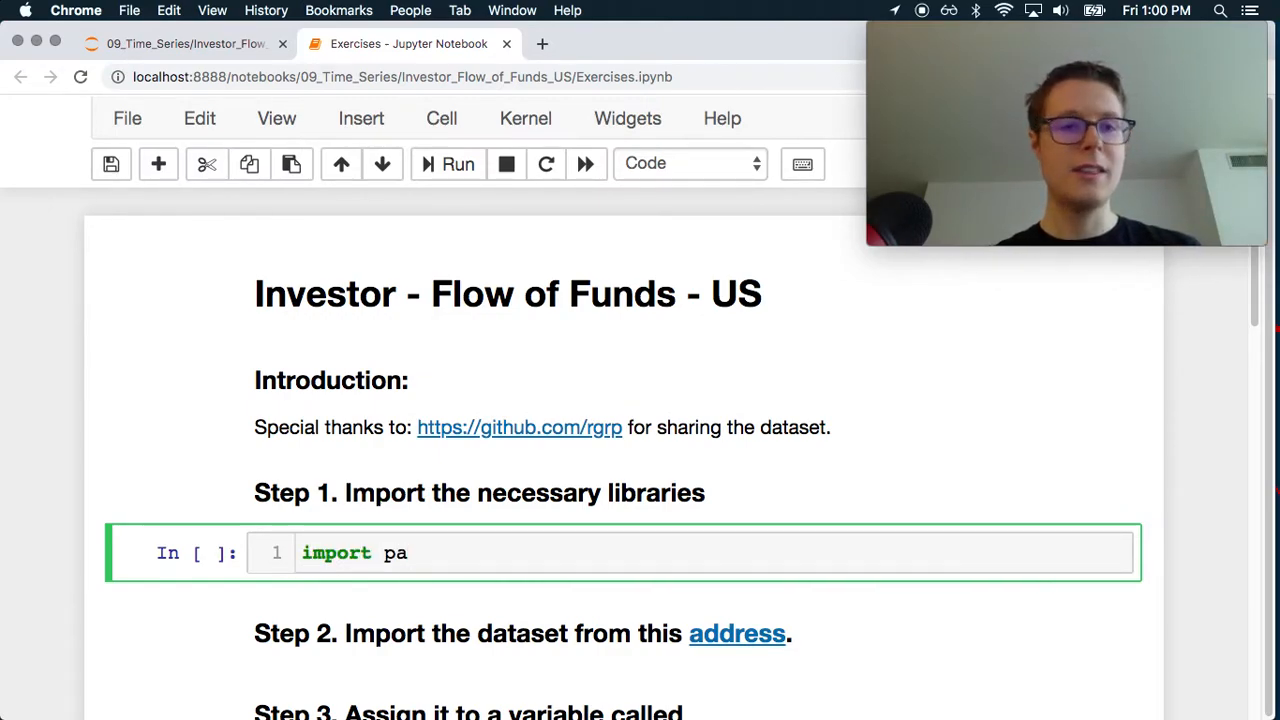
text(ndas as pd)
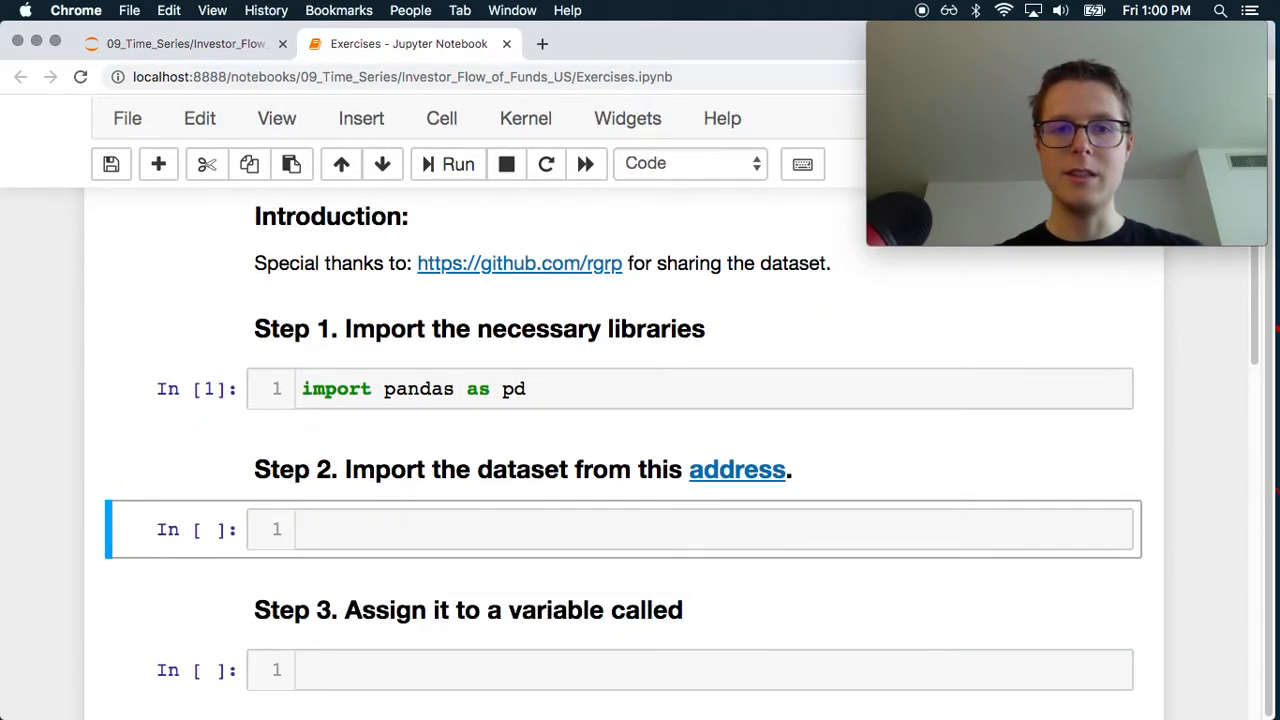
scroll(down, 3)
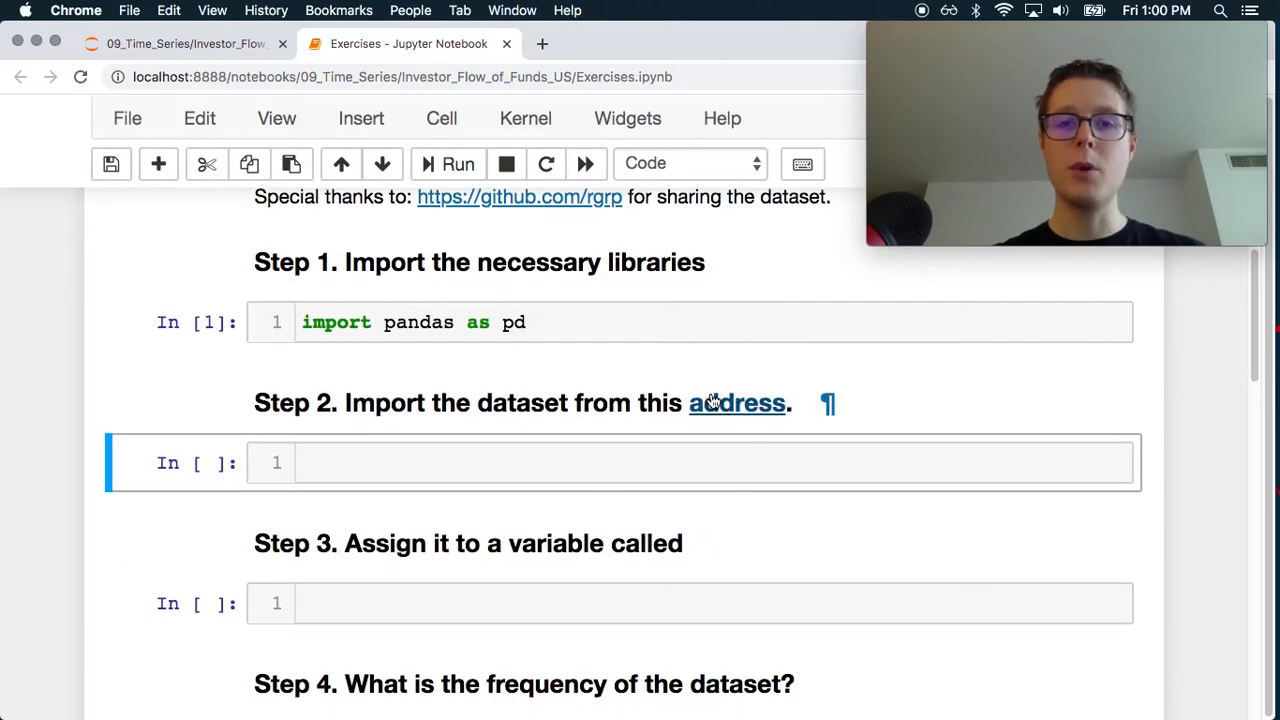
- Open the Step 2 dataset link in a new tab and view the raw weekly.csv
click(736, 402)
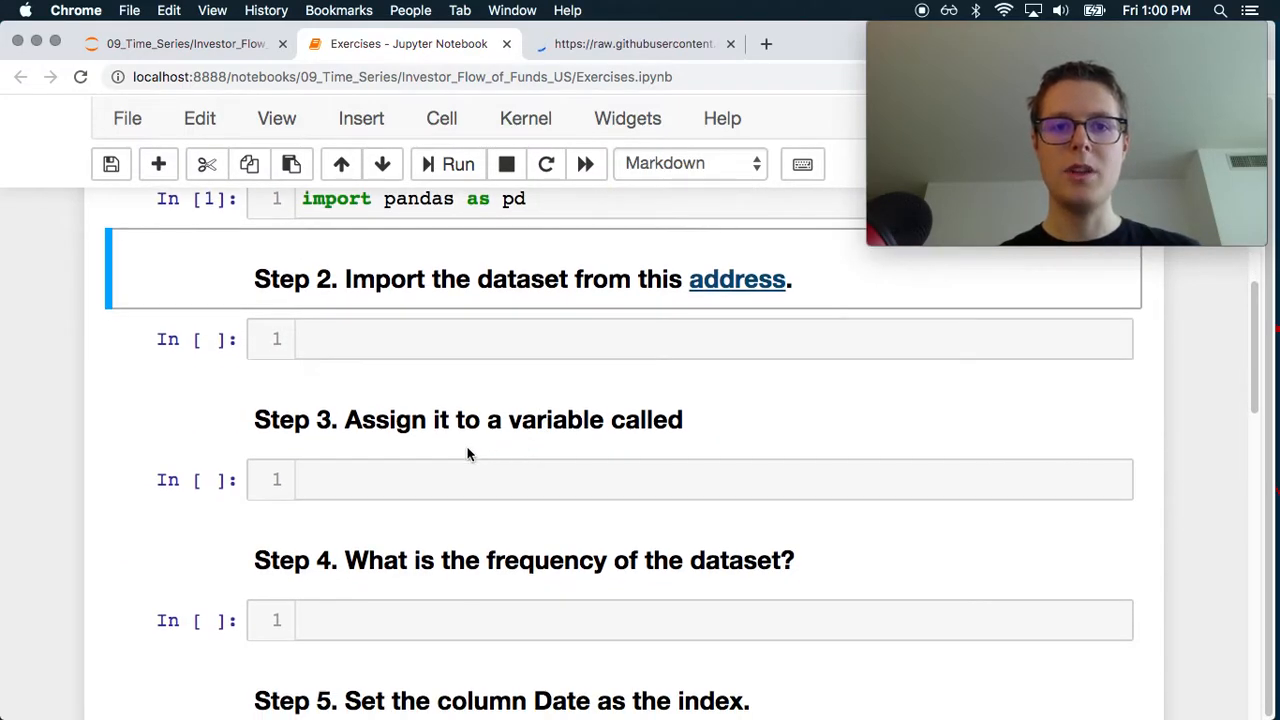
click(634, 44)
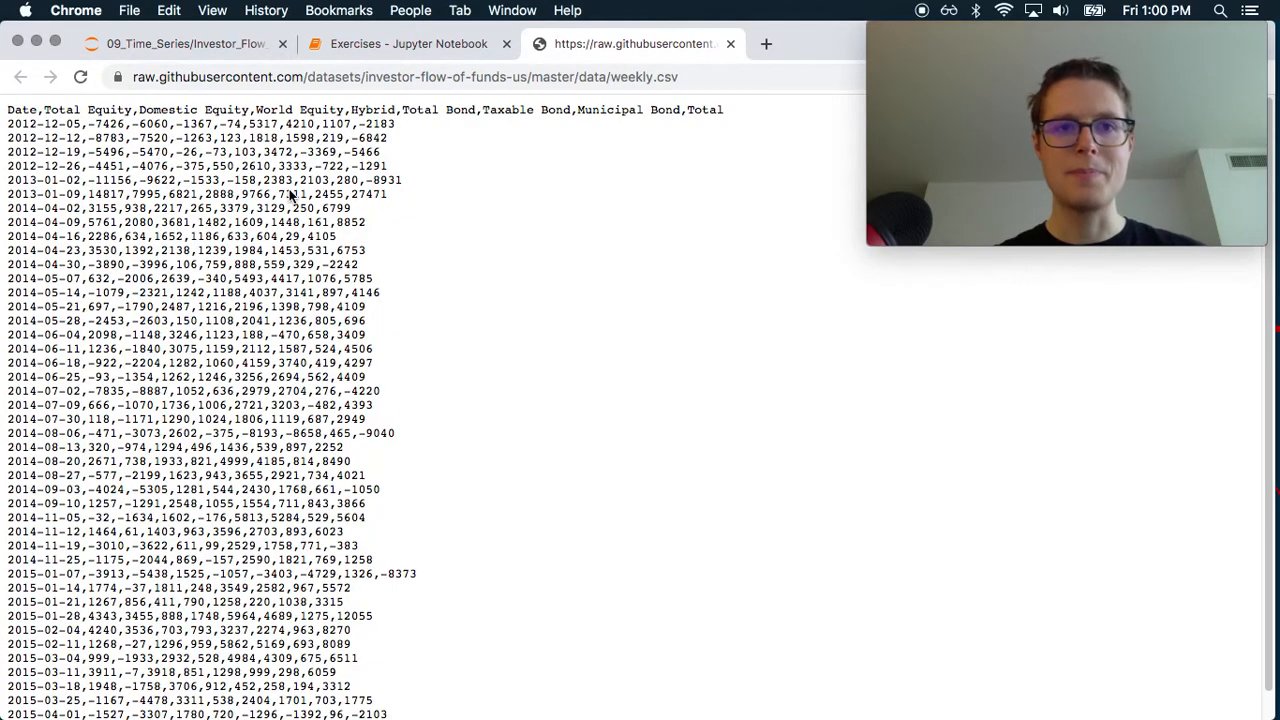
- Write url = '<csv link>' and df = pd.read_csv(url) in the Step 2 cell and run it
click(408, 44)
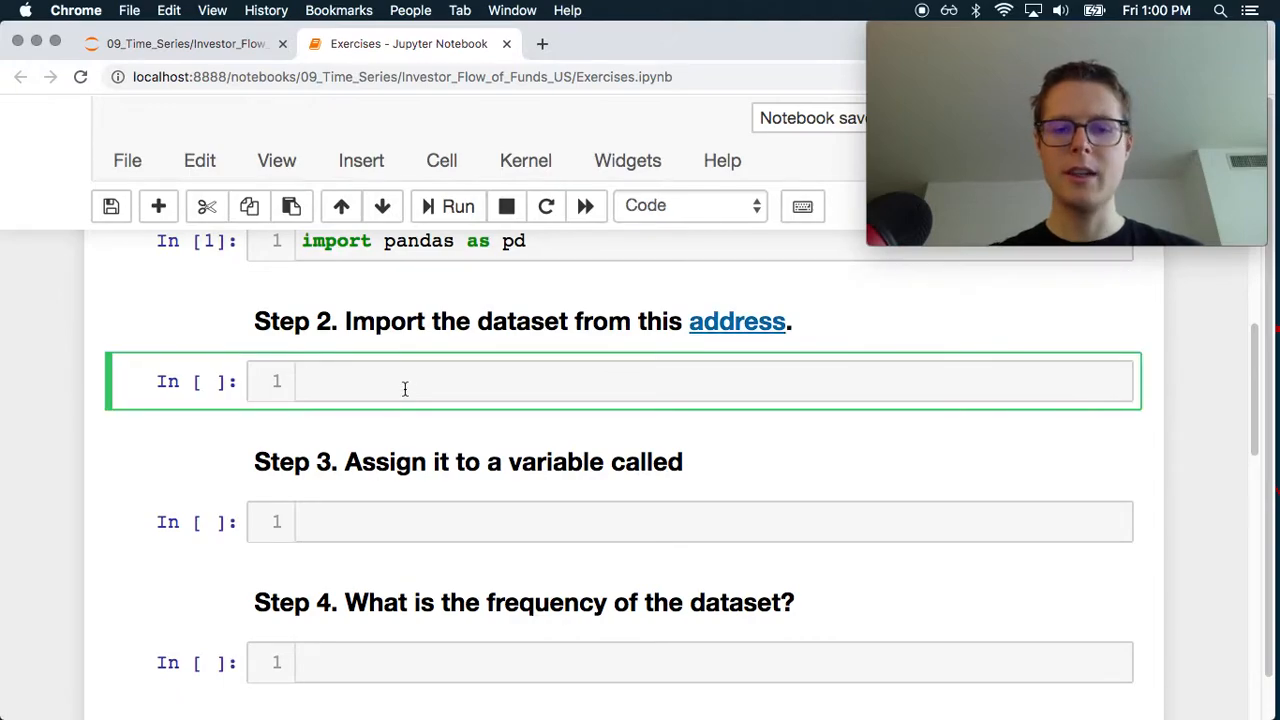
text(pd.r)
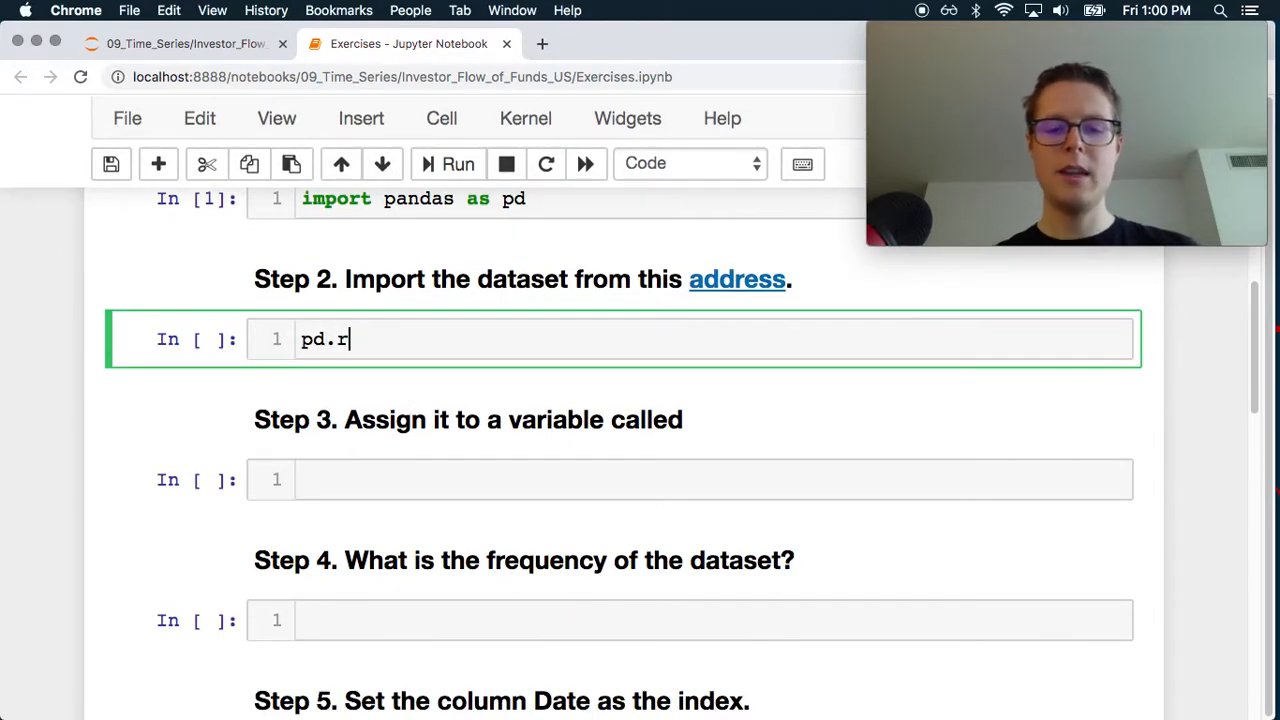
text(ead_csv)
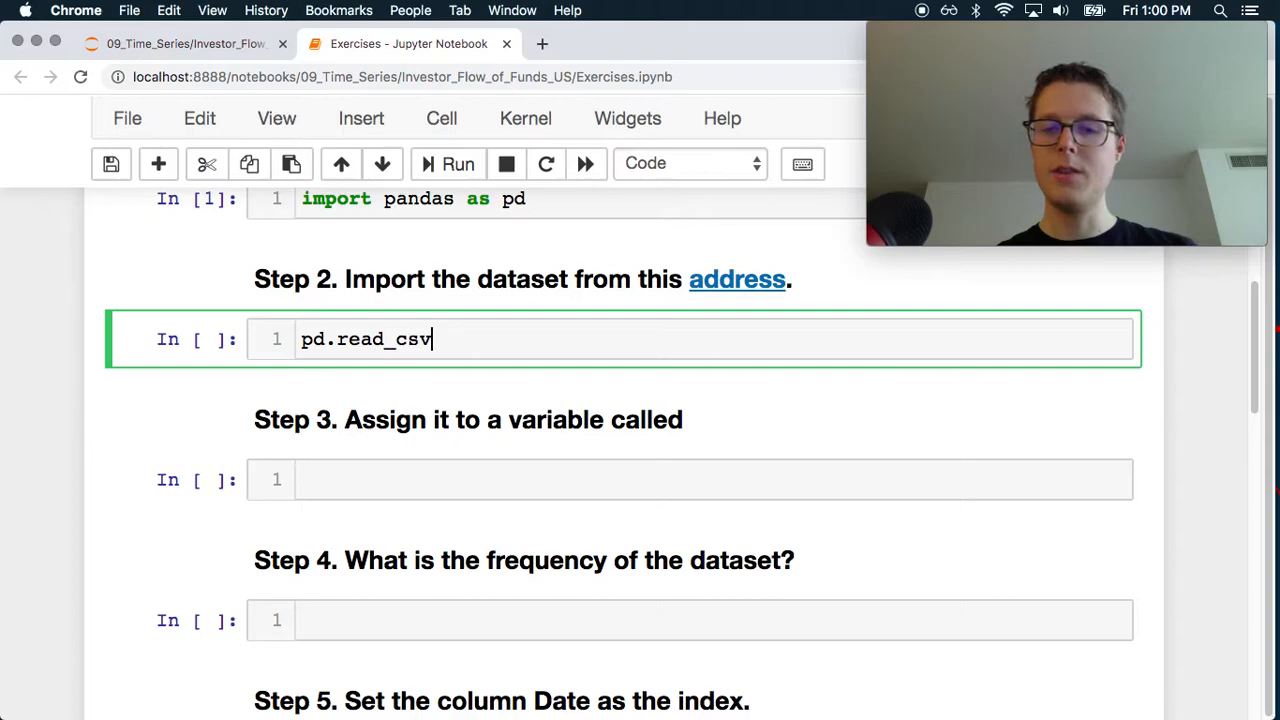
text(())
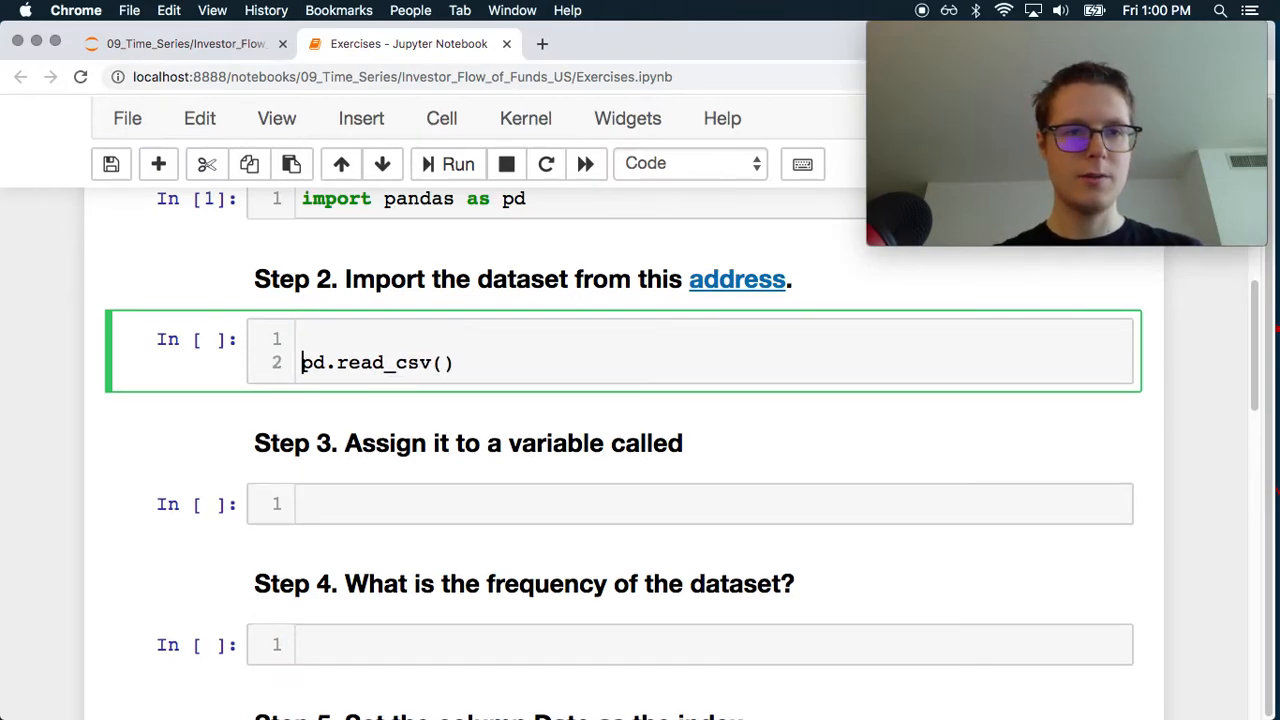
right_click(736, 280)
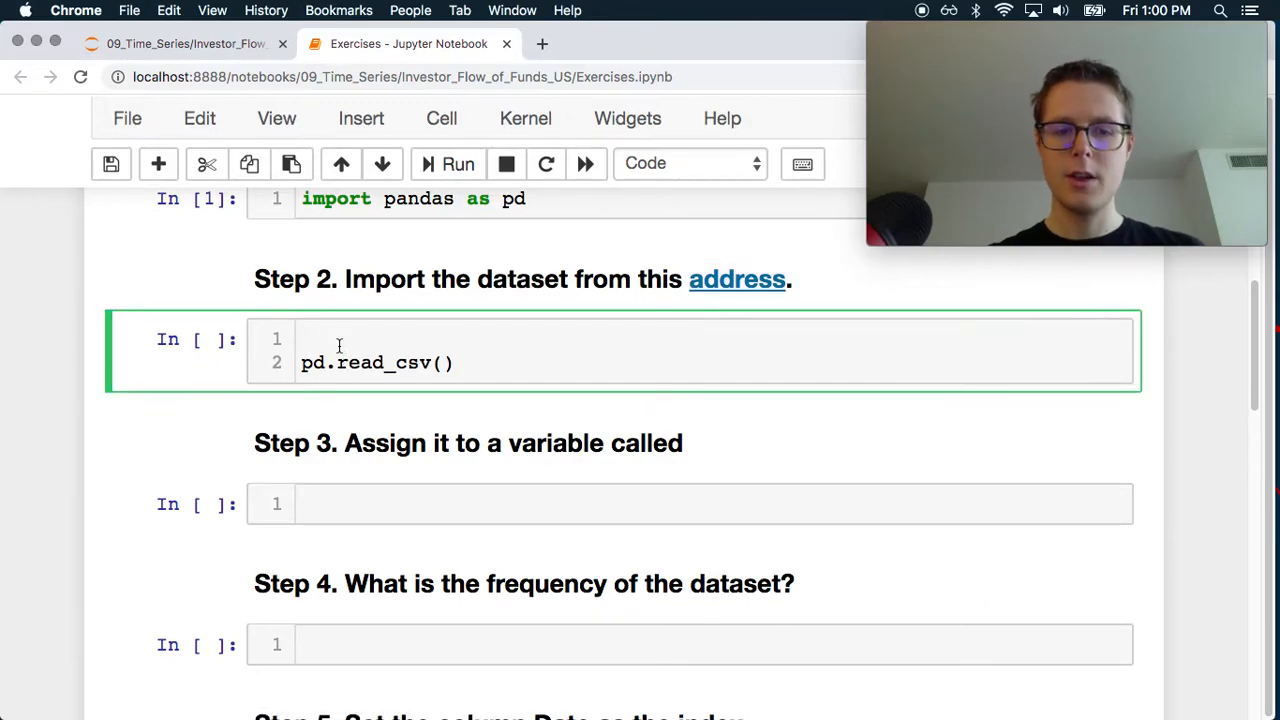
text(url = 'https://raw.githubusercontent.com/datasets/investor-flow-of-fun)
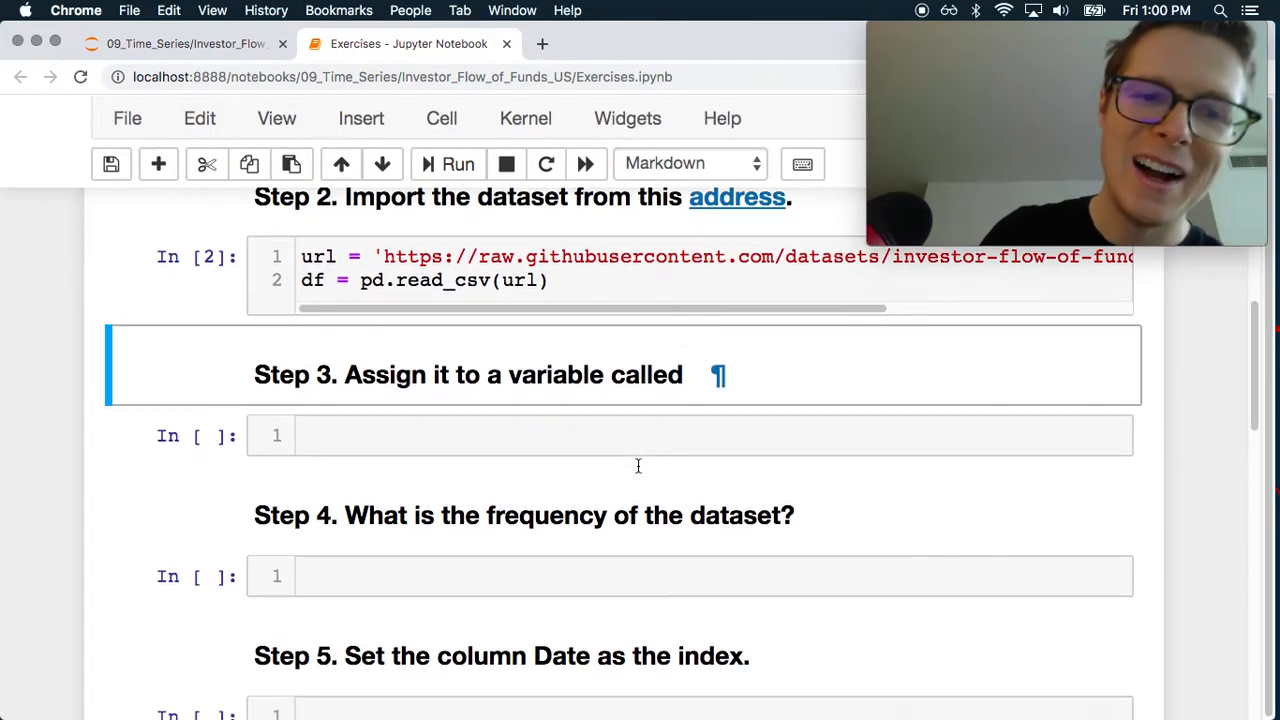
- Run df in the Step 4 cell, then change it to df.head() to show the first five rows
text(df)
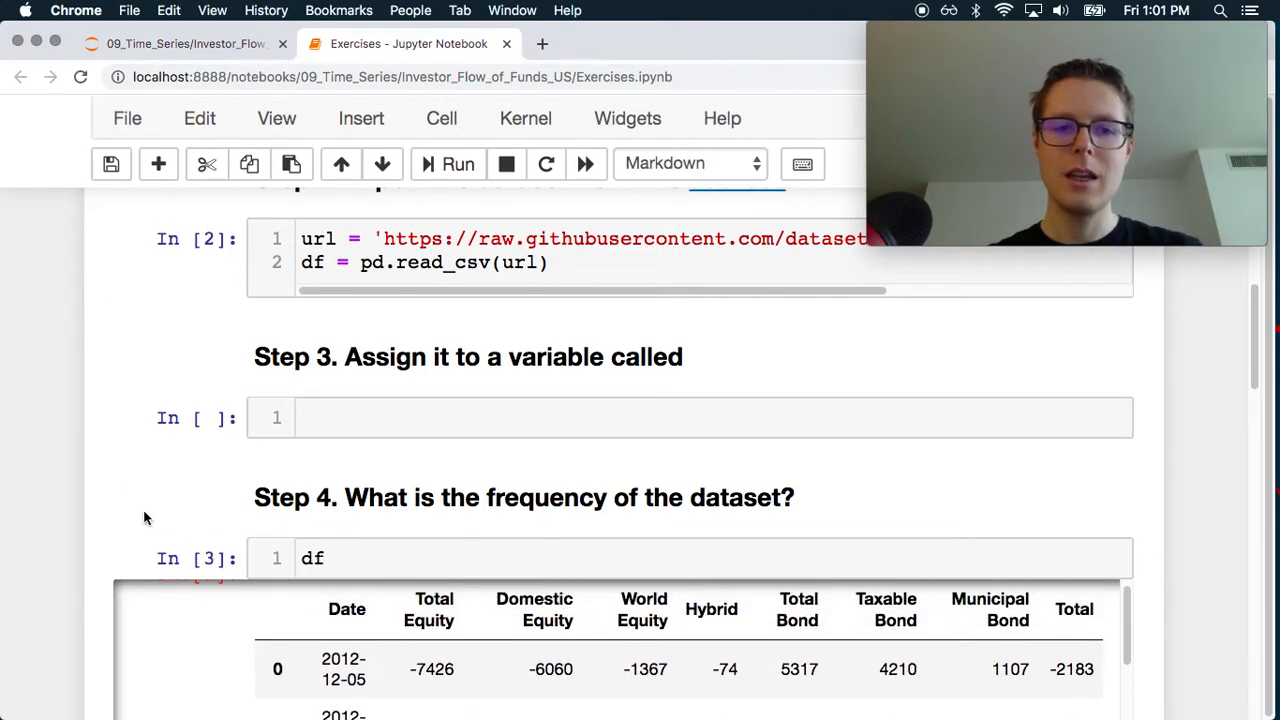
scroll(down, 3)
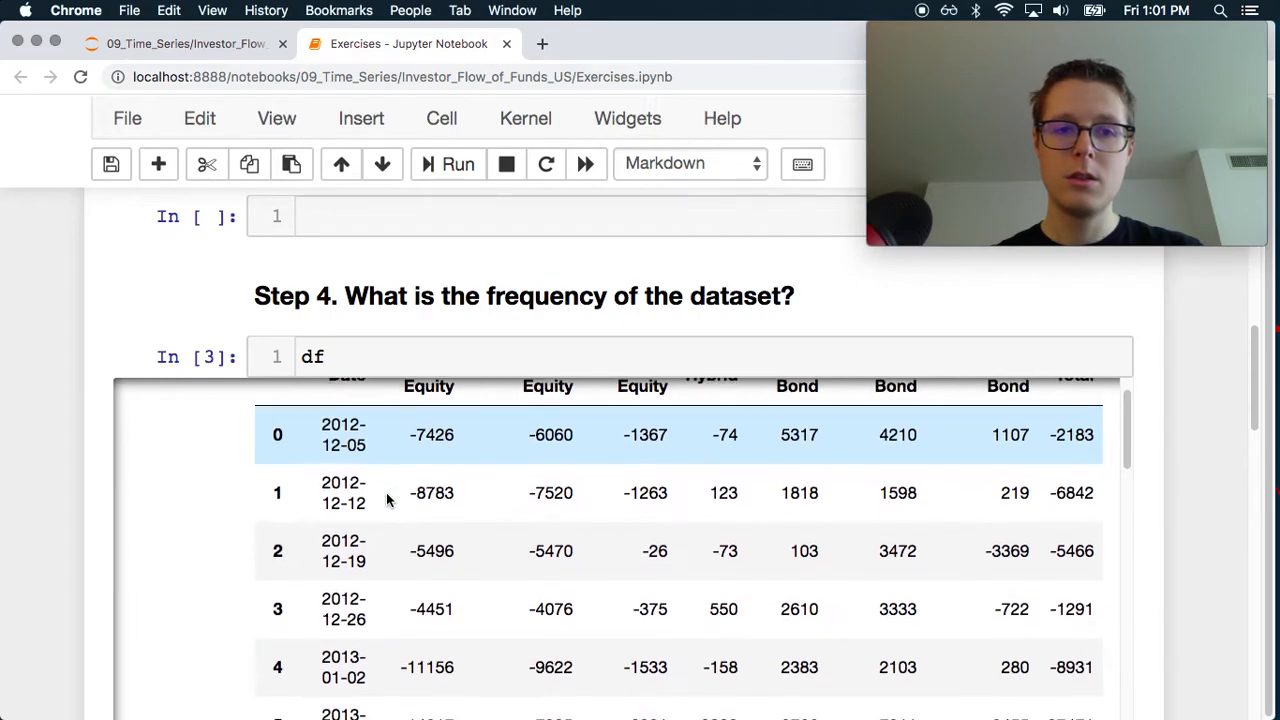
scroll(down, 3)
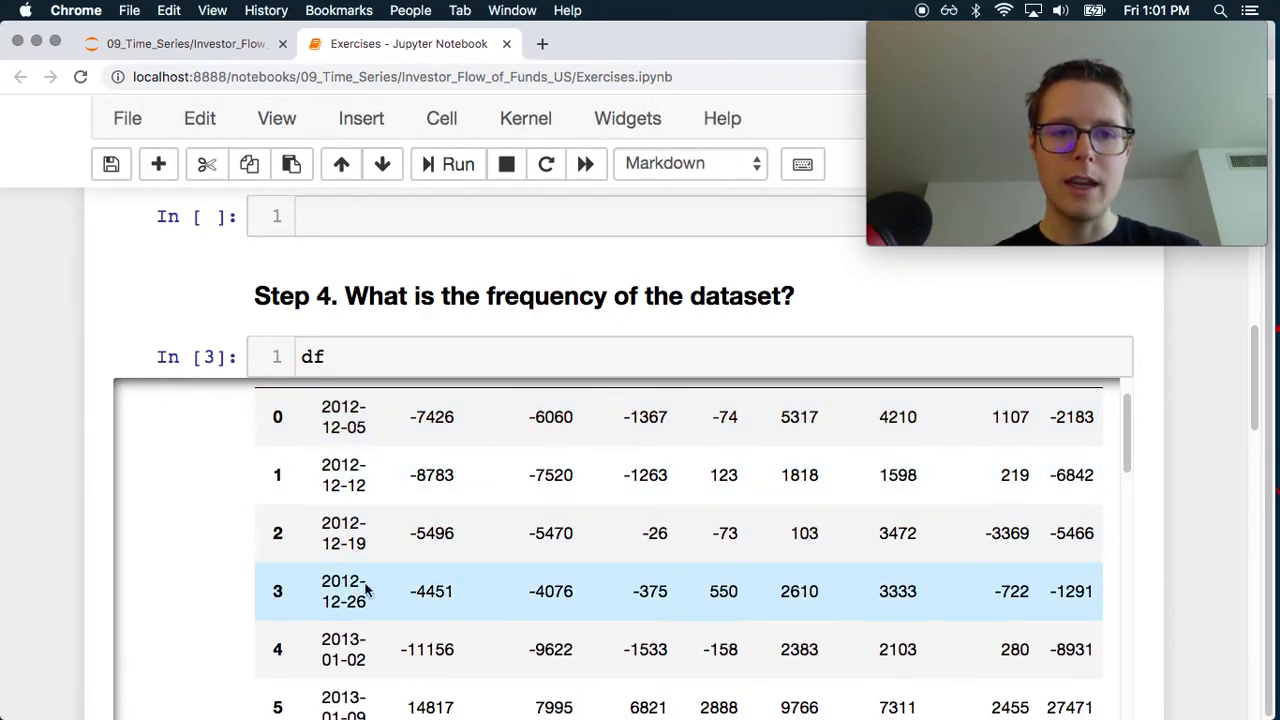
scroll(down, 3)
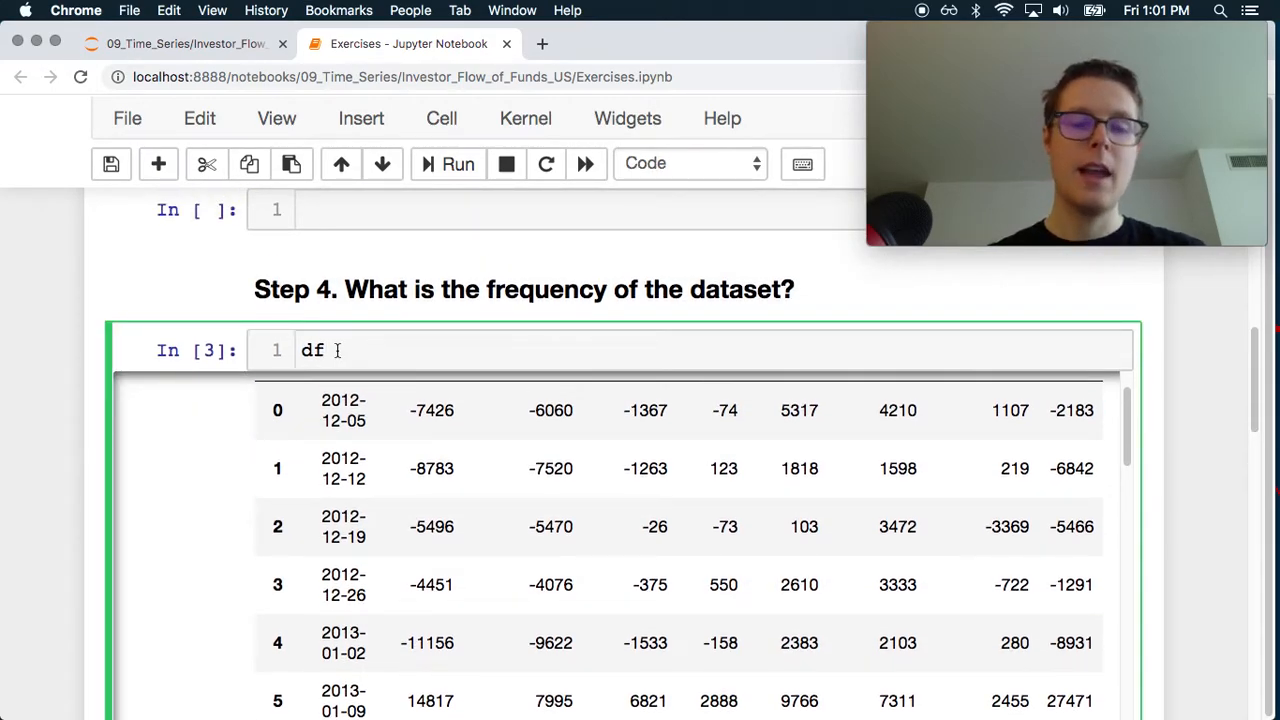
text(.head()
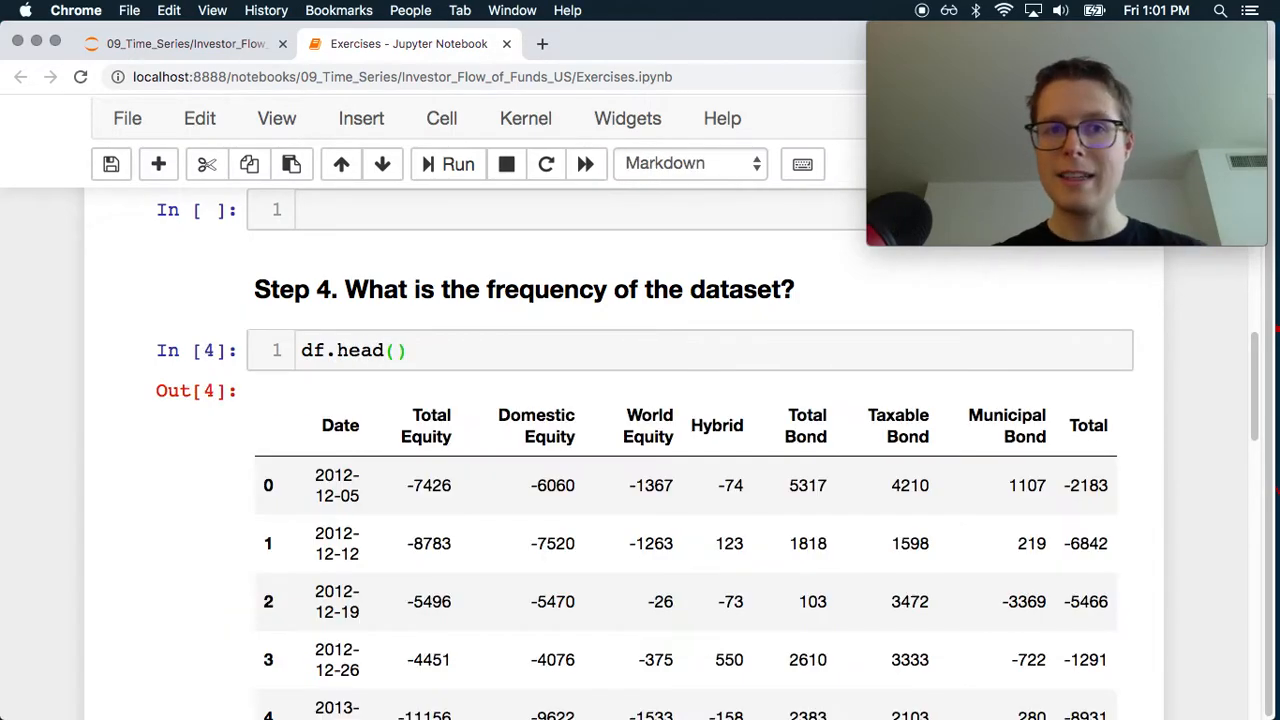
scroll(down, 3)
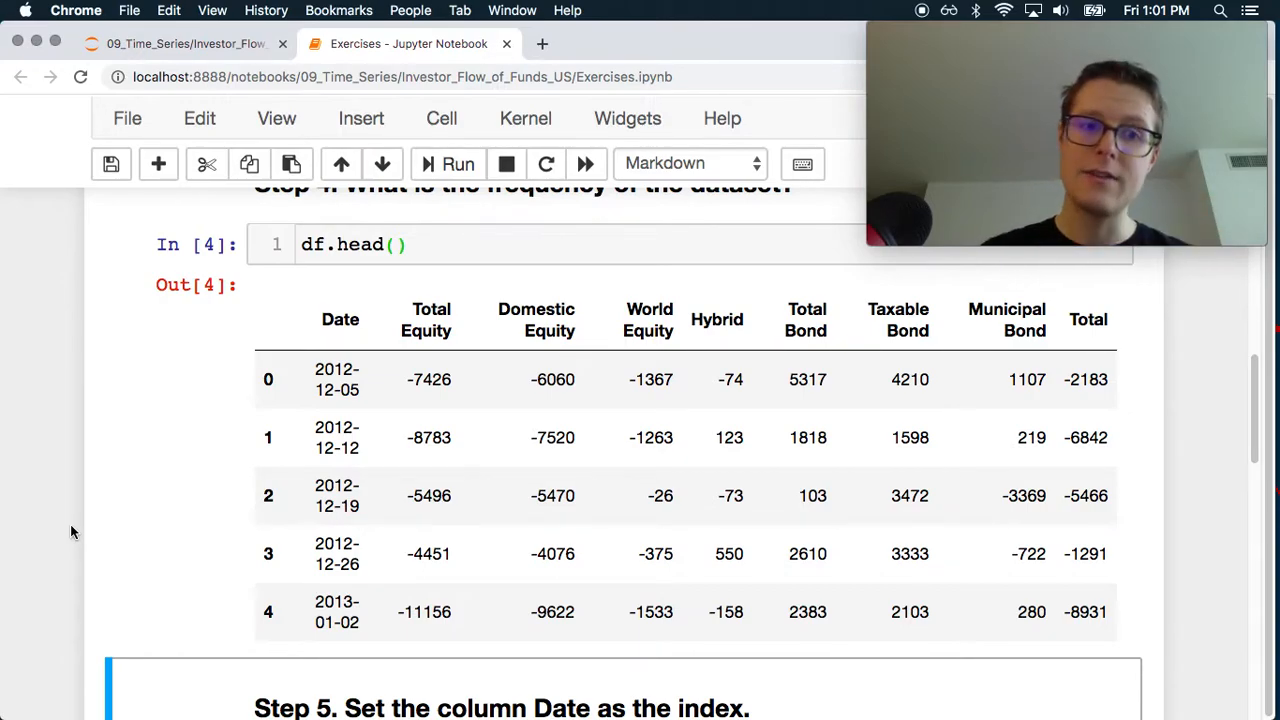
scroll(down, 3)
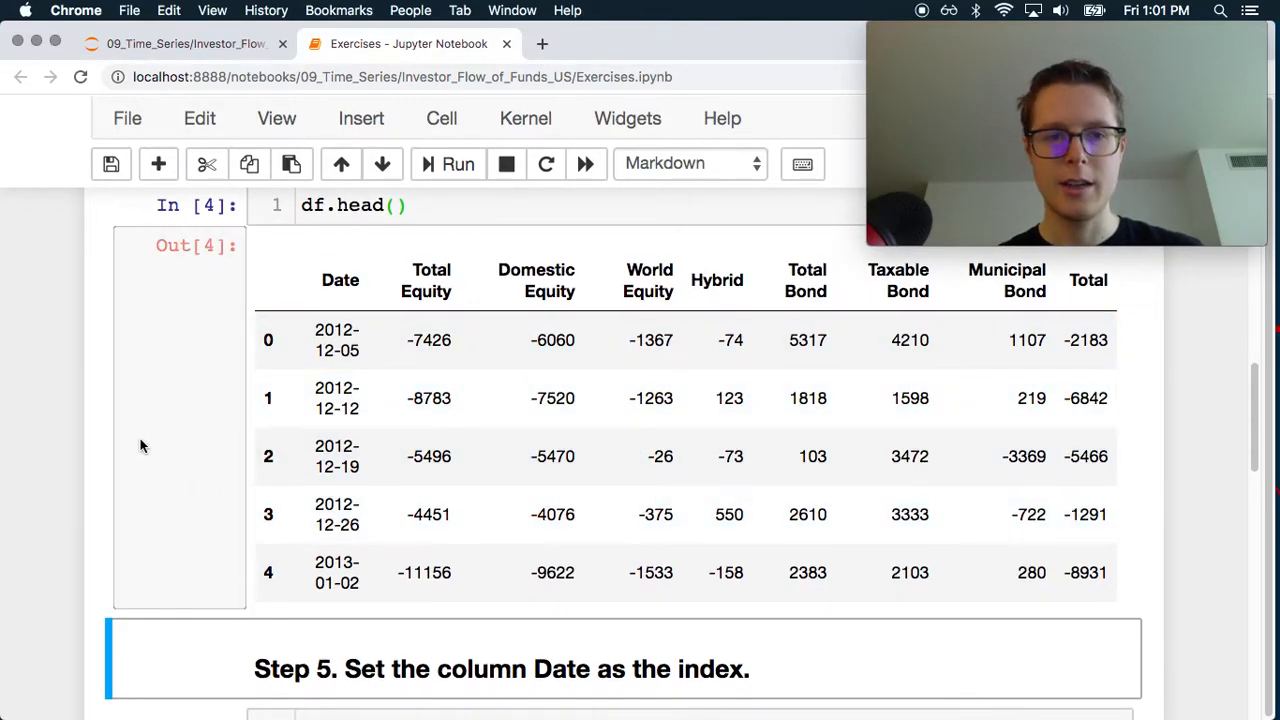
scroll(down, 3)
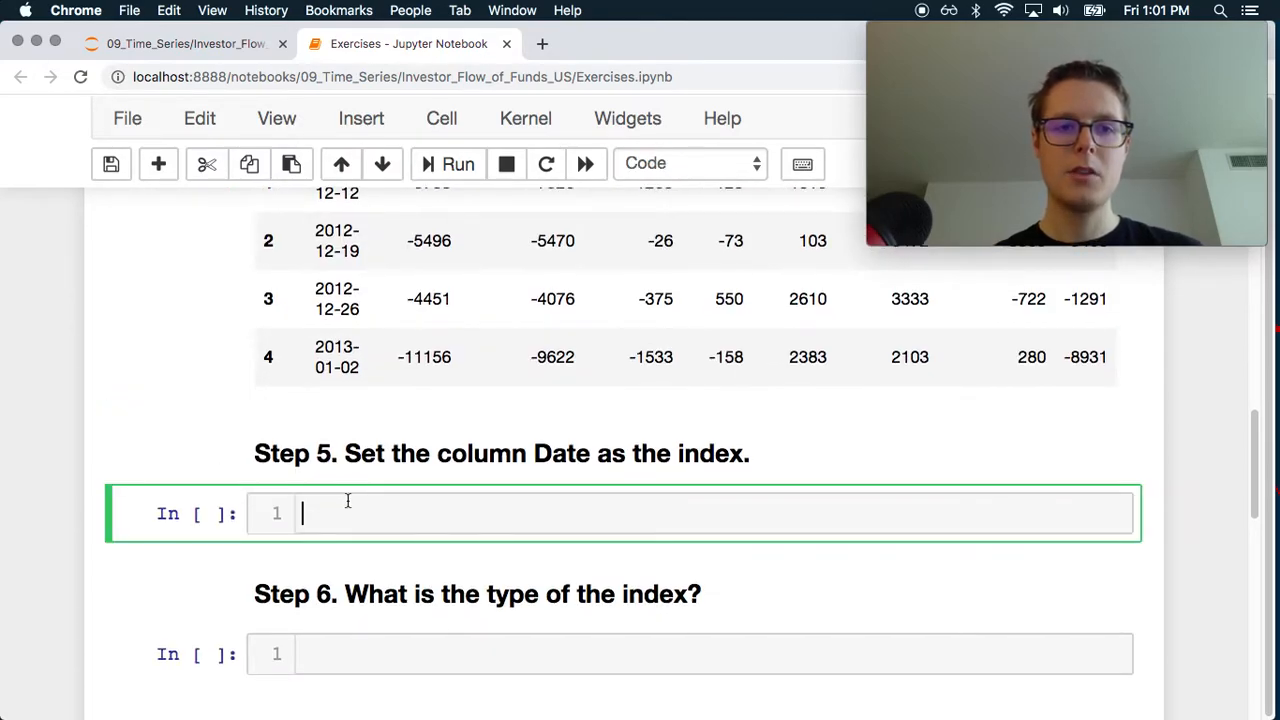
- Run df.set_index('Date', inplace=True) in Step 5 and start df.index in Step 6
text(df.set_index(')
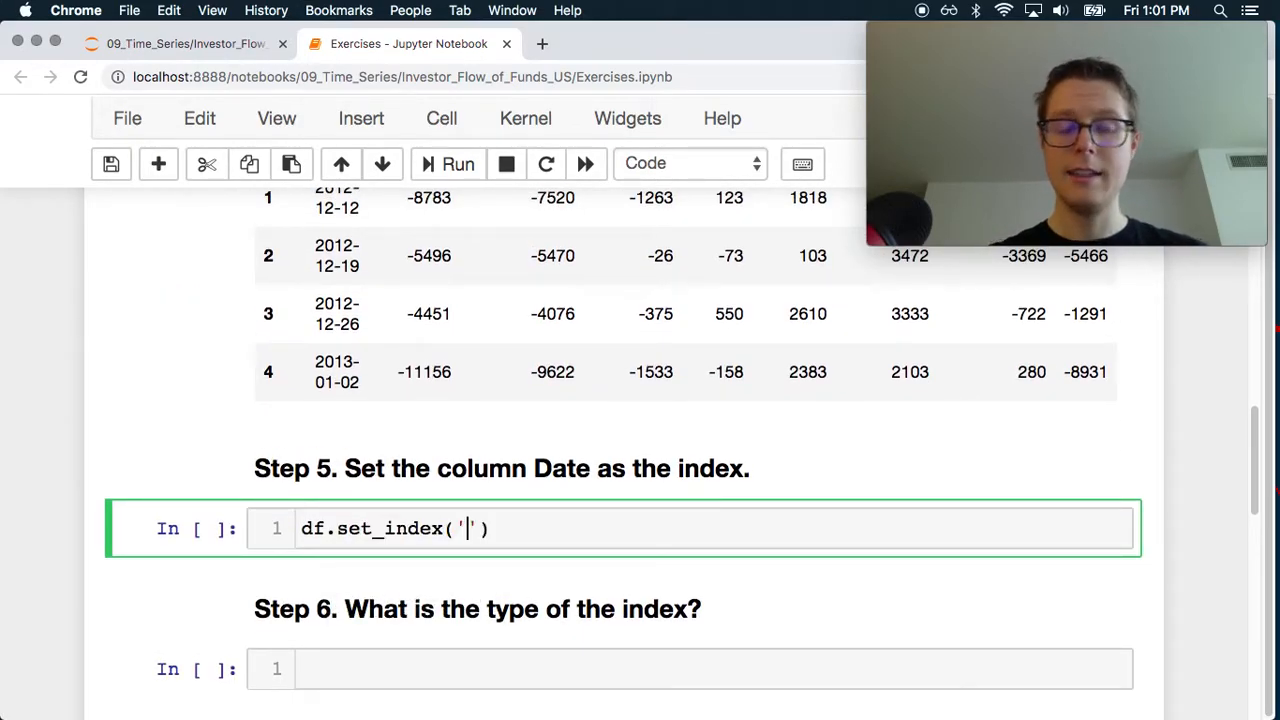
text(Date',)
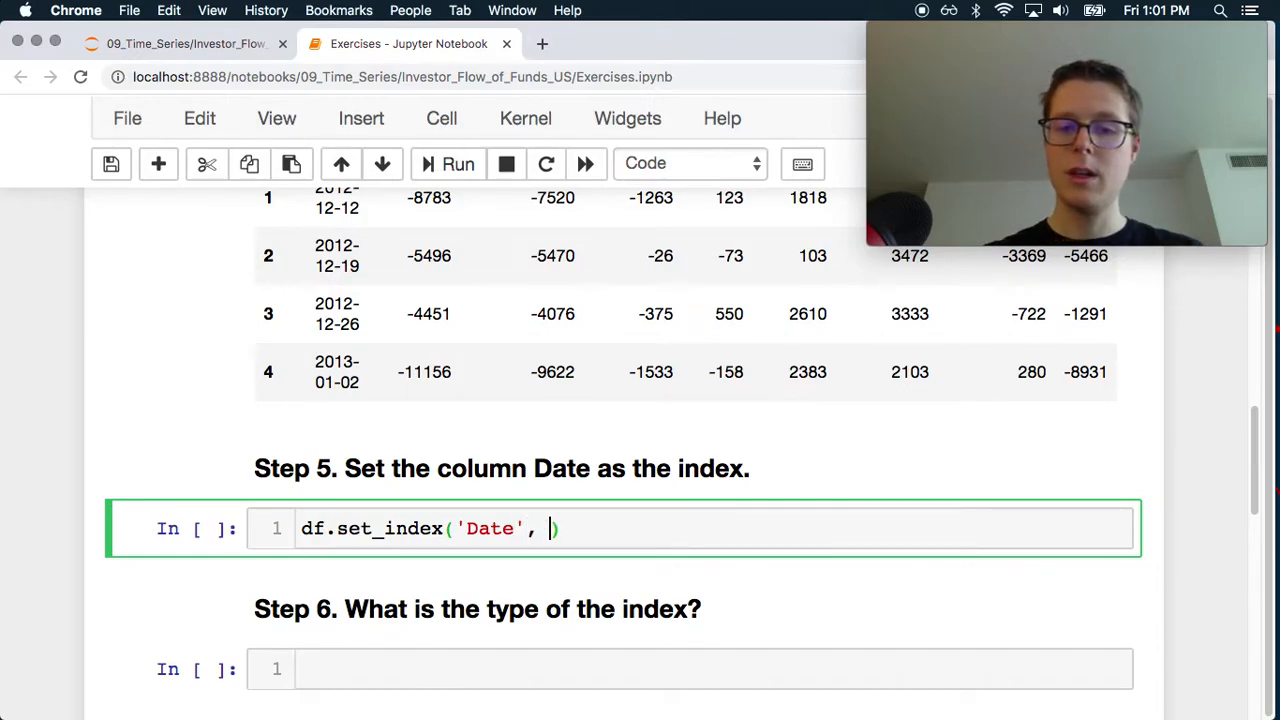
text(inplace=True)
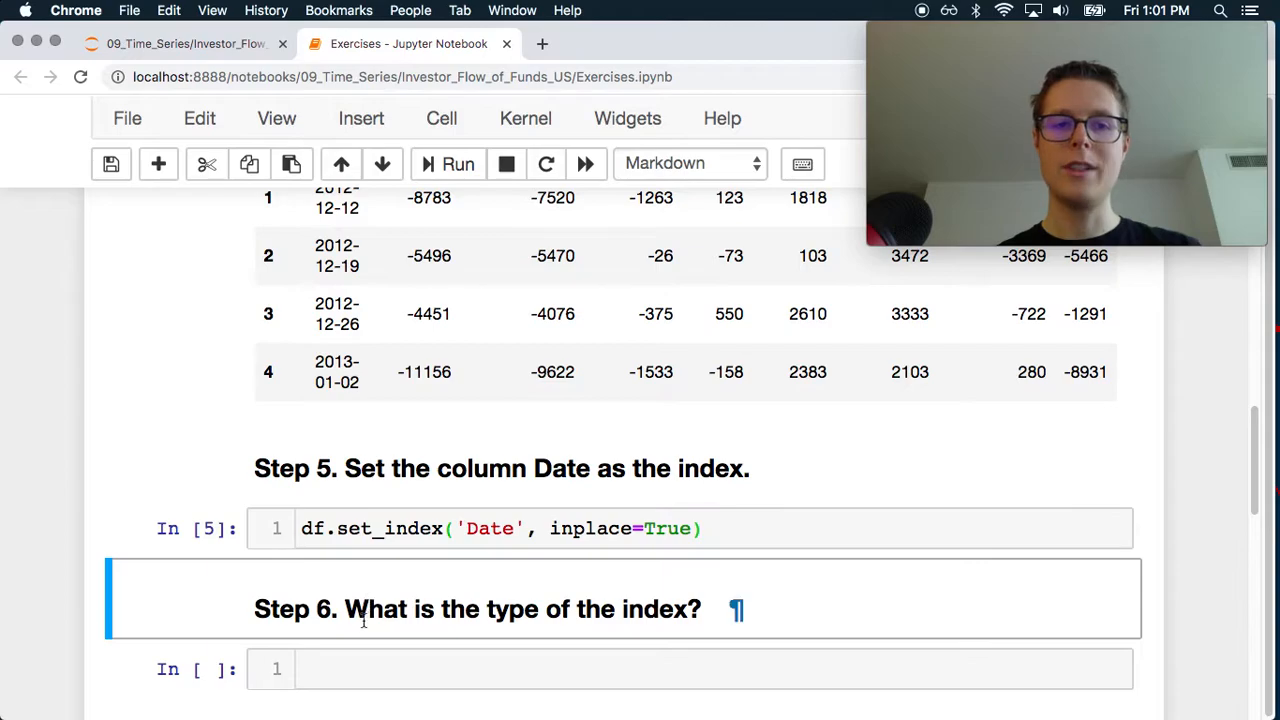
text(df.index)
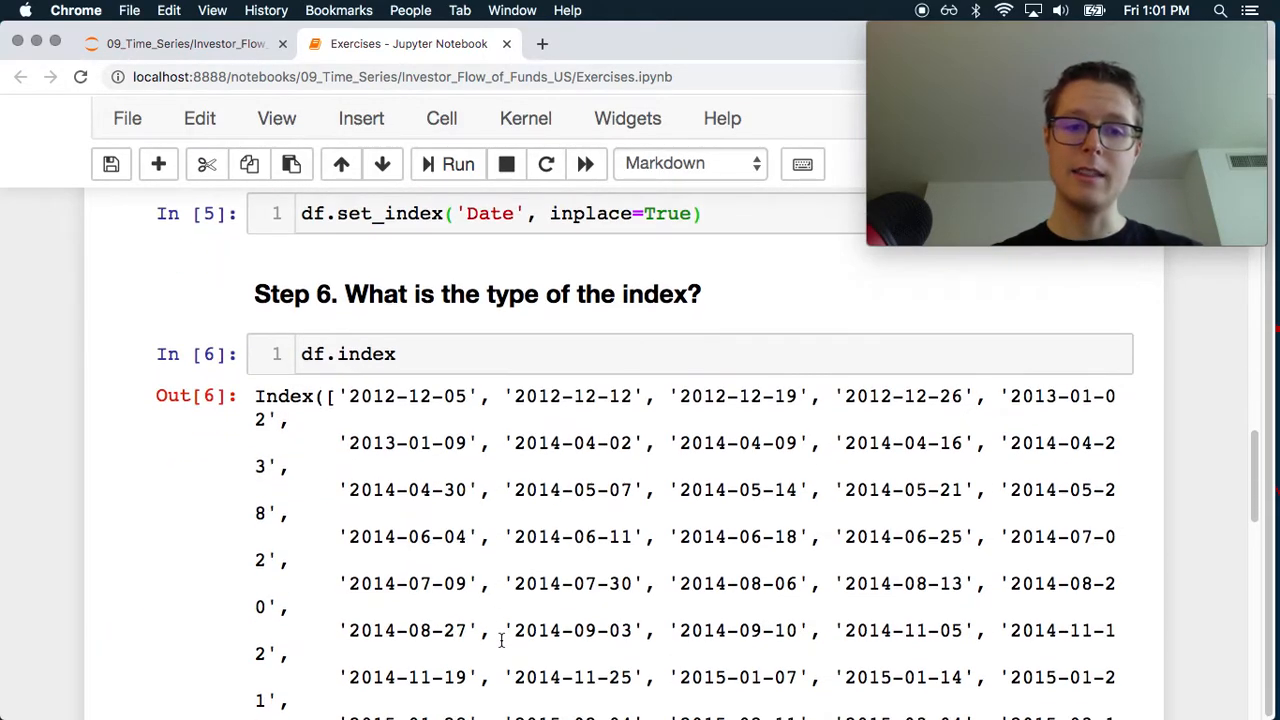
- Run df.index.dtype in Step 6, showing the index dtype is object ('O')
scroll(down, 3)
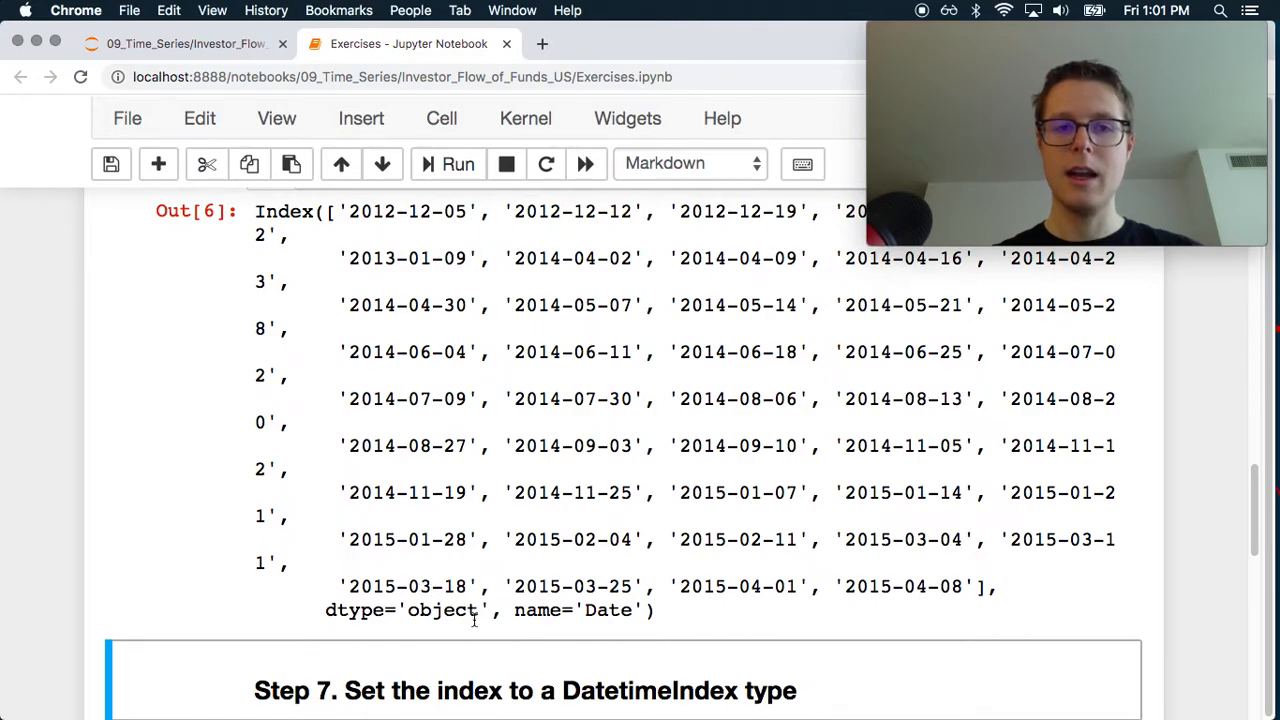
scroll(up, 3)
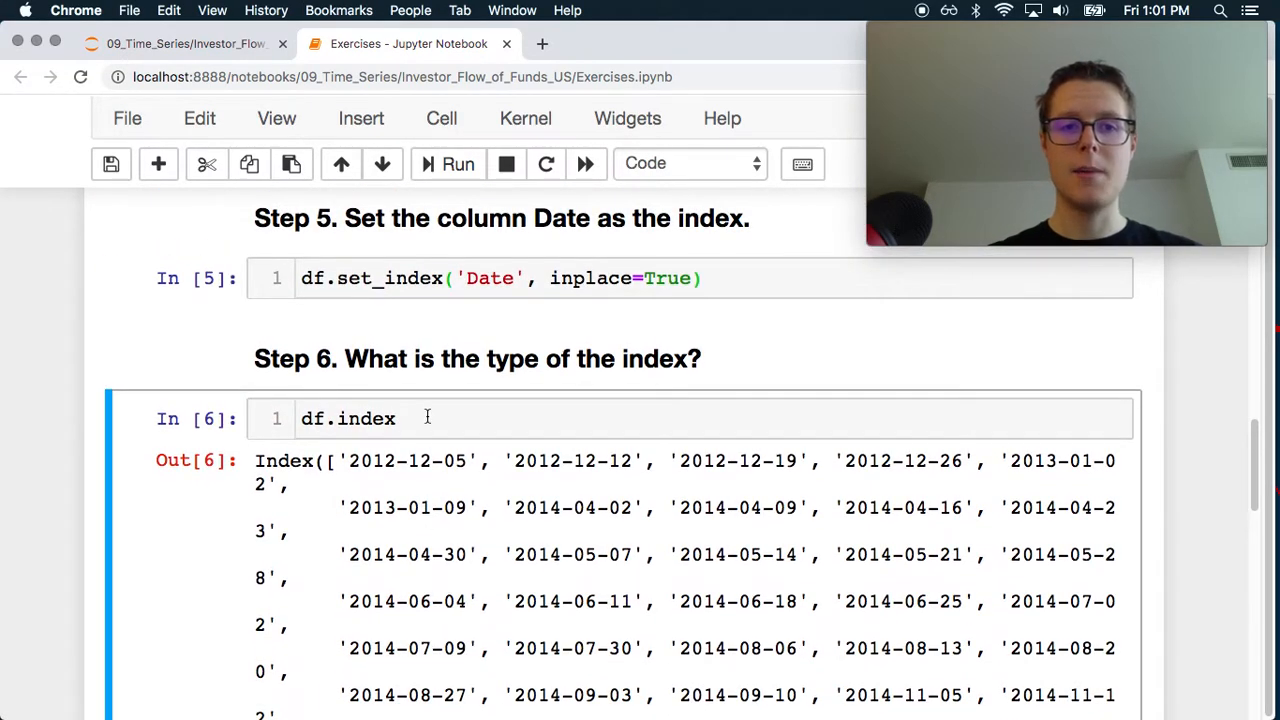
text(.dtype)
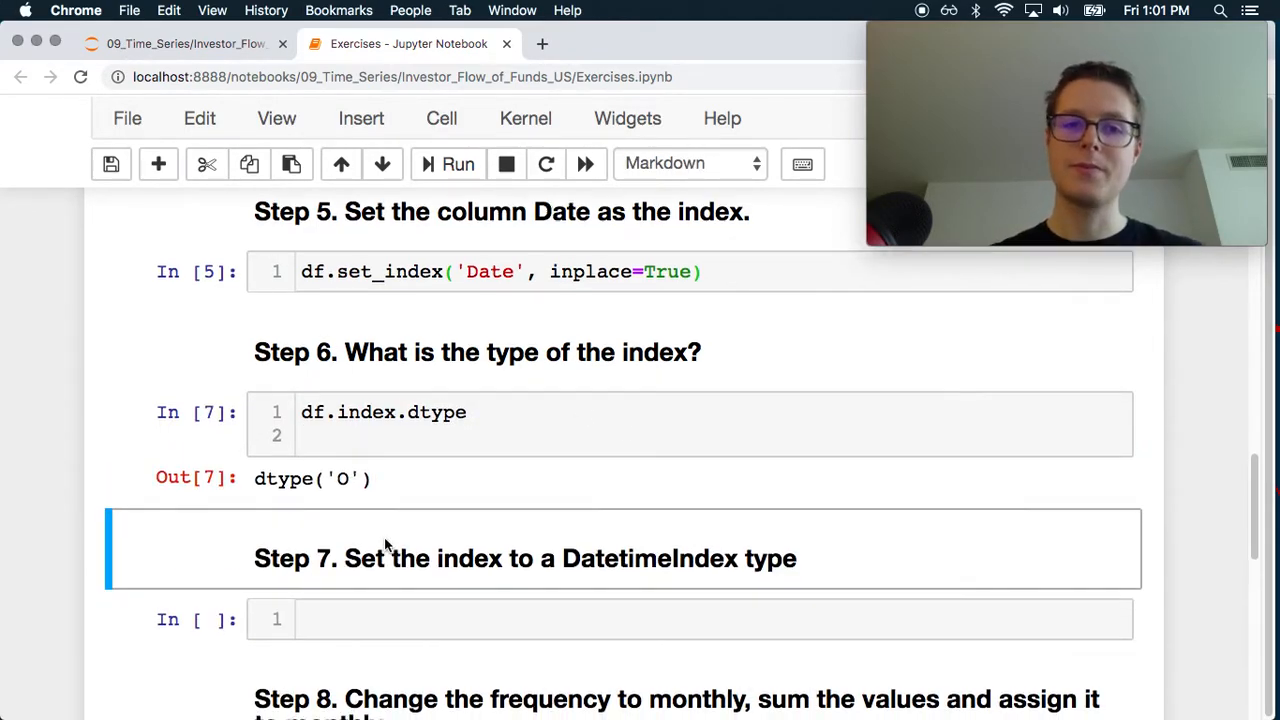
scroll(down, 3)
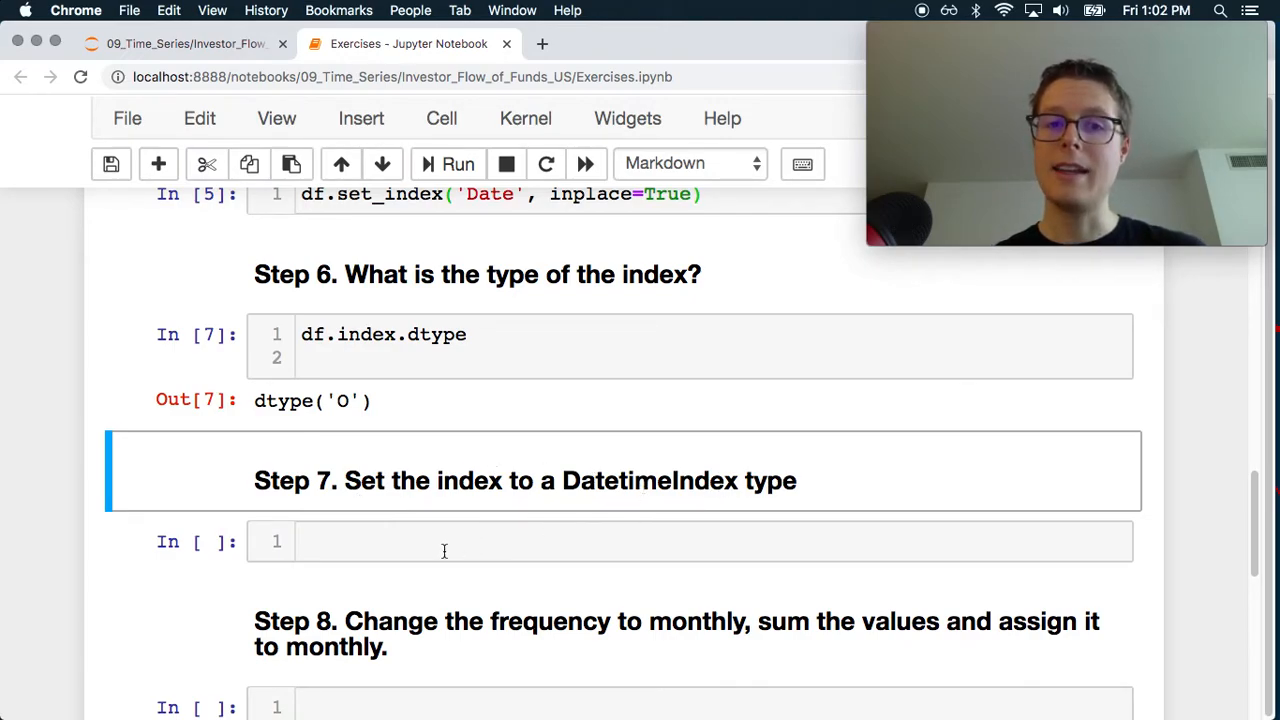
- Run df.index = pd.to_datetime(df.index) in Step 7 and recheck df.index.dtype gives '<M8[ns]'
text(df.)
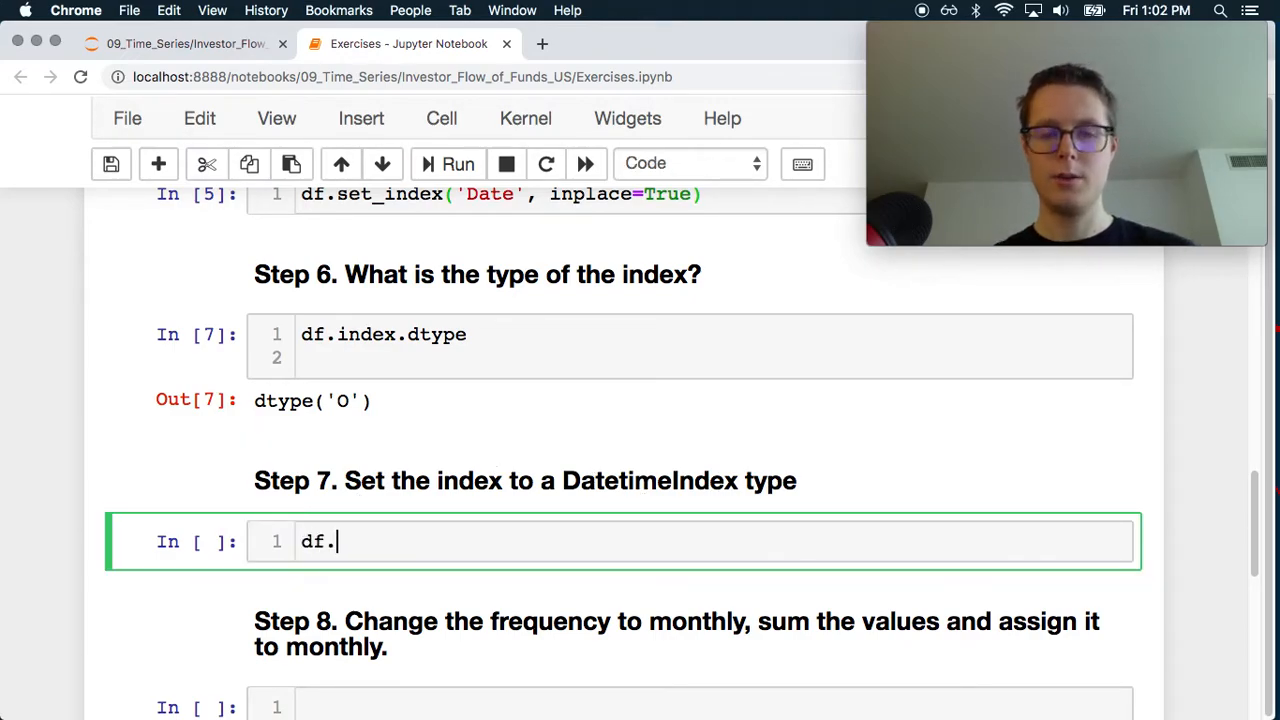
text(pd.)
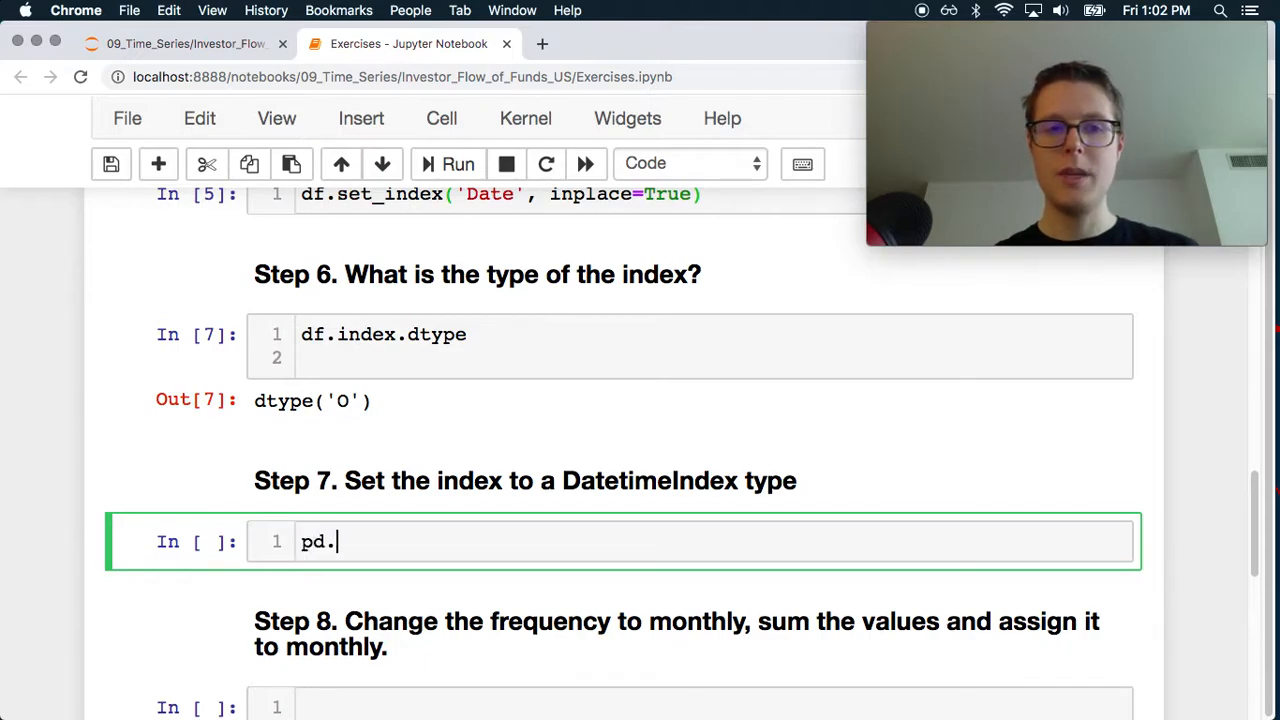
text(to_)
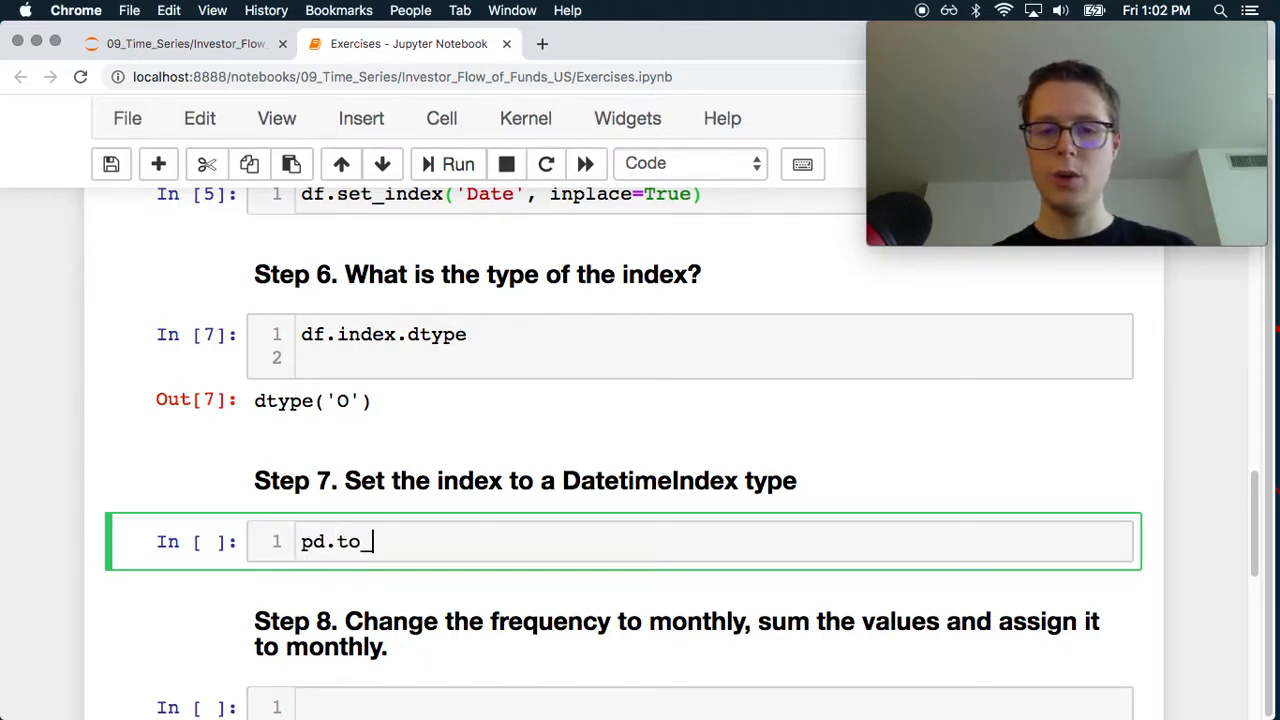
text(datetime())
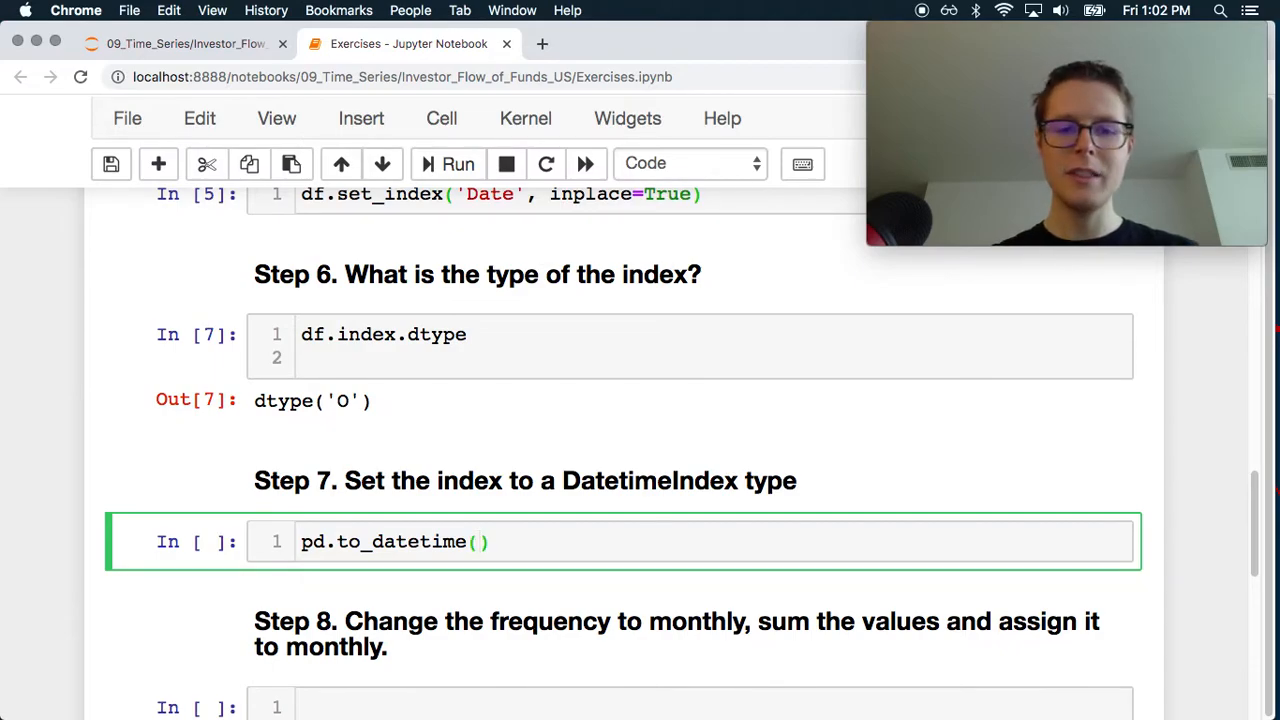
text(df.index)
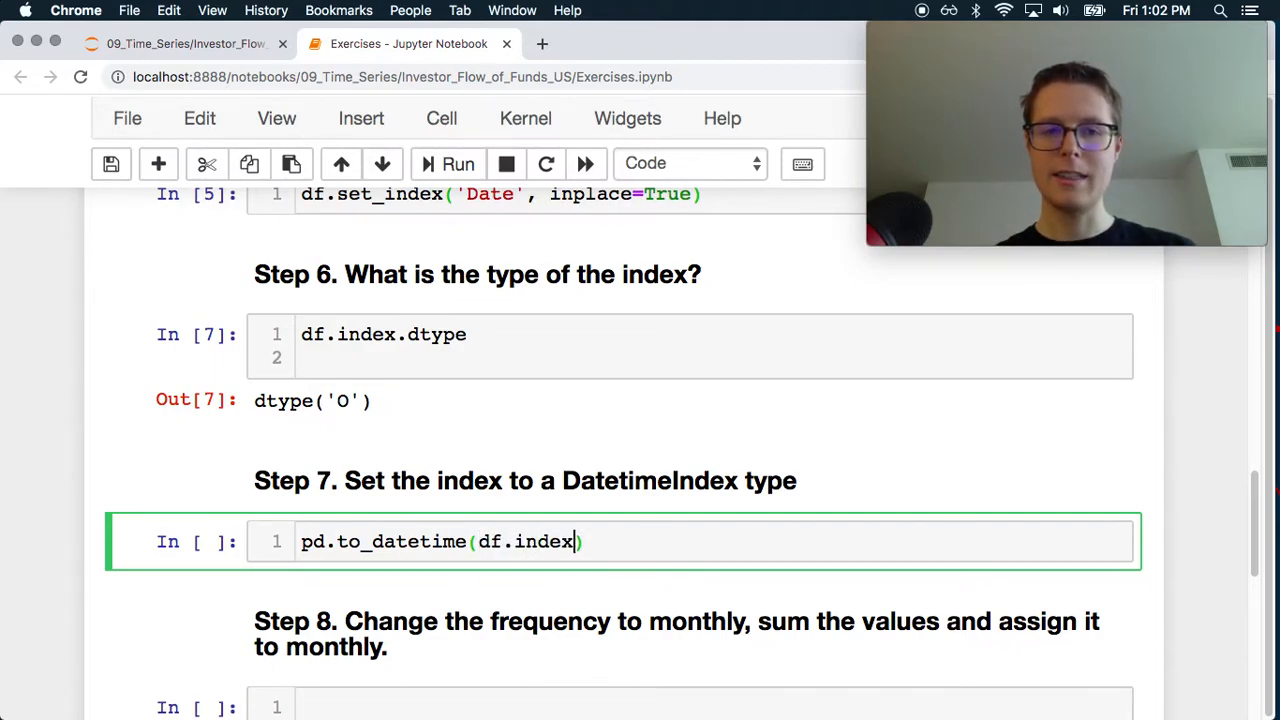
double_click(524, 540)
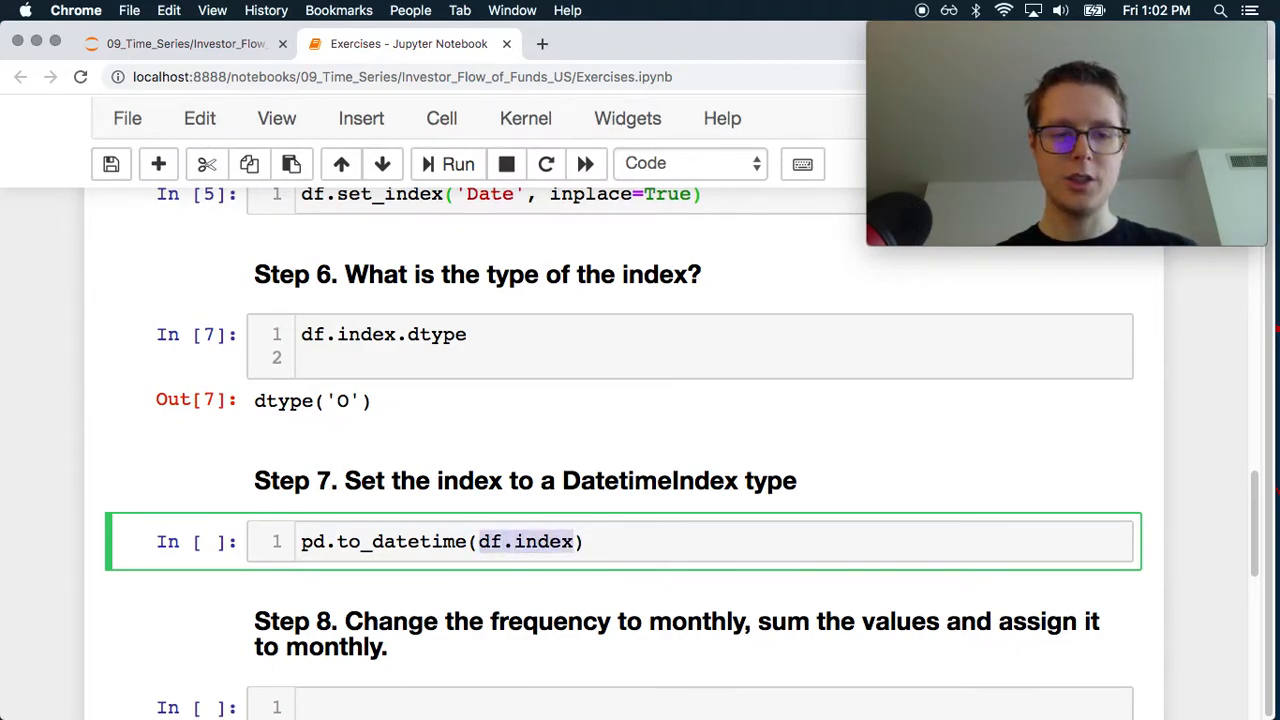
text(df.index -)
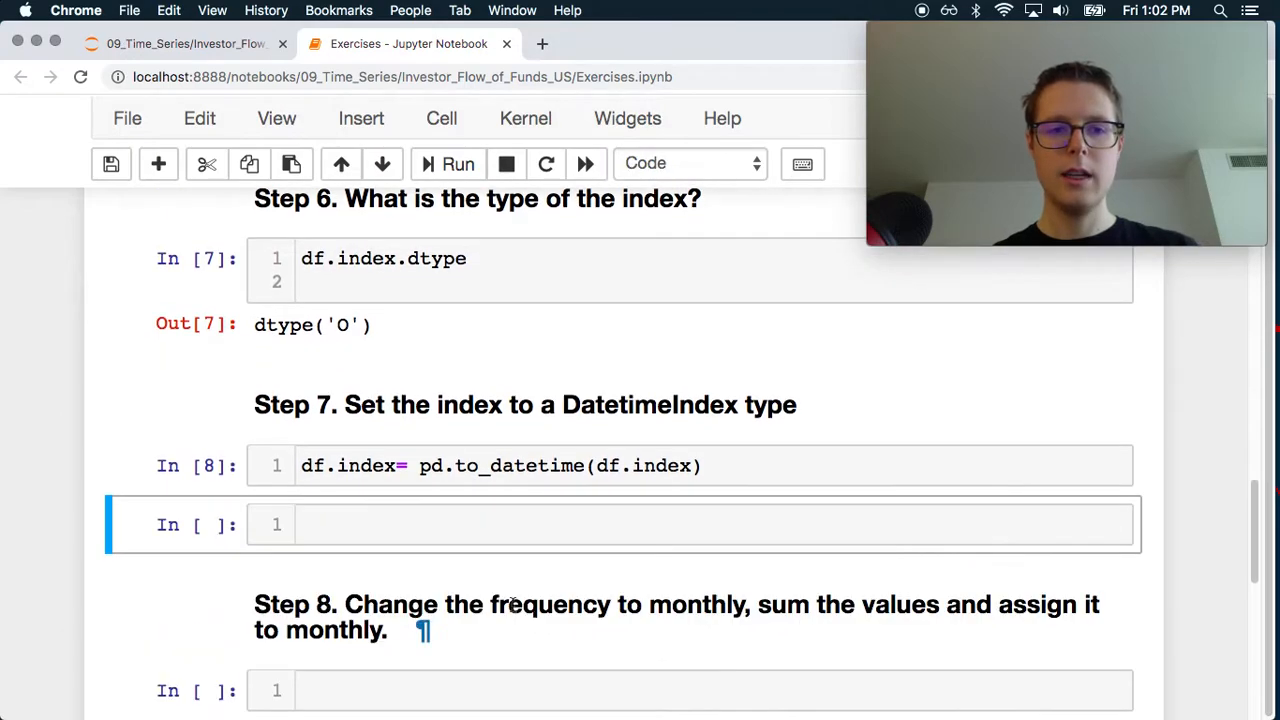
text(df.index.dtype)
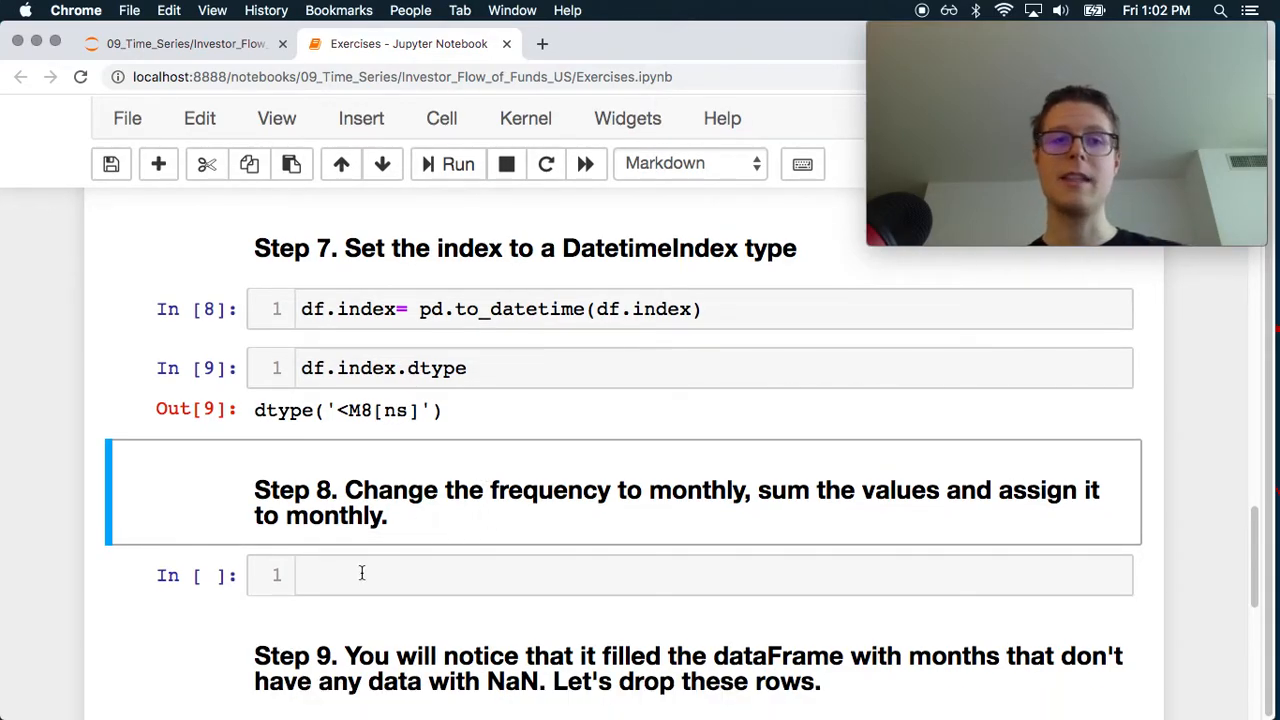
- Write monthly = df.resample('M').sum() and monthly.head() in the Step 8 cell and run it
text(monthly =)
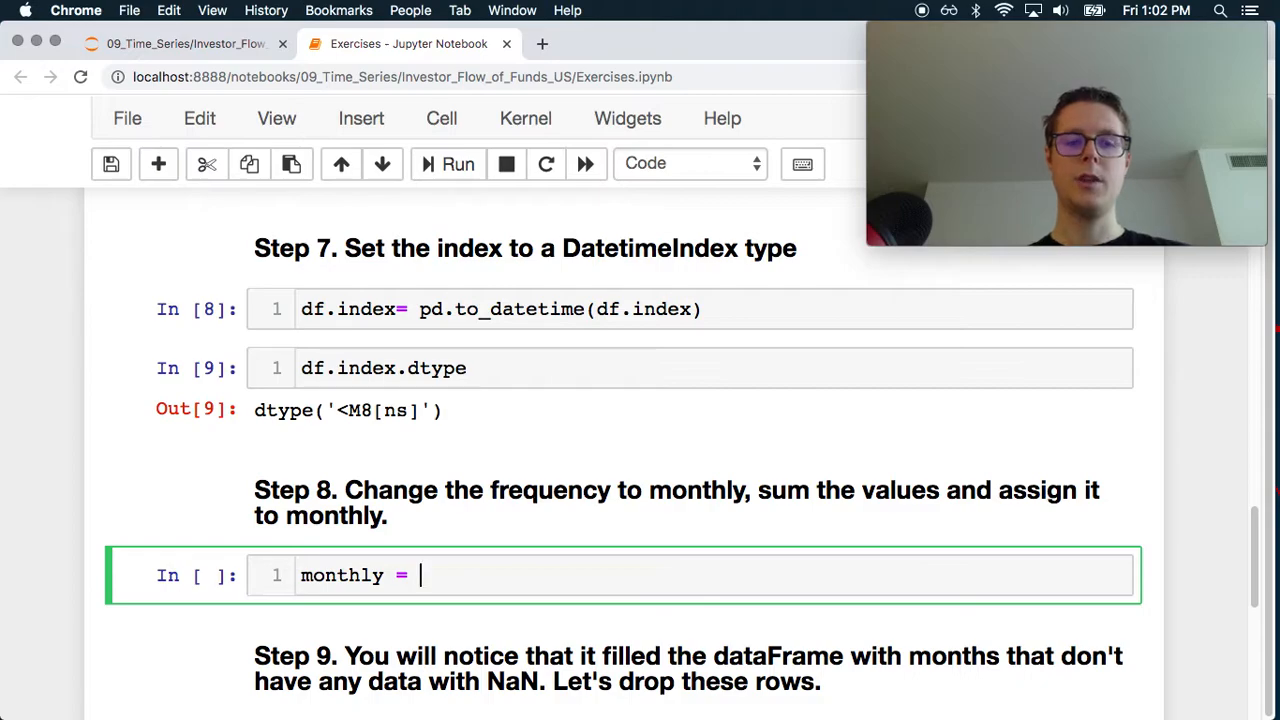
text(df.re)
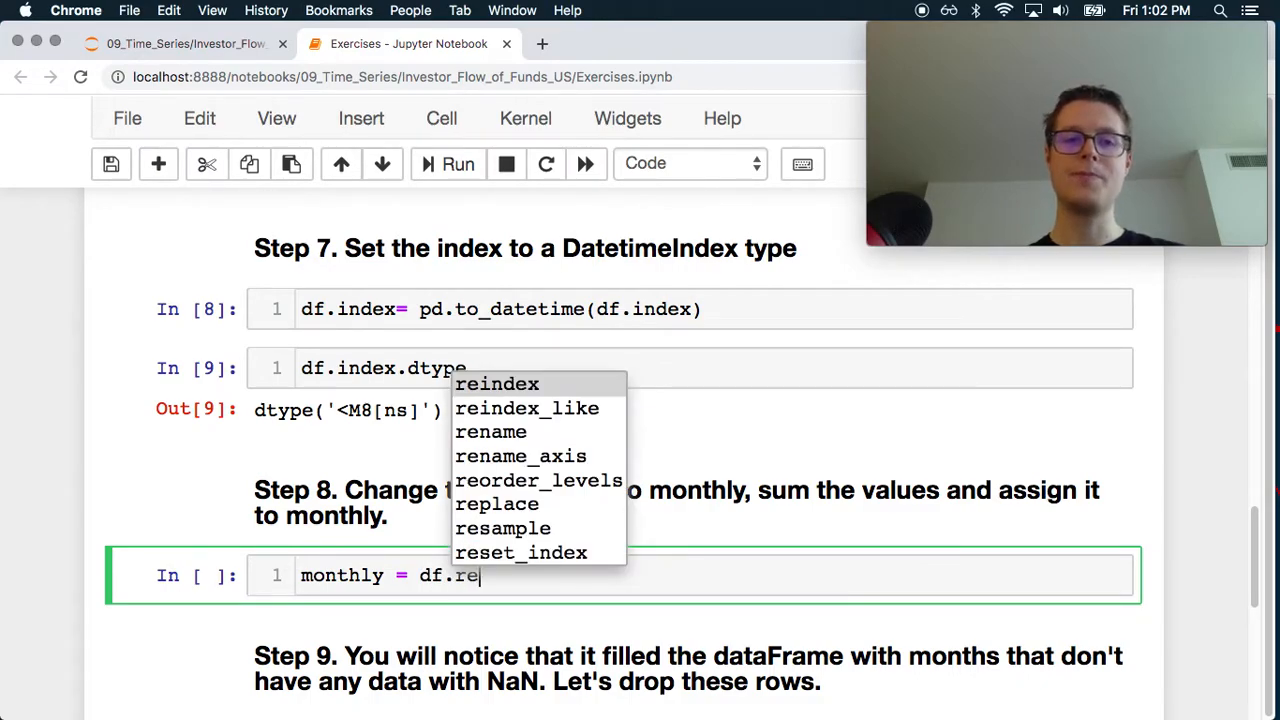
click(504, 528)
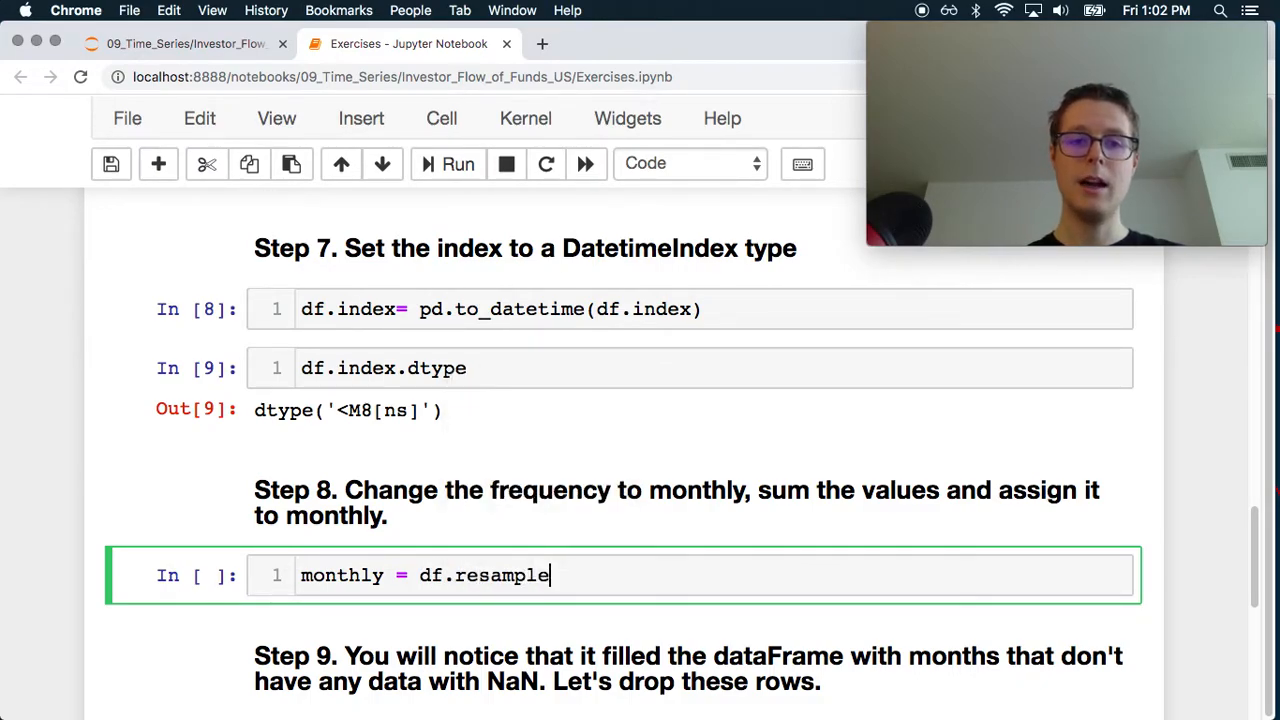
text(('M').sum()
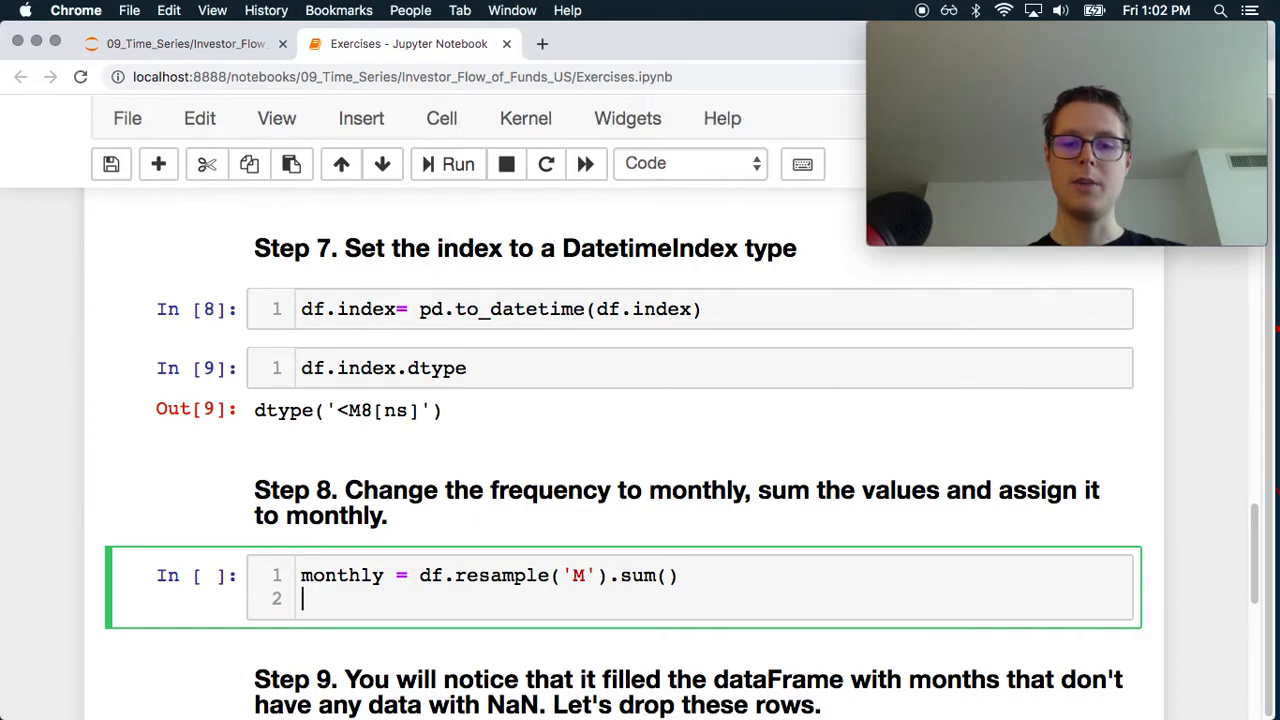
text(monthly)
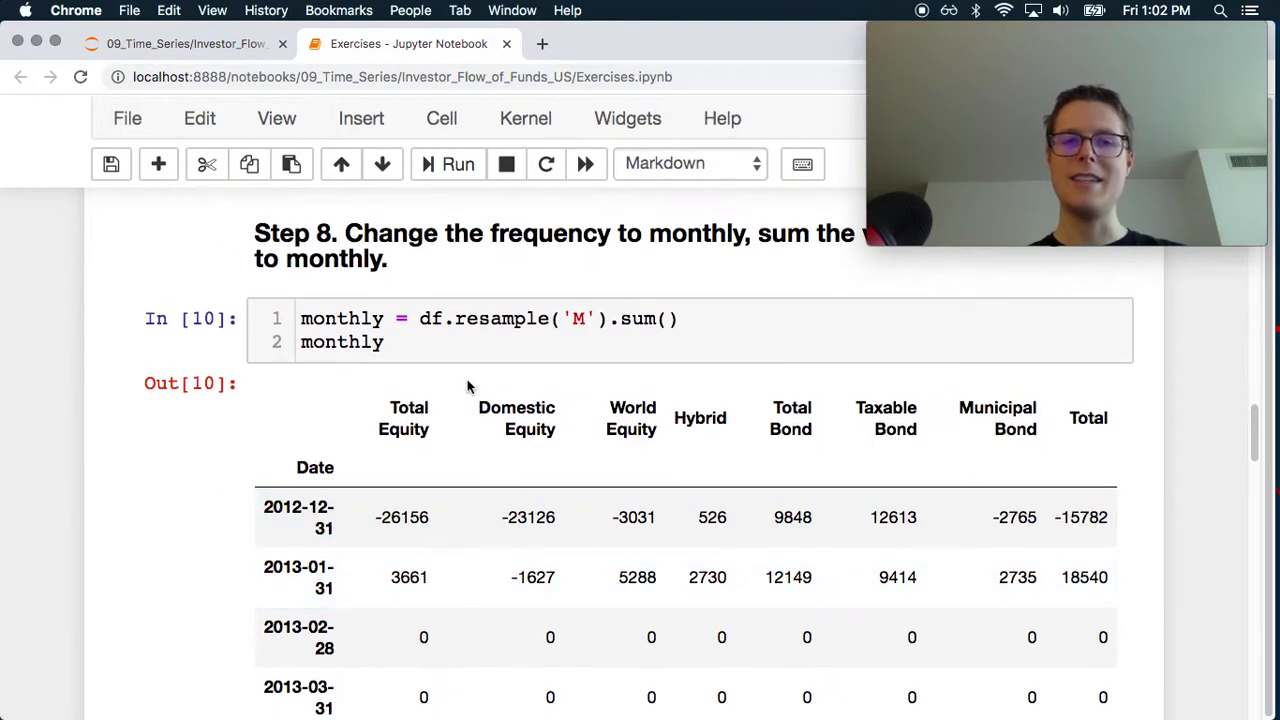
text(.head()
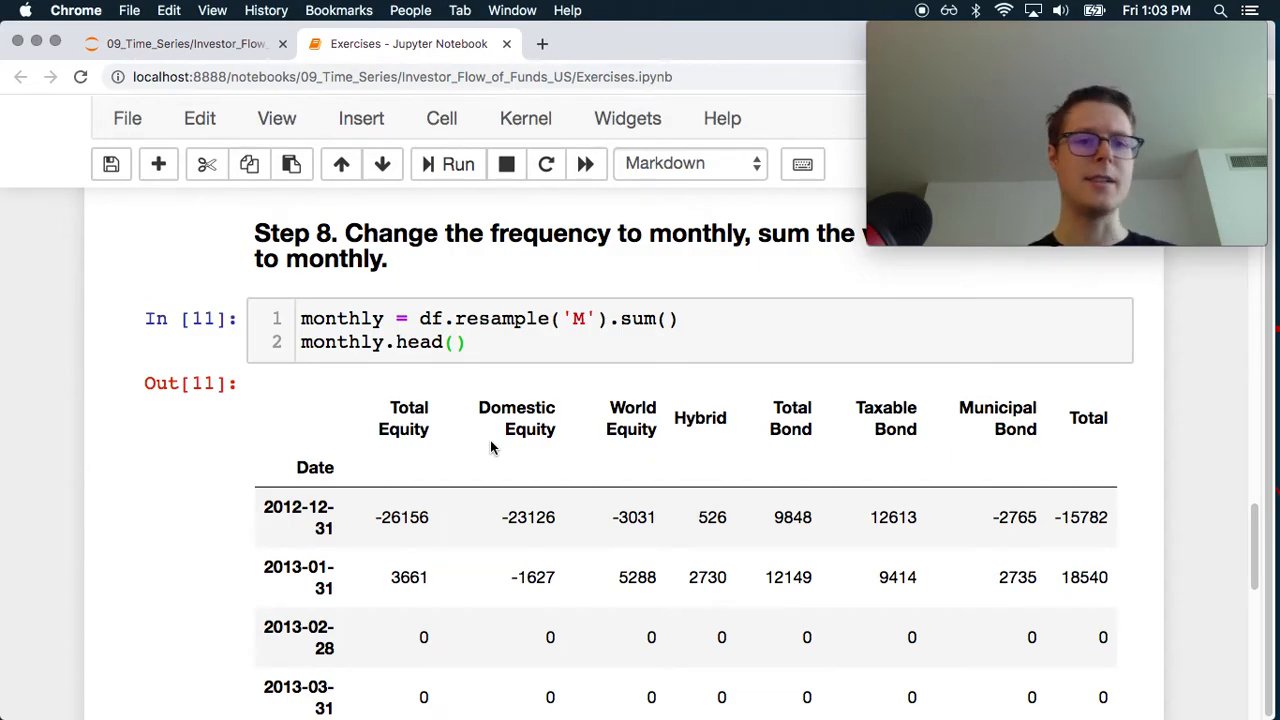
- Review the month-end output with several all-zero rows and return to the resample code
scroll(down, 3)
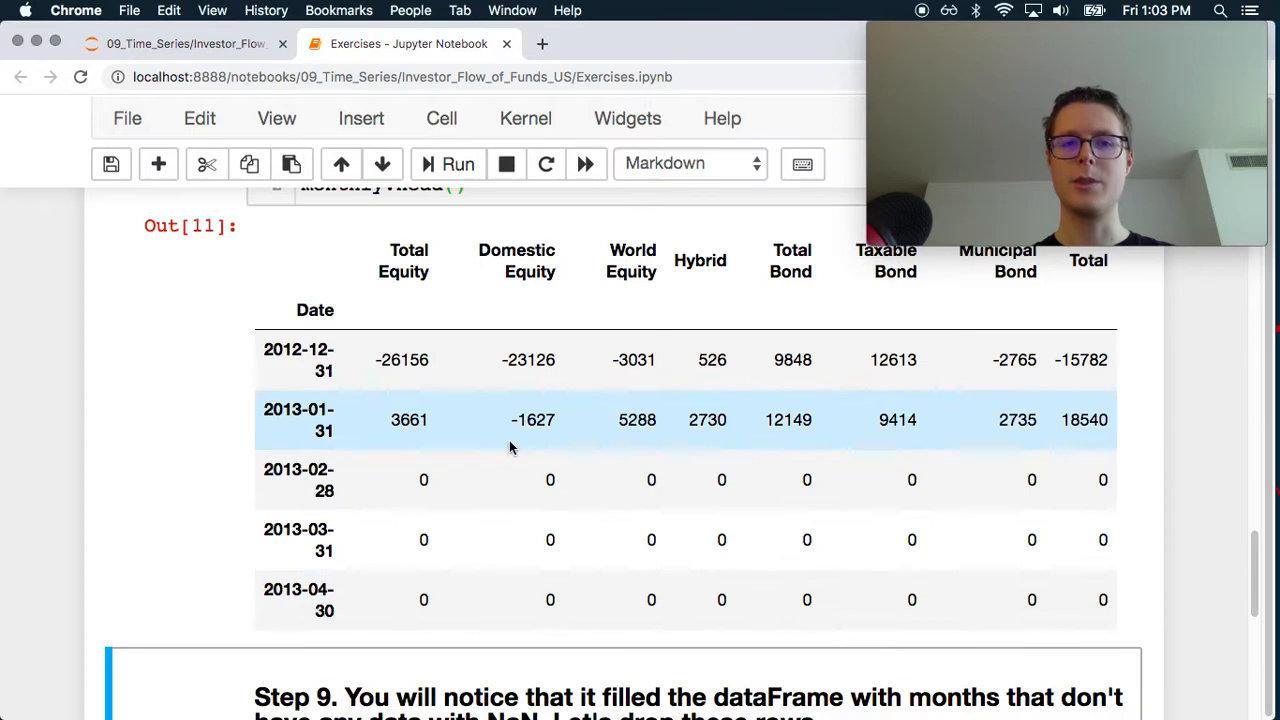
scroll(down, 3)
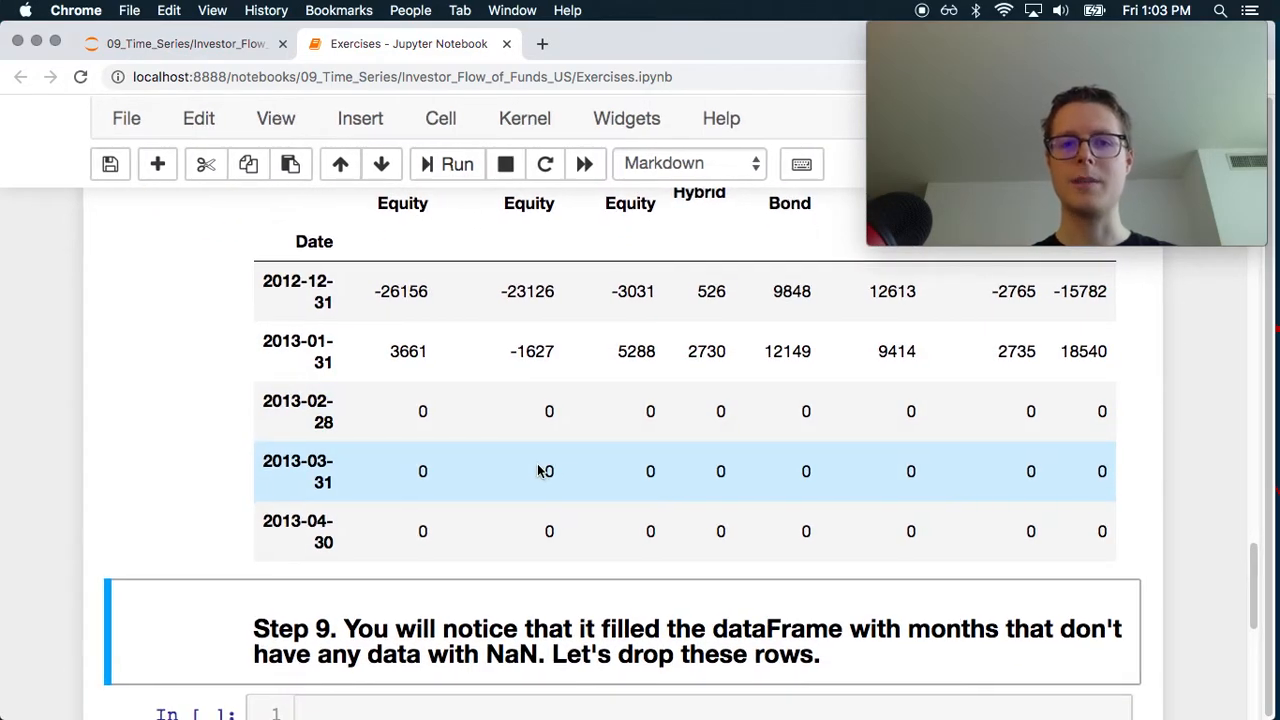
scroll(down, 3)
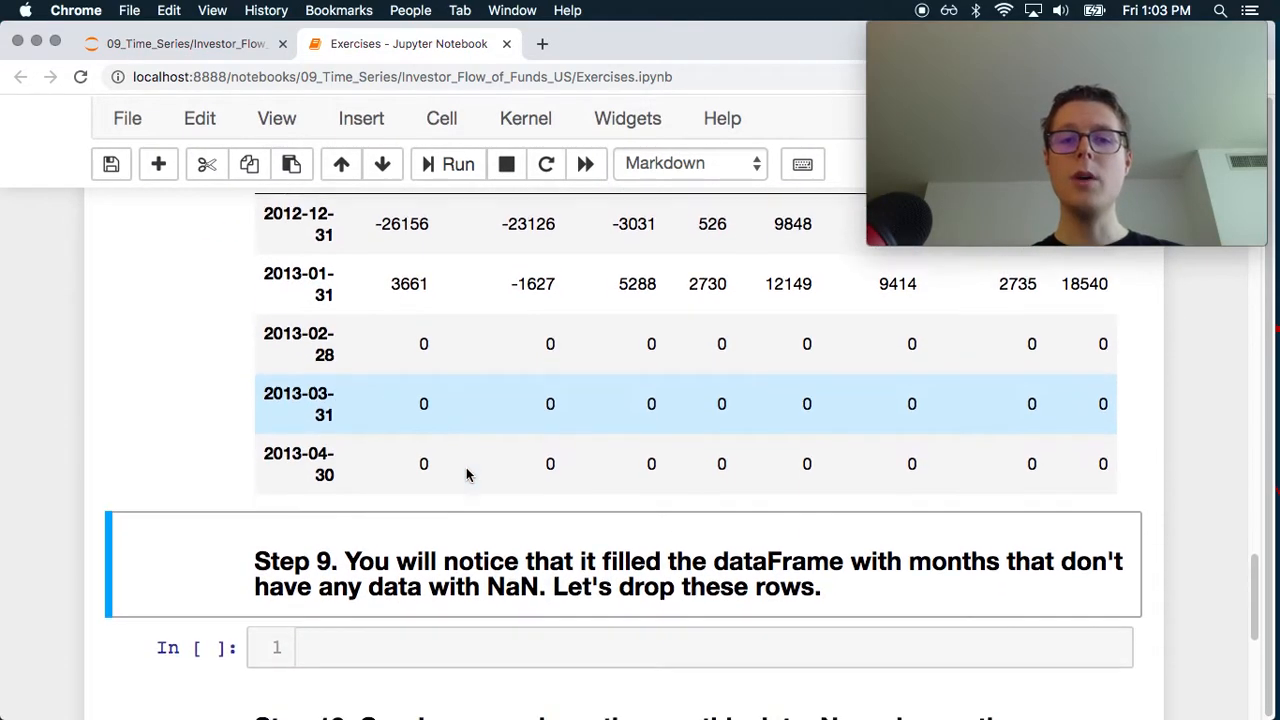
scroll(down, 3)
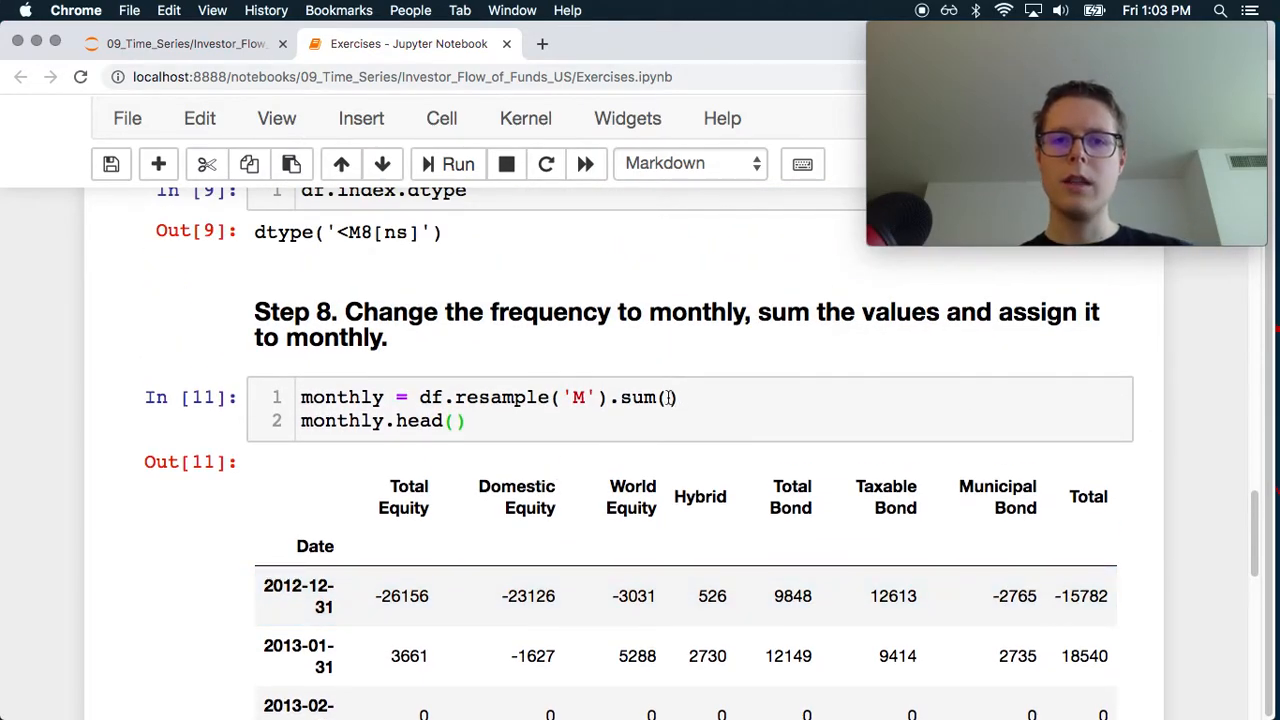
click(630, 398)
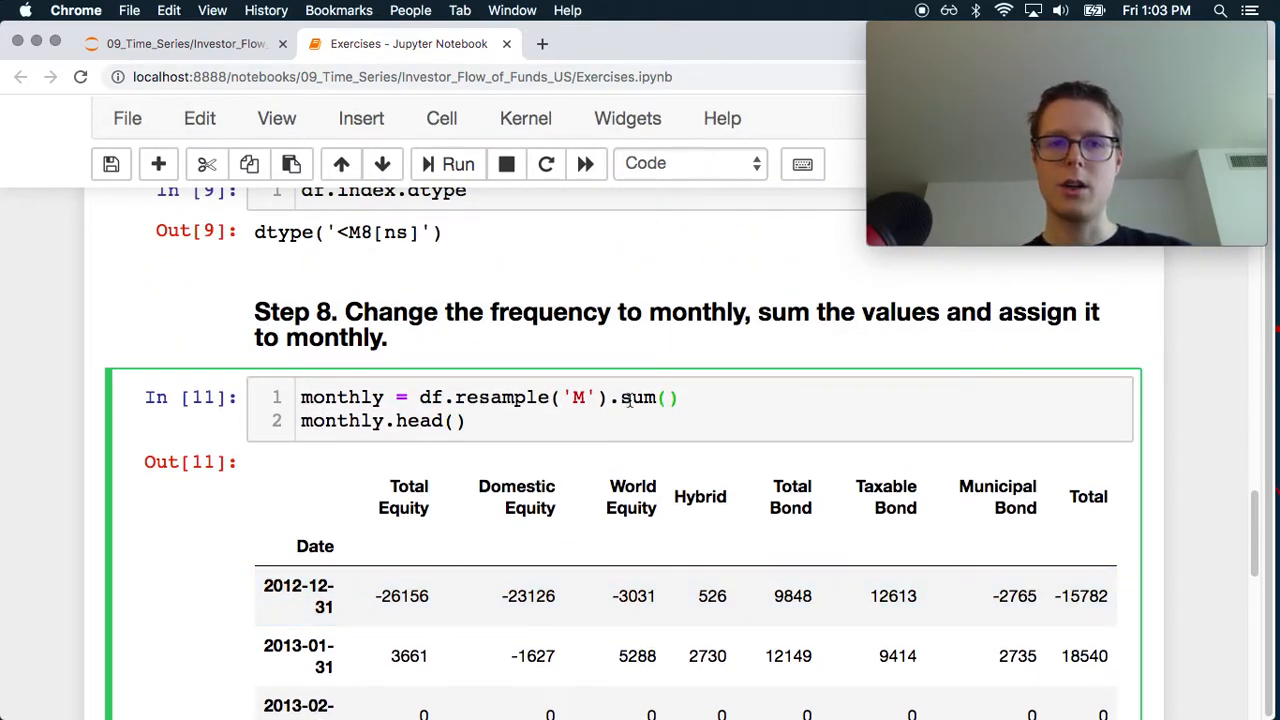
- Insert a scratch cell above Step 8, consult the resample docstring, and leave the cell empty
scroll(down, 3)
text(df.resample('M'))
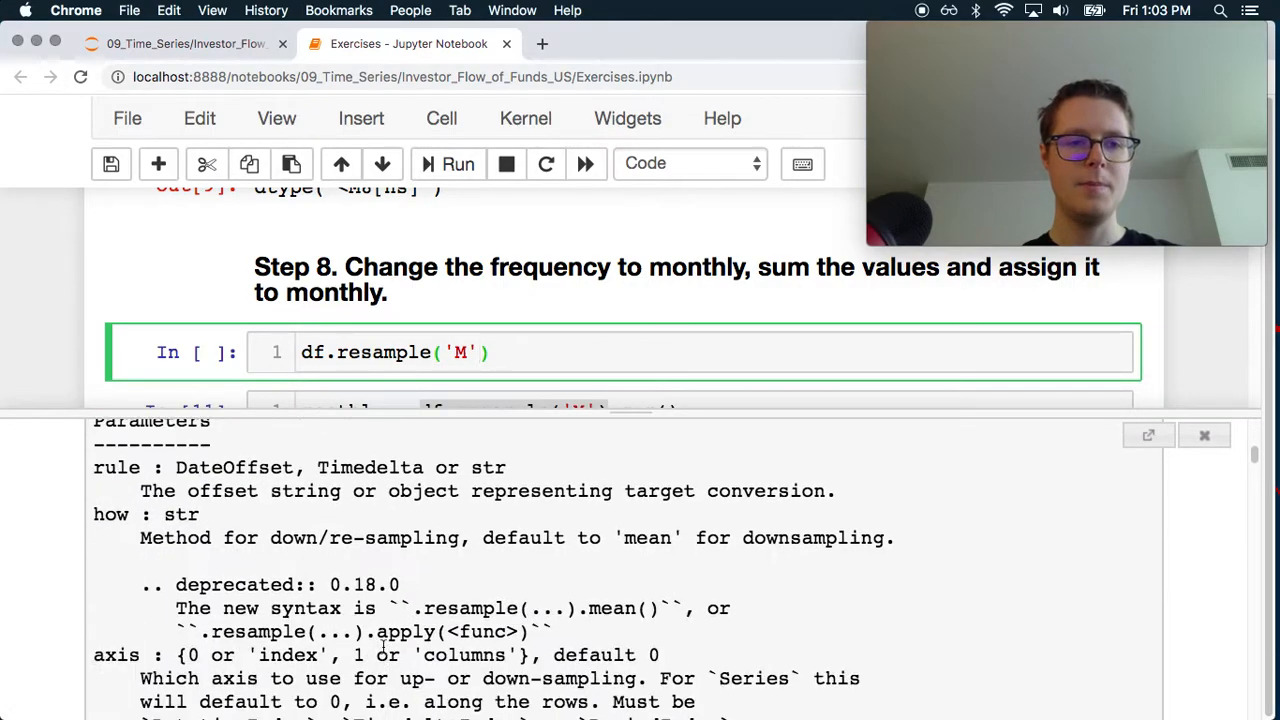
scroll(down, 3)
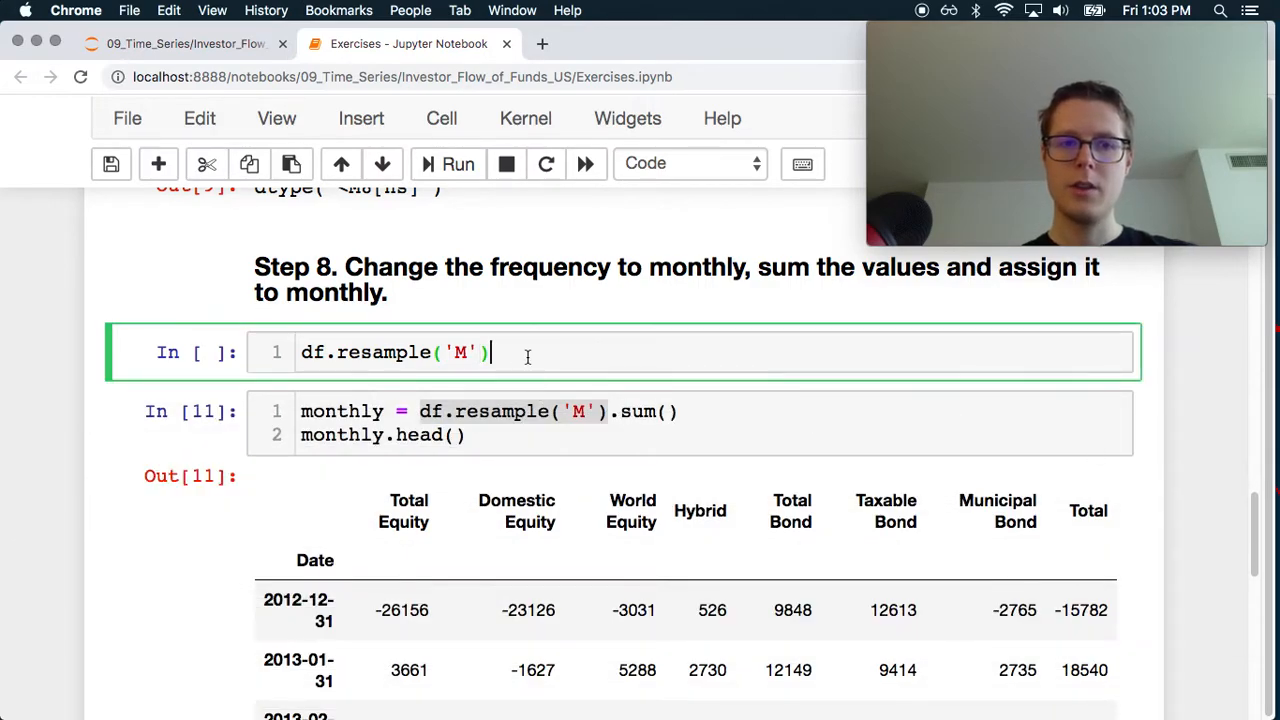
text(x =)
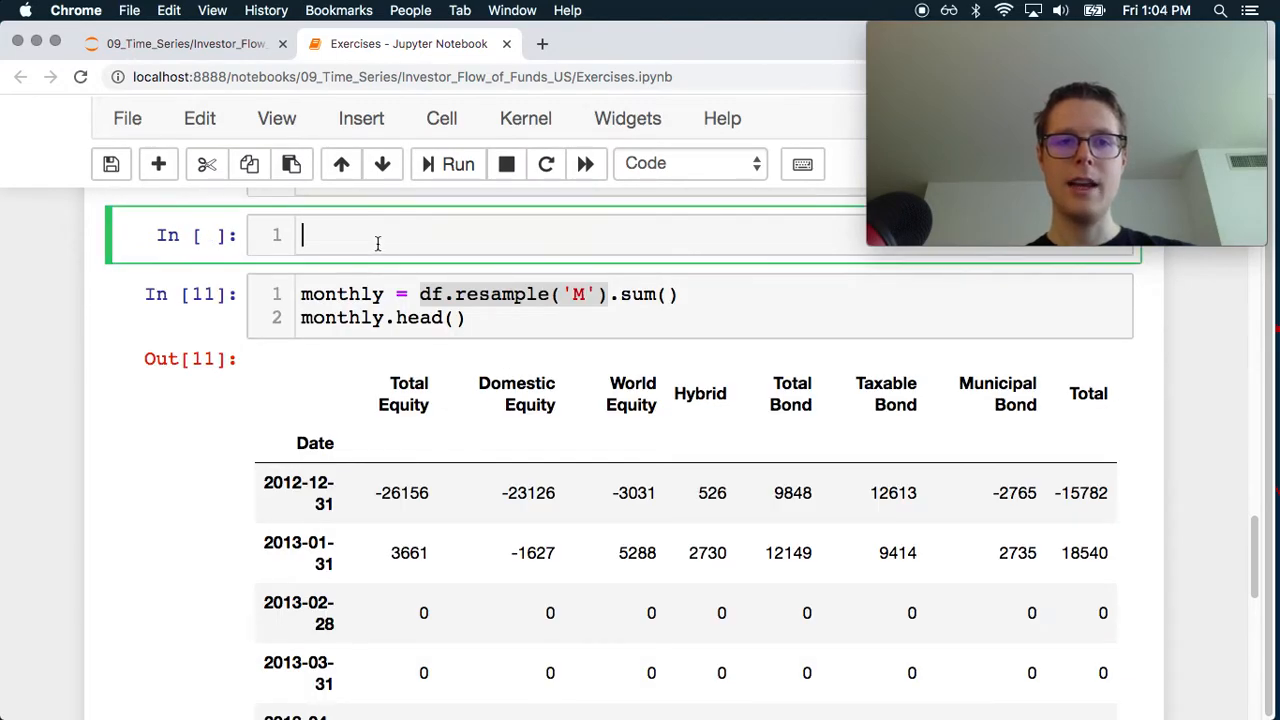
- Try x.sum() with a min_count argument in the scratch cell and check its output
text(x.sum)
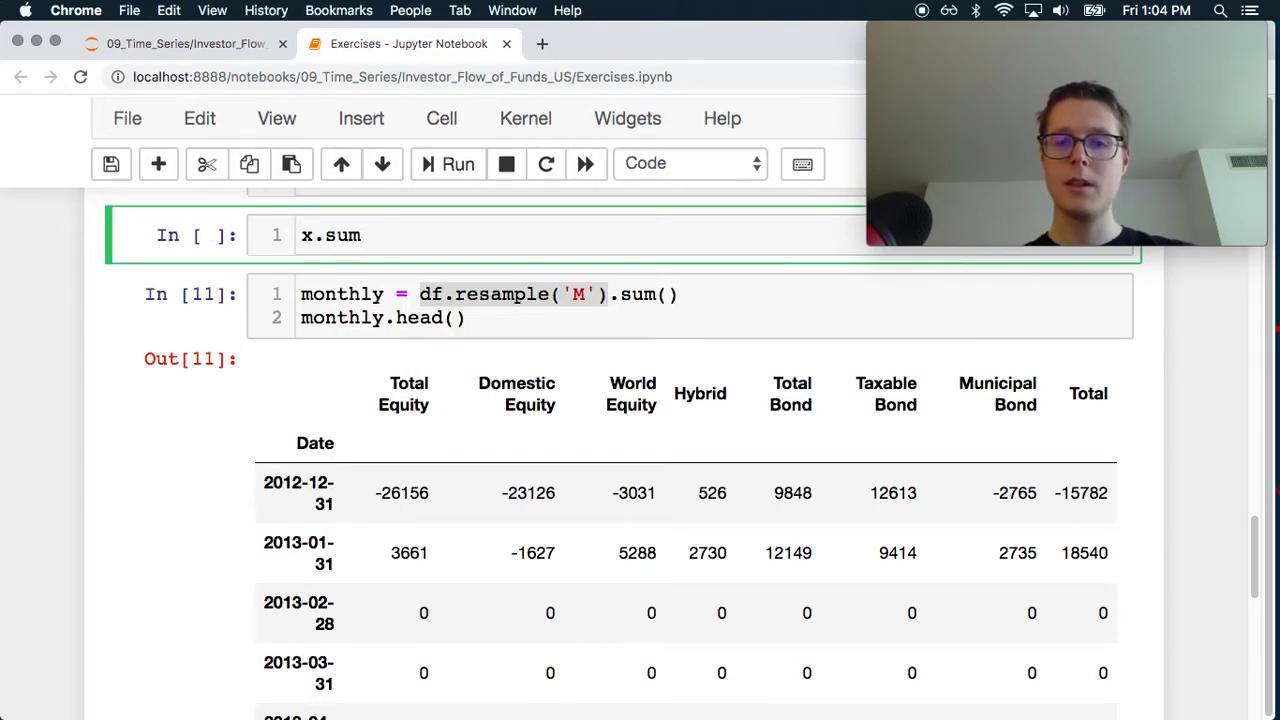
text(())
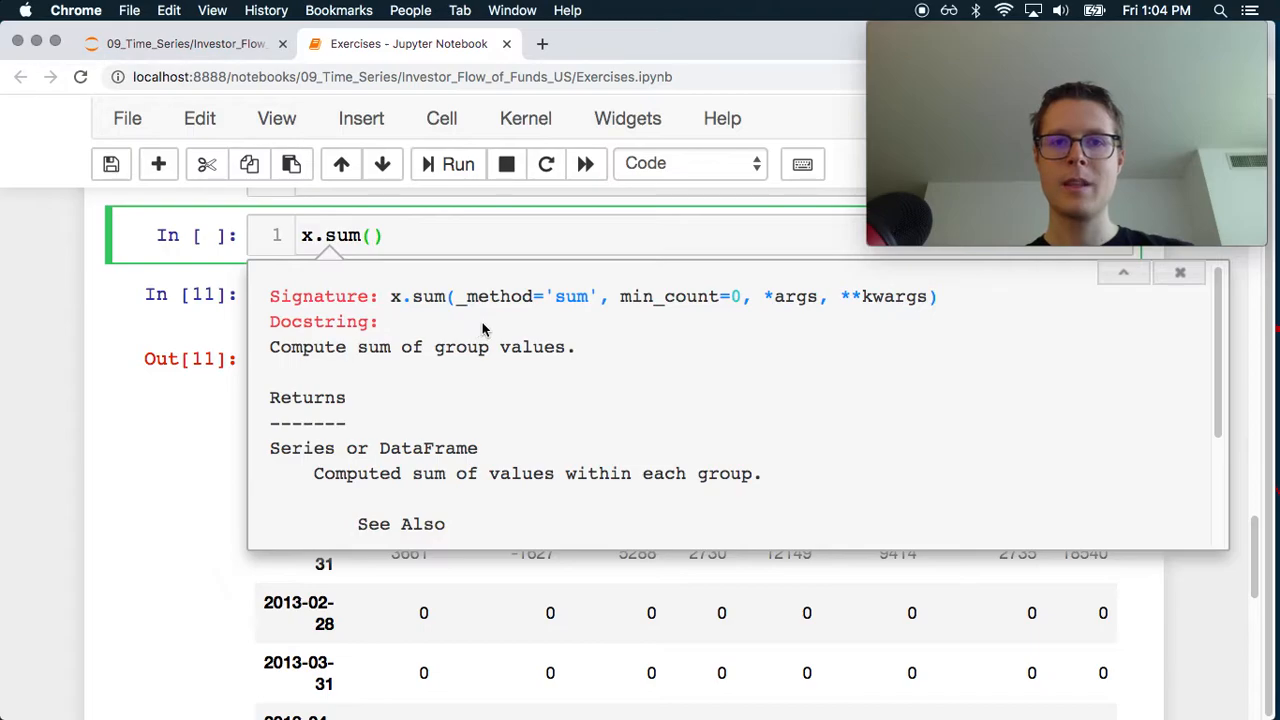
mouse_move(588, 414)
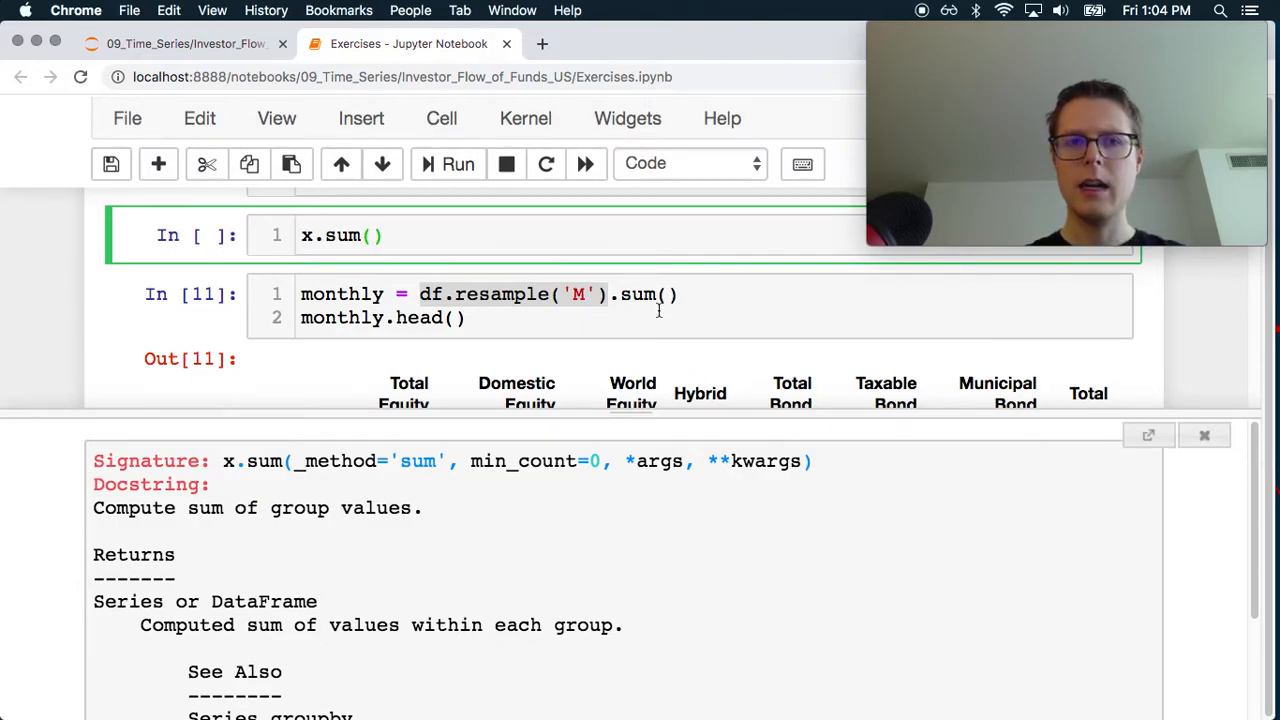
text(m)
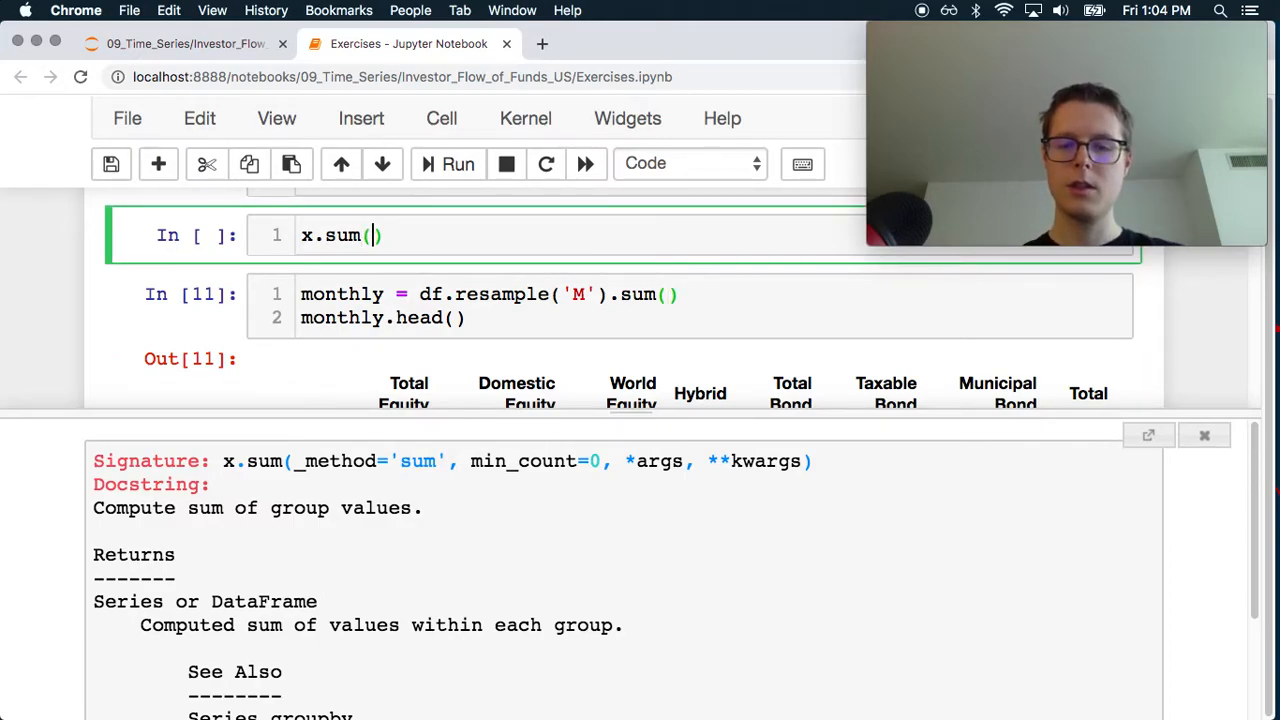
text(min)
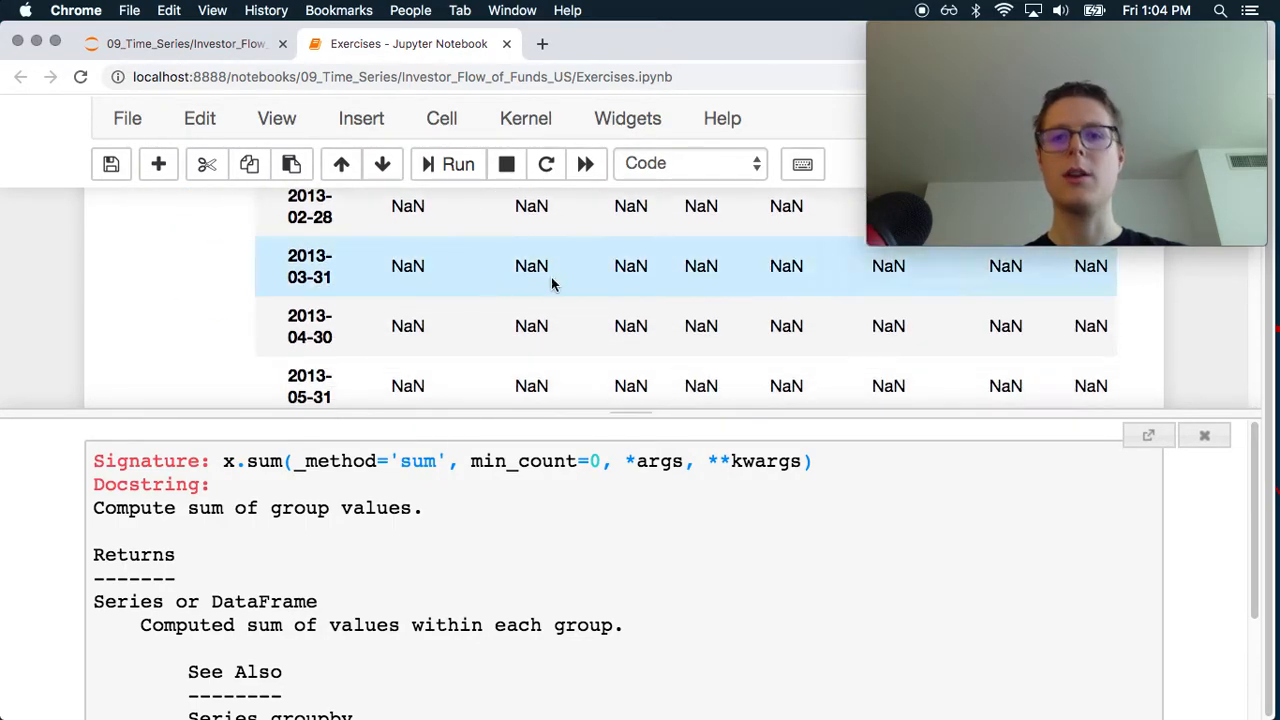
scroll(down, 3)
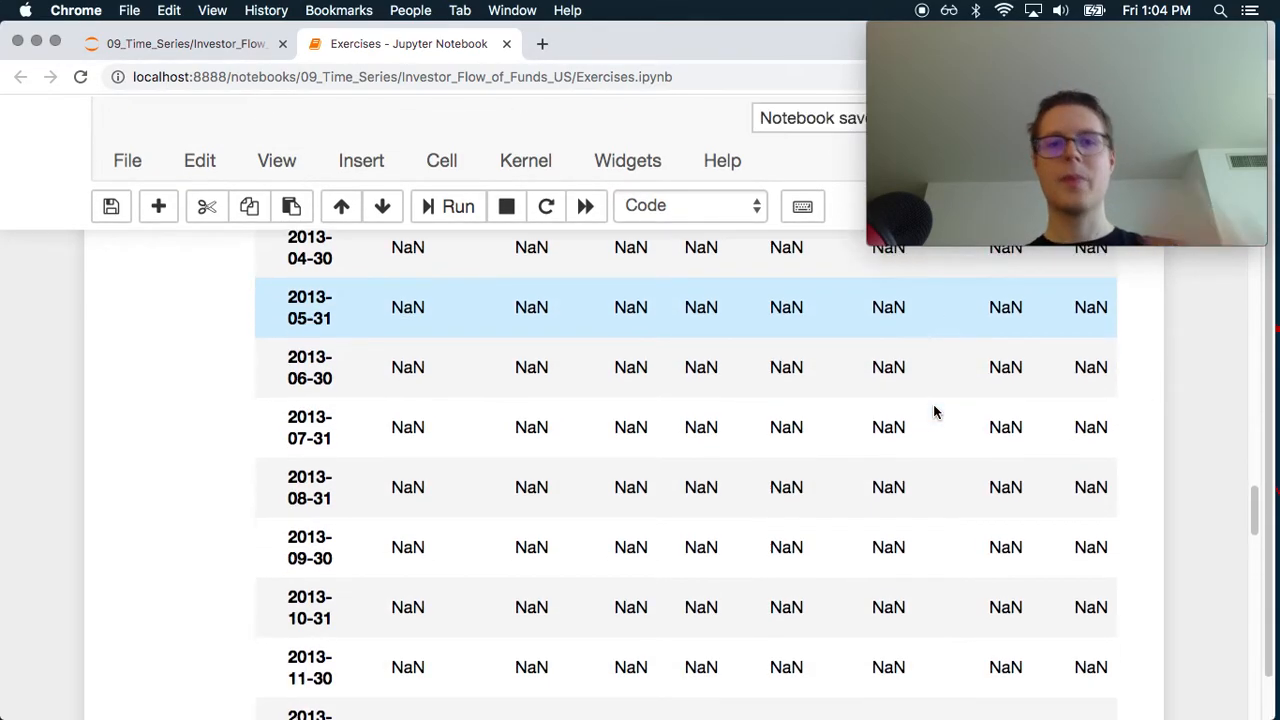
scroll(down, 3)
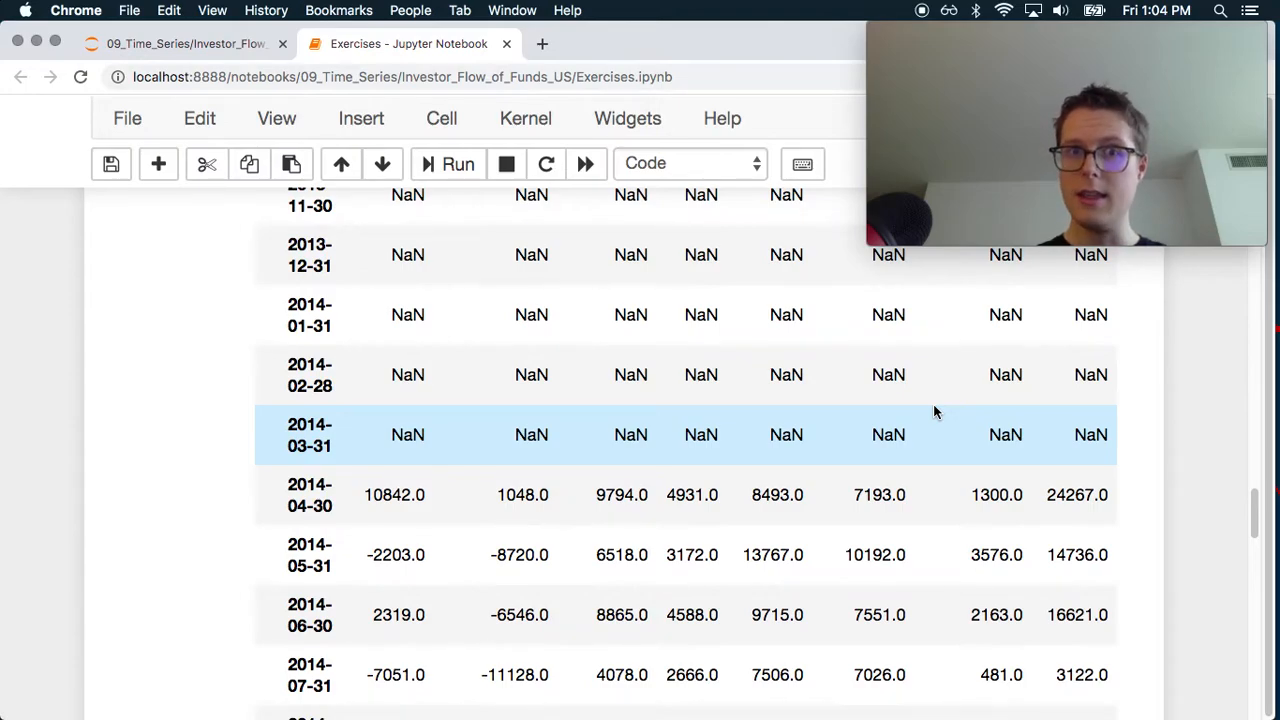
mouse_move(612, 452)
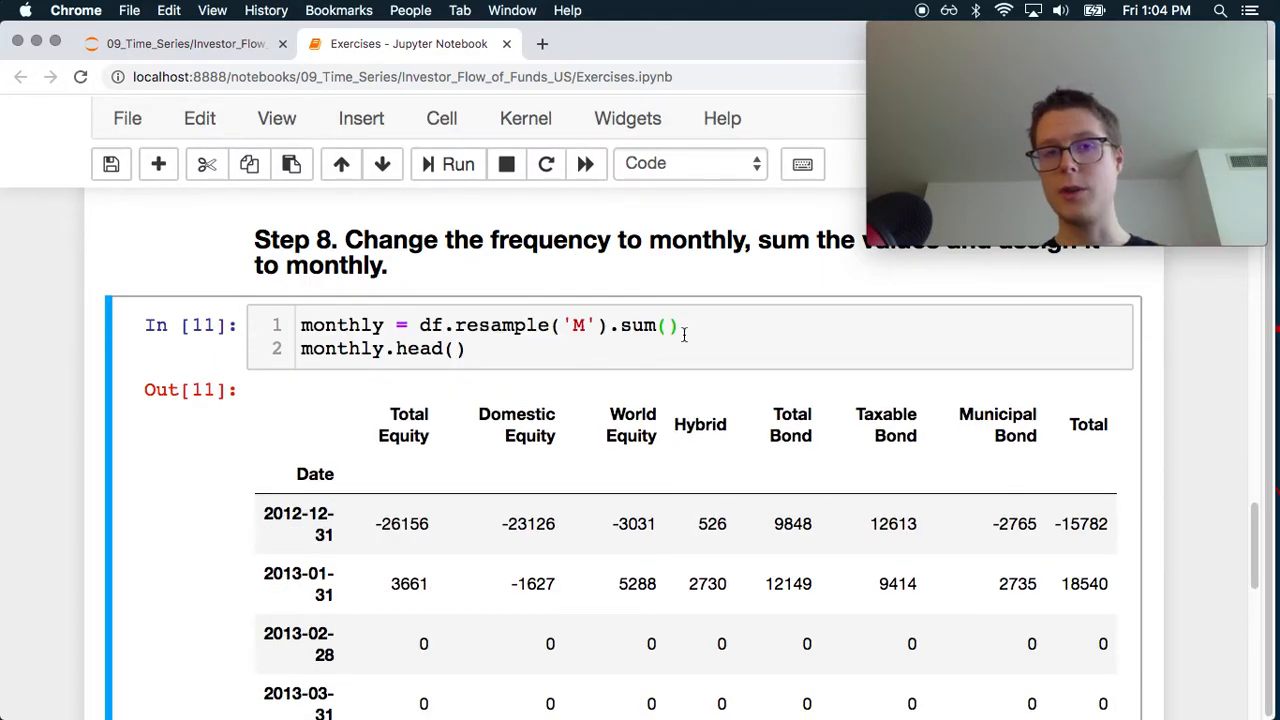
- Add min_count=1 to Step 8's .sum() and rerun so empty months show NaN
click(668, 324)
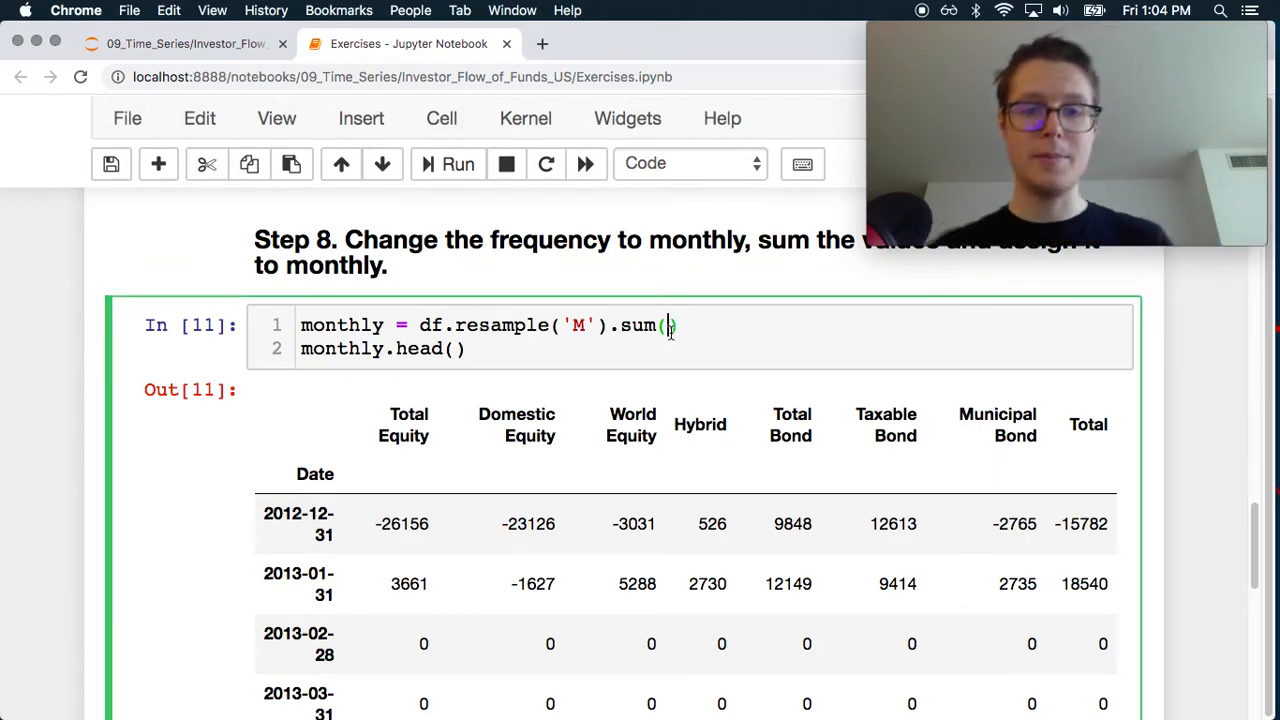
text(min)
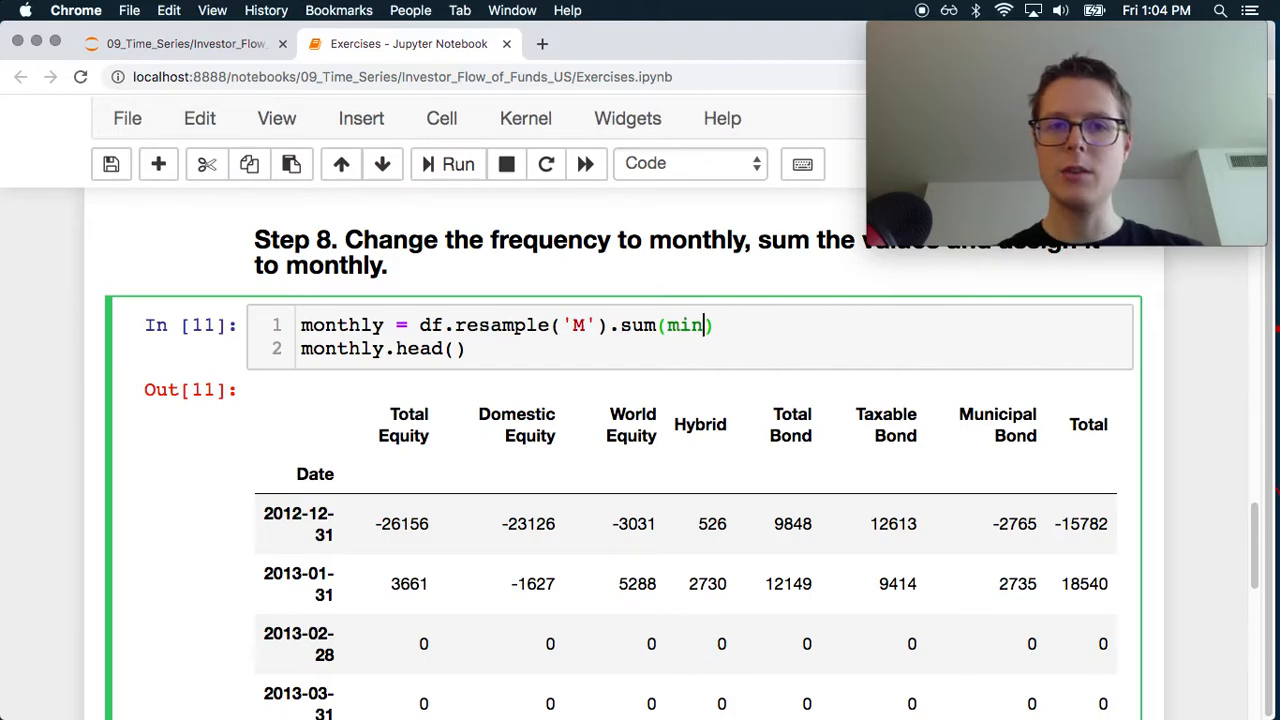
text(_)
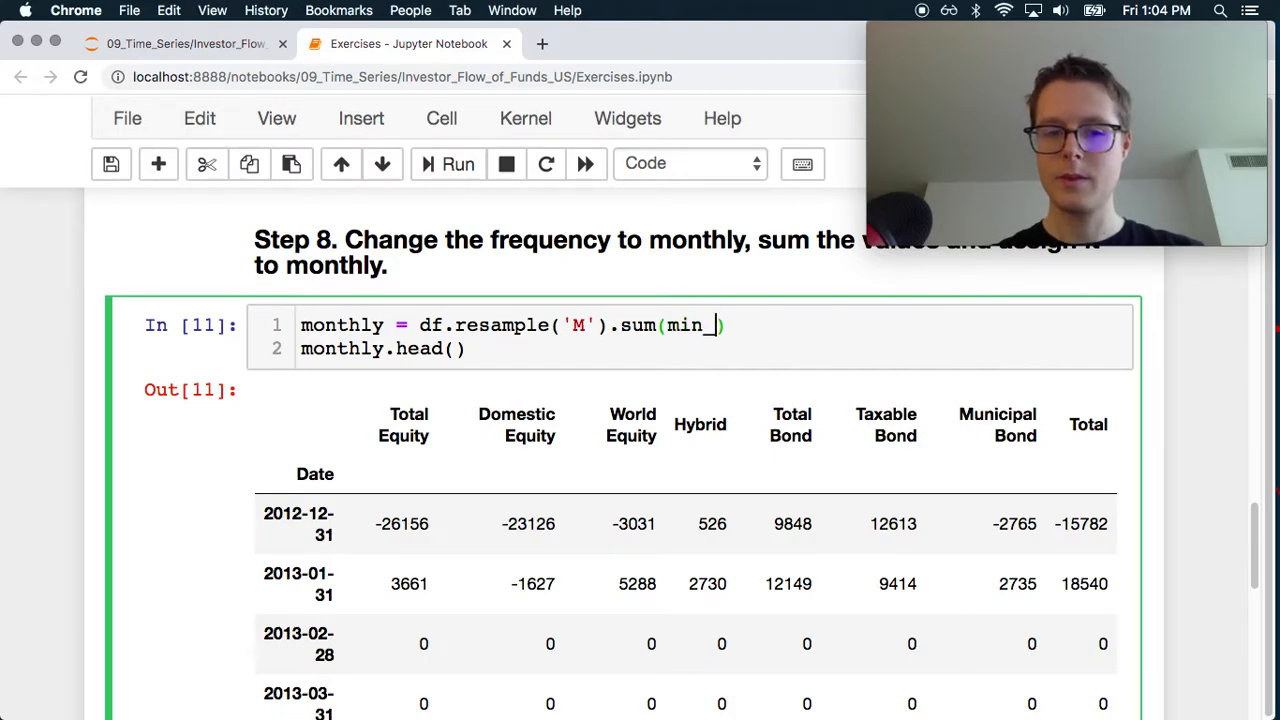
text(count=1)
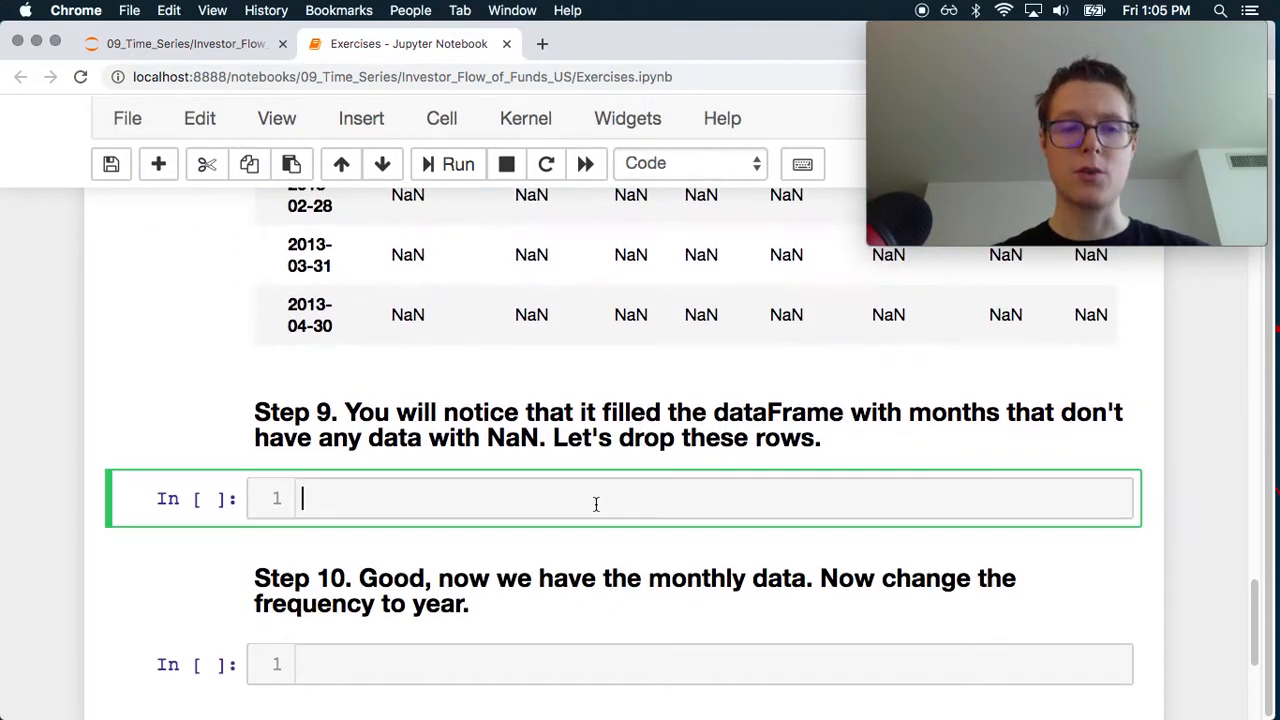
- Run monthly.dropna(axis='index', how='all', inplace=True) in Step 9 to drop all-NaN months in place
text(monthly.)
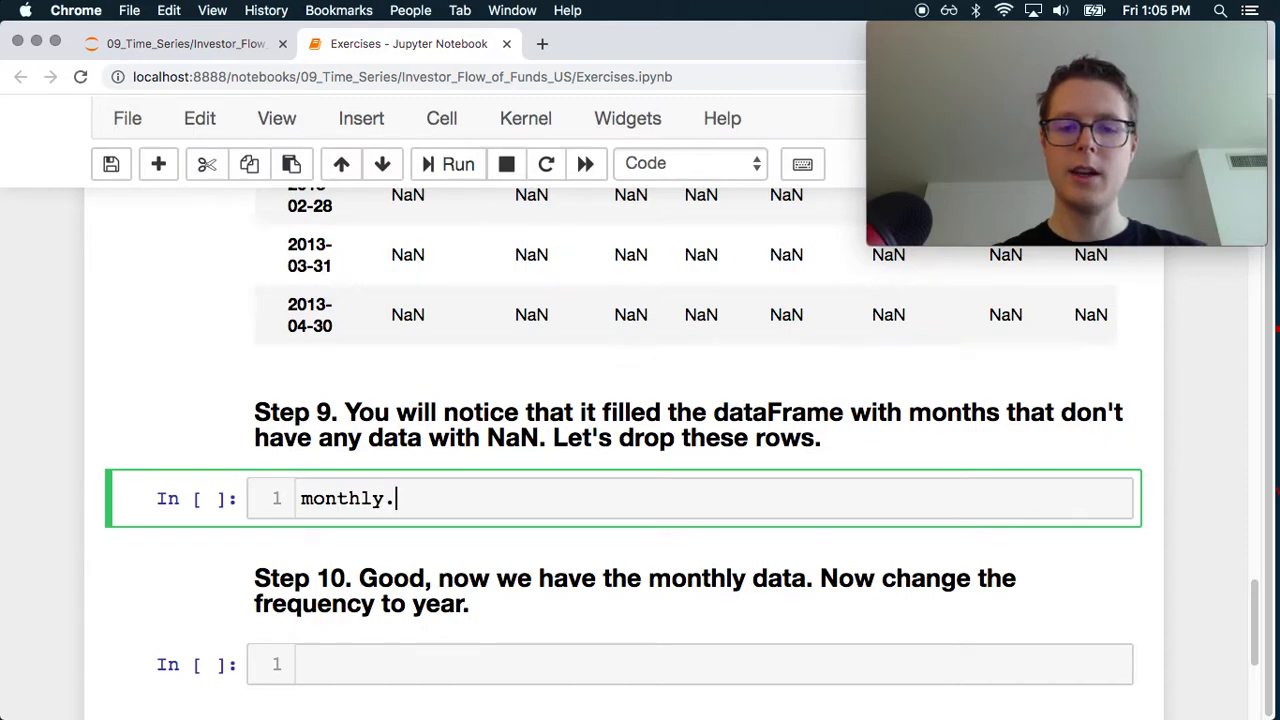
text(dro)
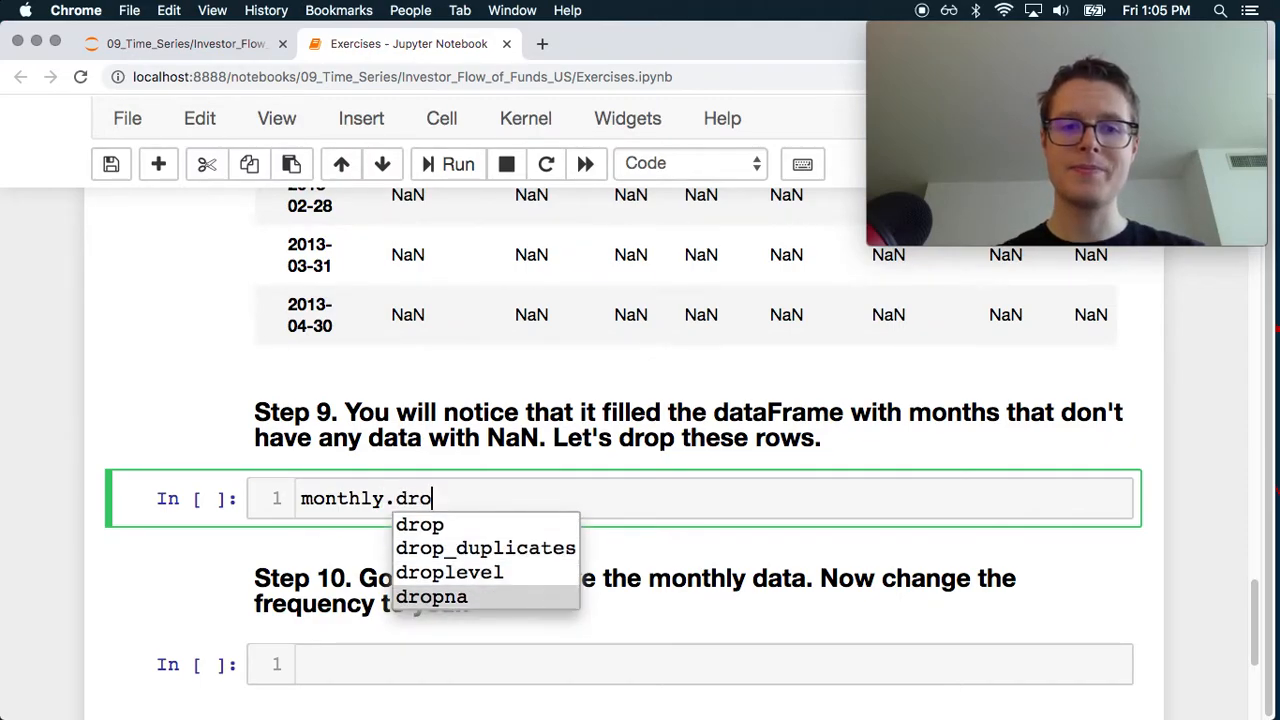
text(pna())
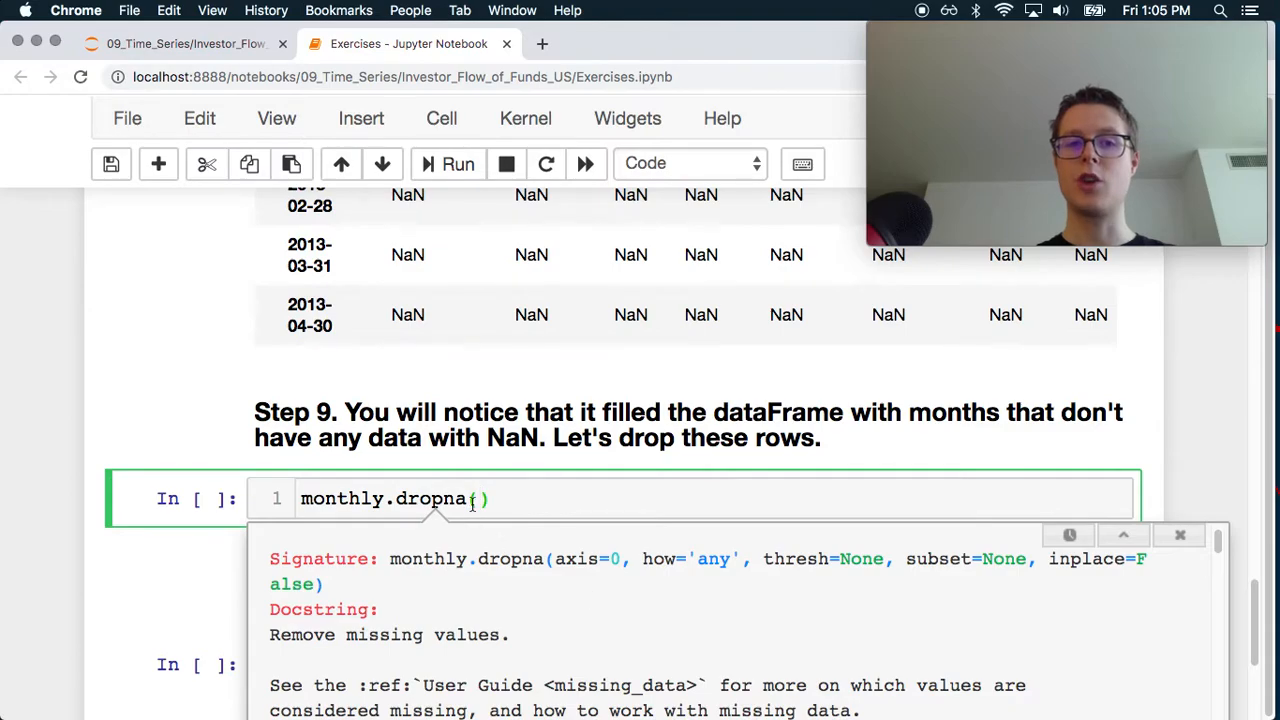
text(axis)
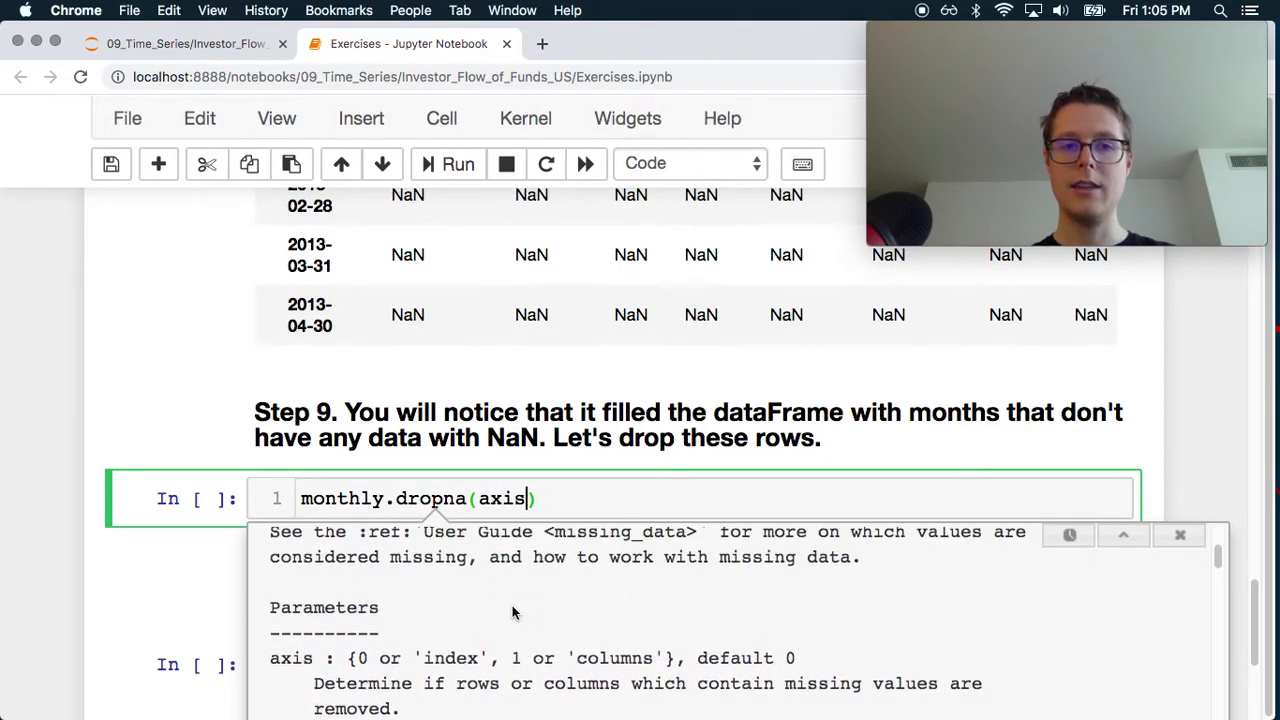
text(=')
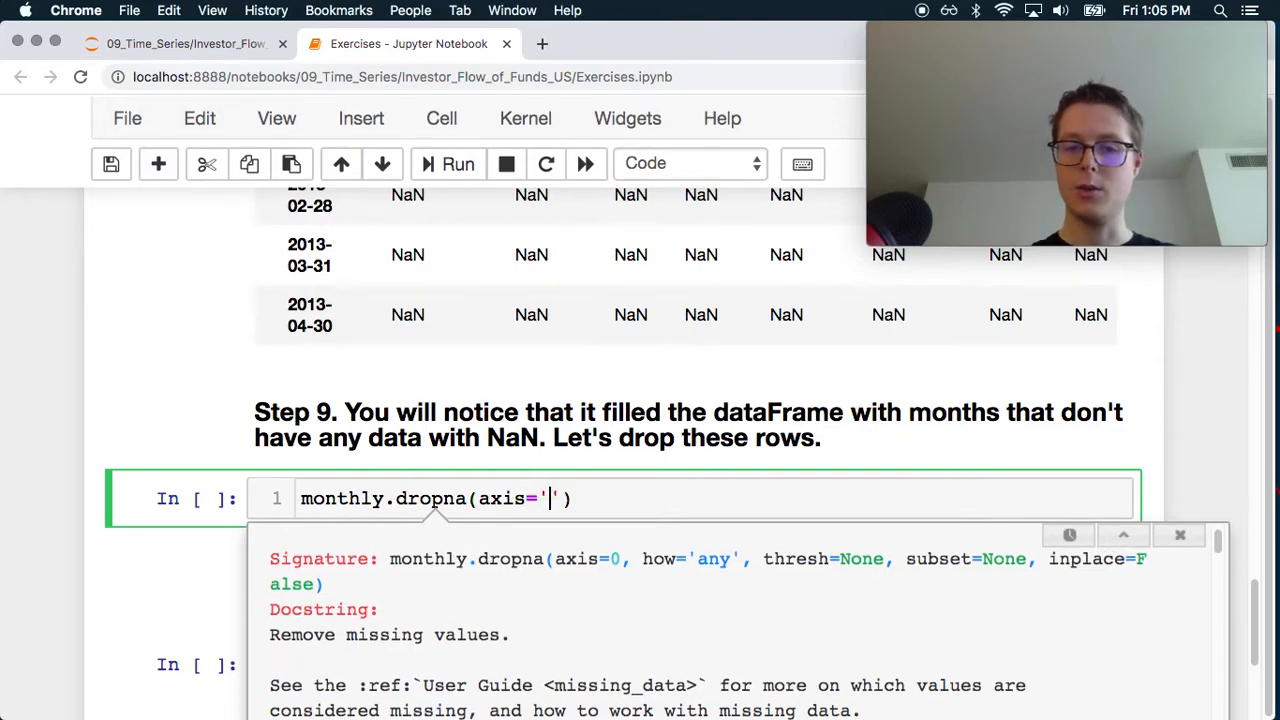
text(index)
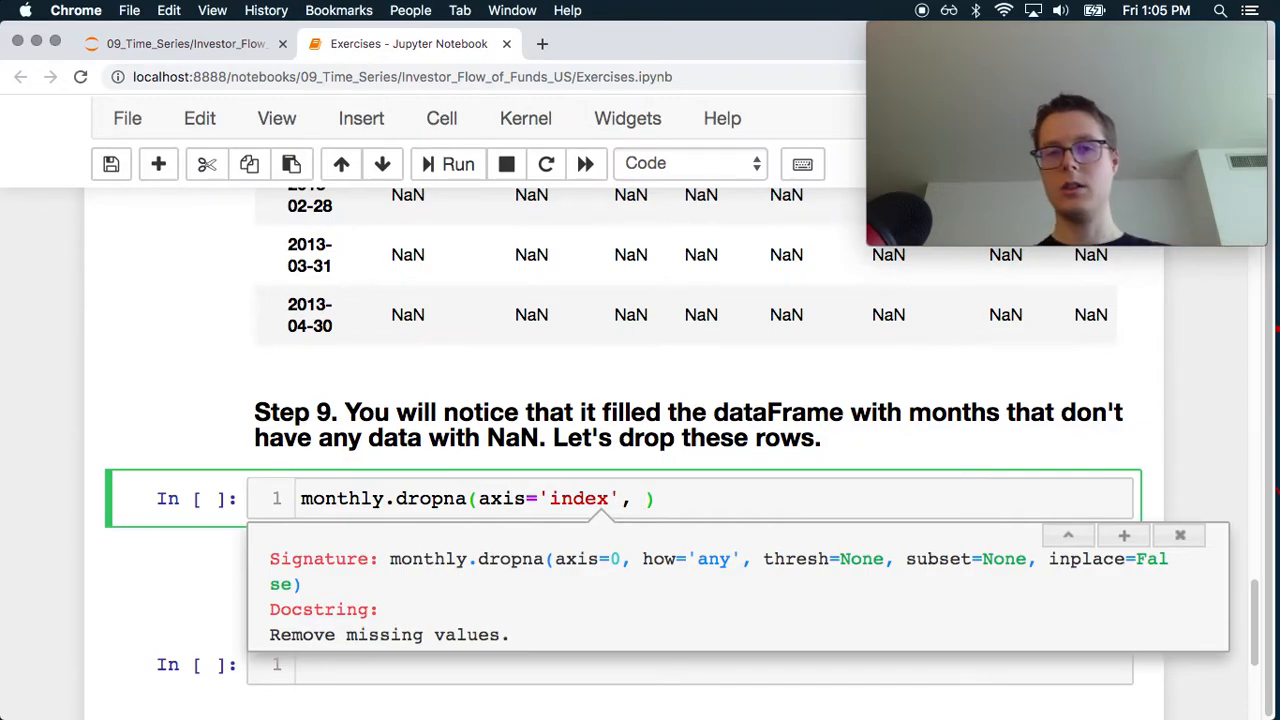
text(how')
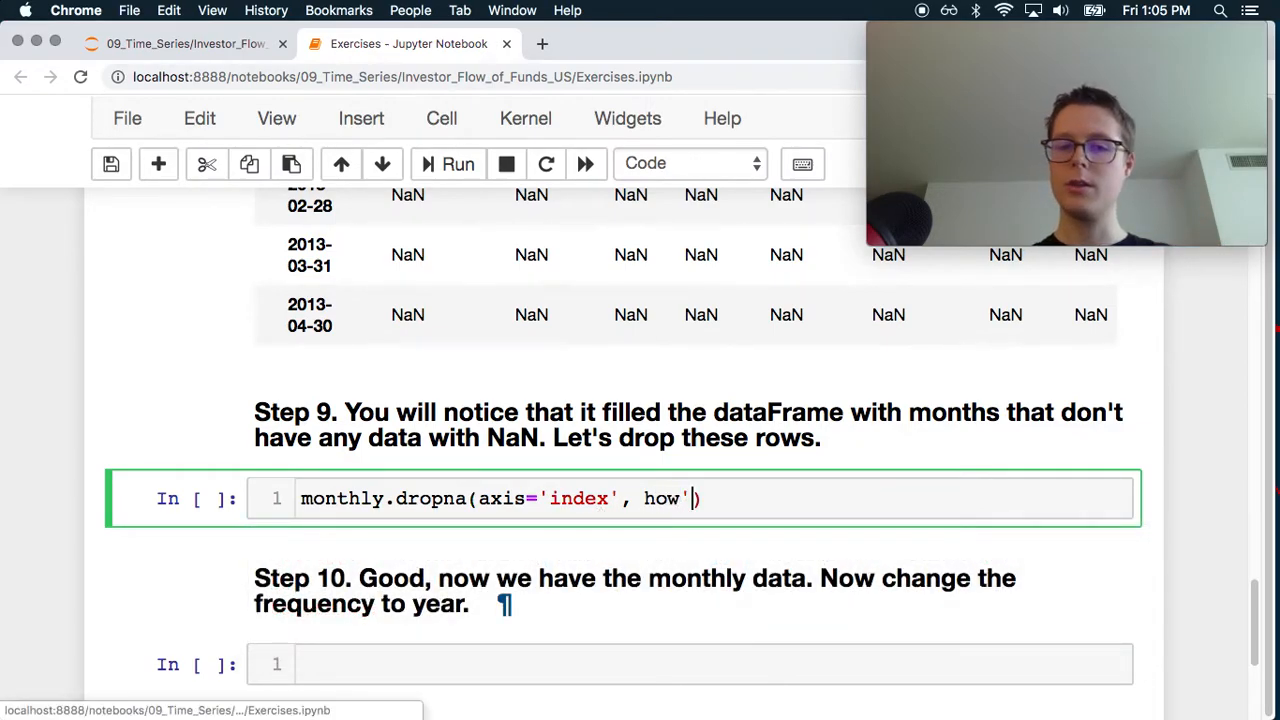
text(='all')
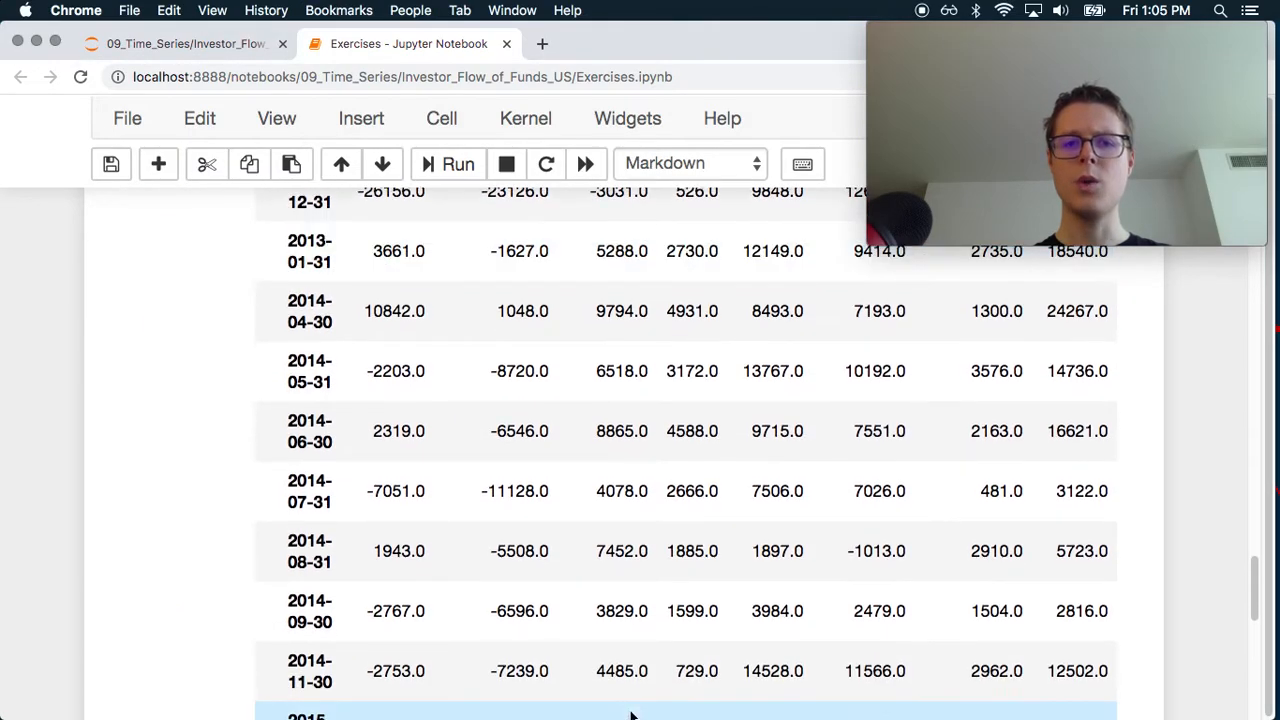
scroll(down, 3)
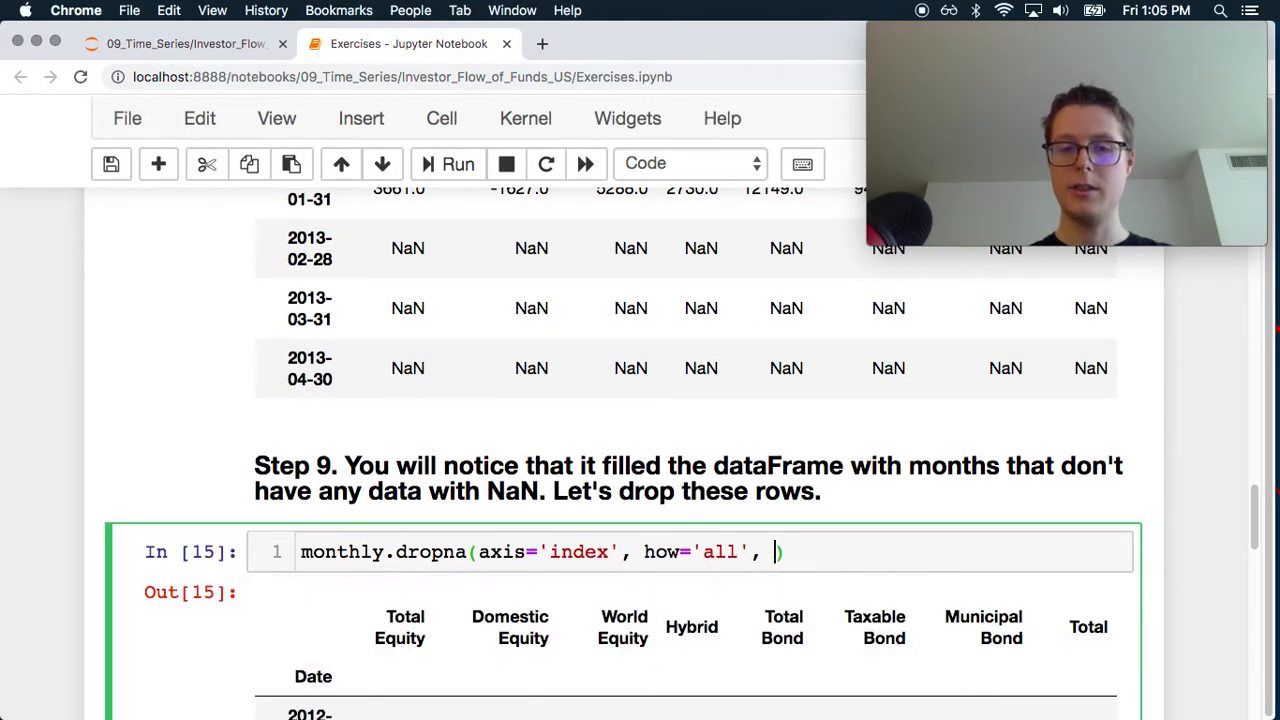
text(inplace=F)
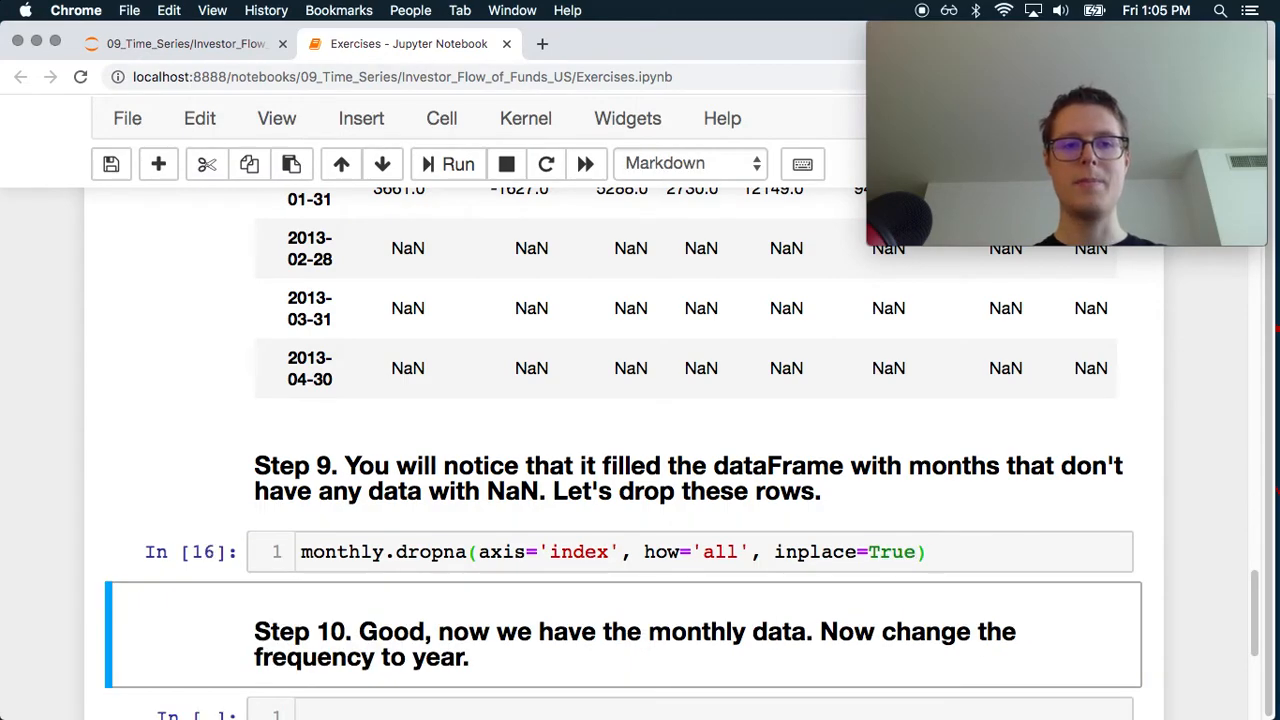
scroll(down, 3)
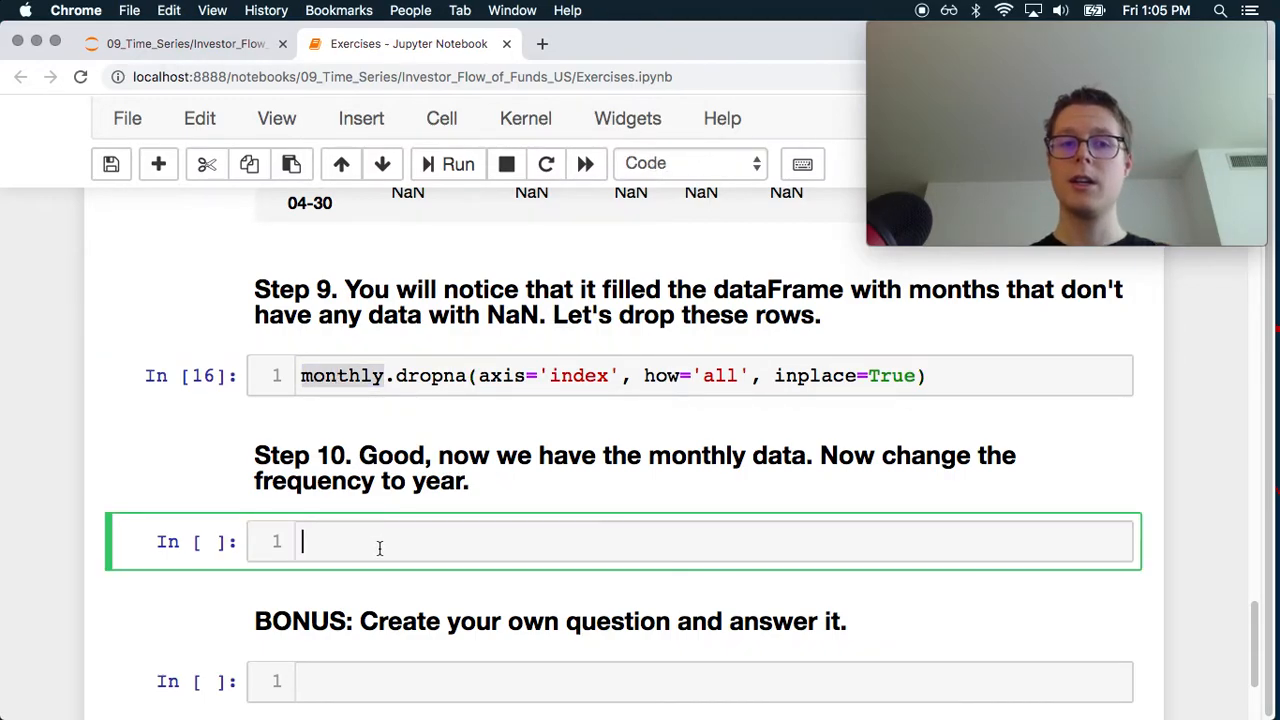
- Run monthly.resample('A').sum() in Step 10, showing yearly totals for 2012 through 2015
text(monthly.)
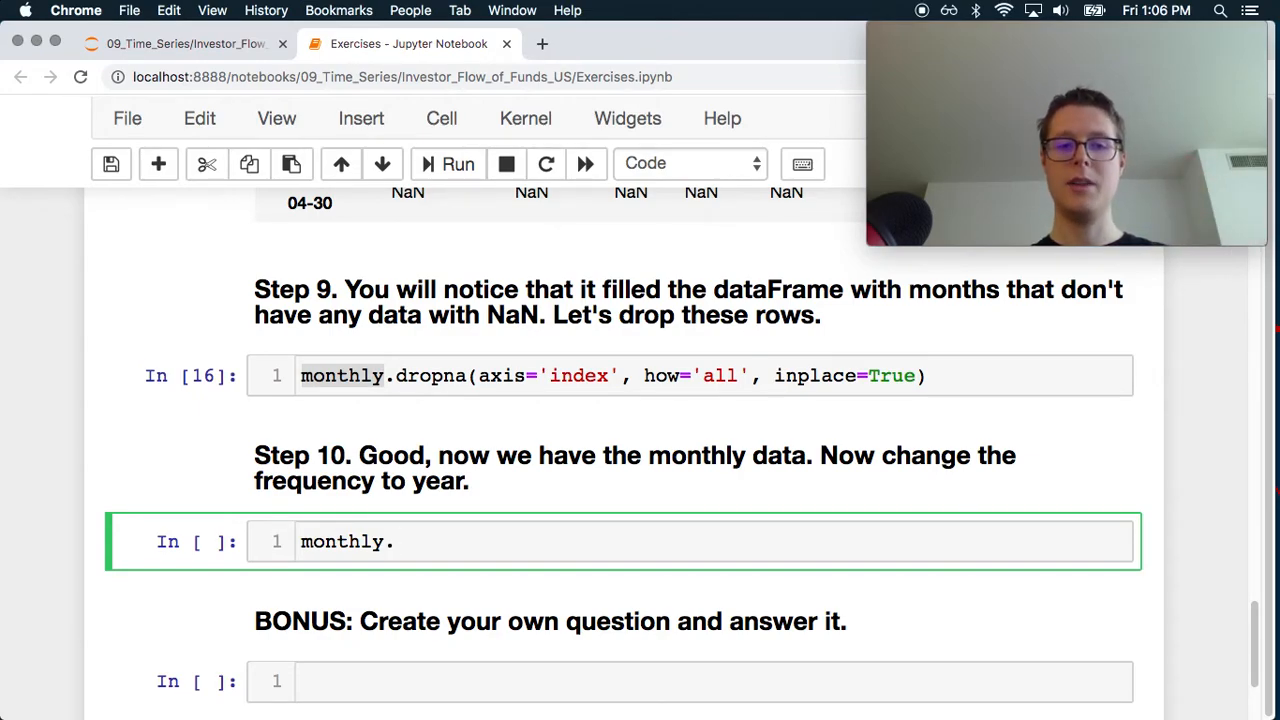
text(resample()
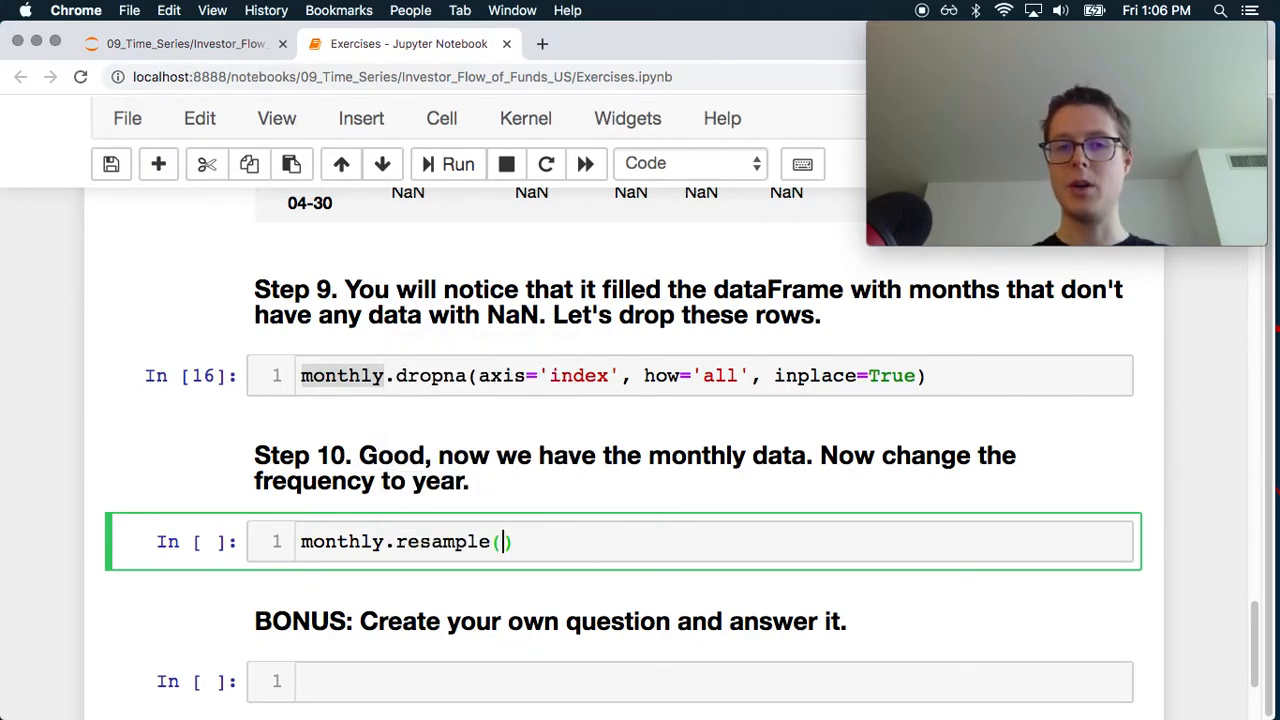
text('A')
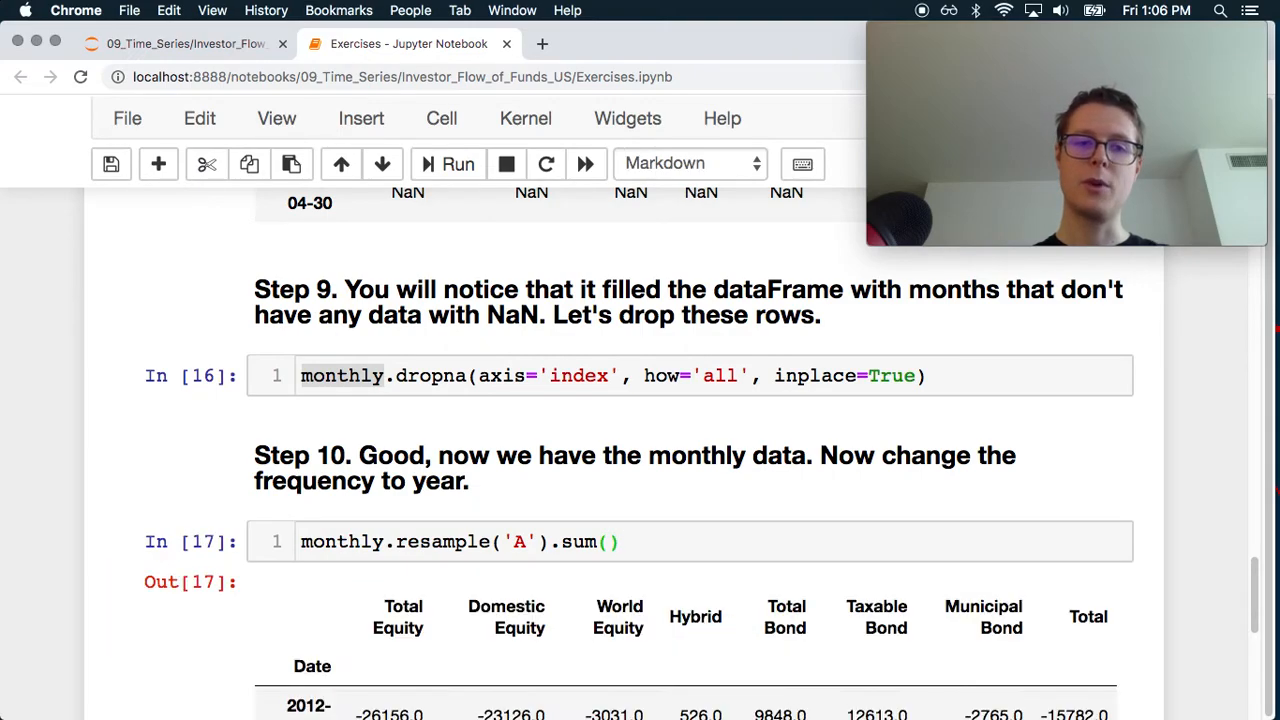
scroll(down, 3)
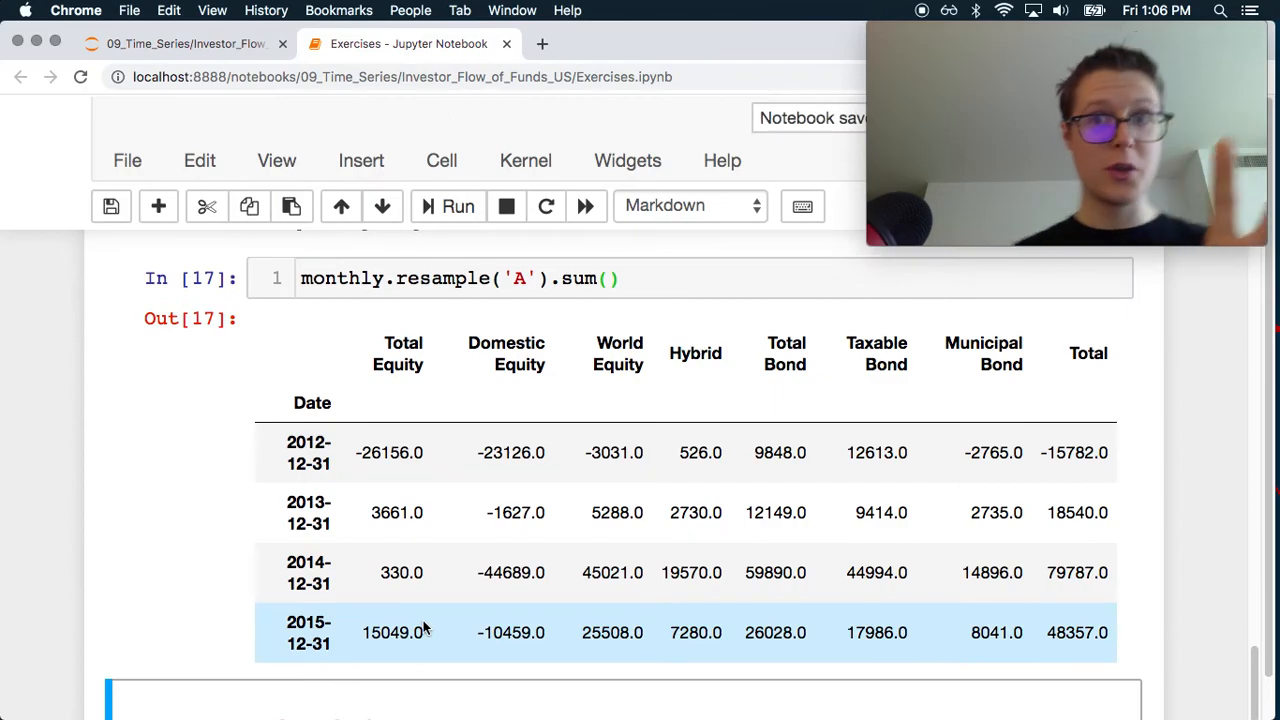
scroll(down, 3)
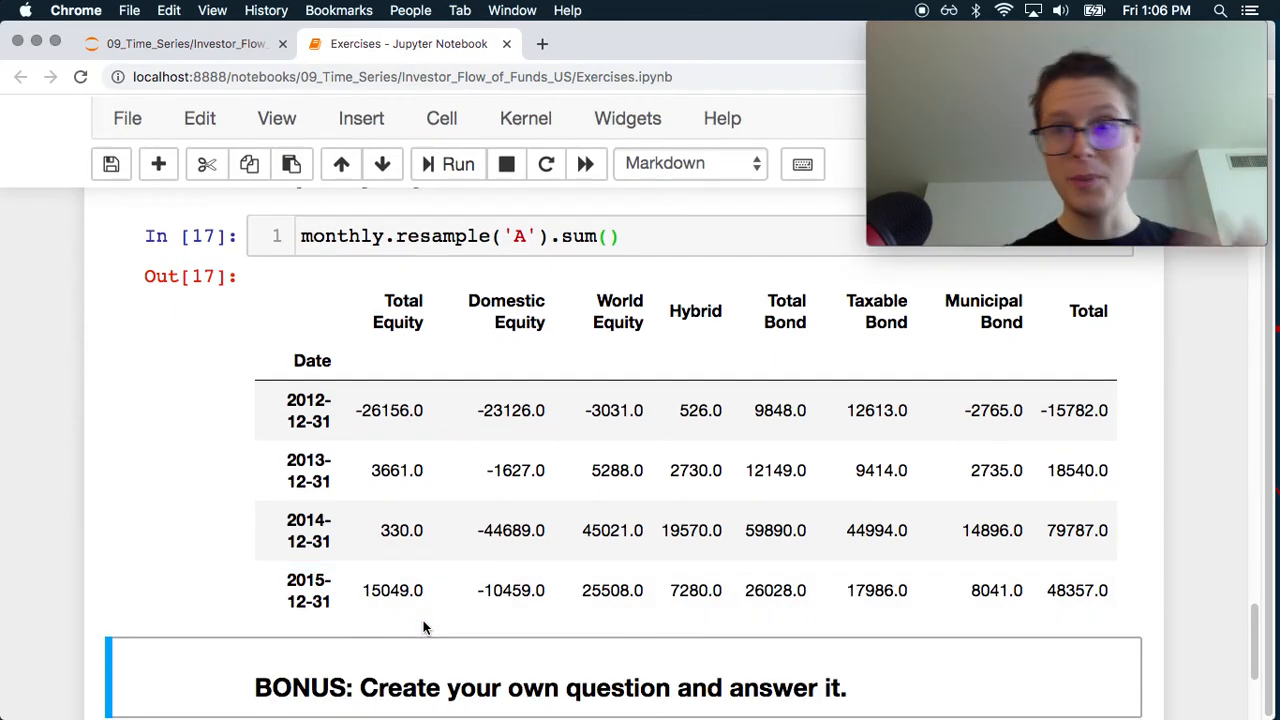